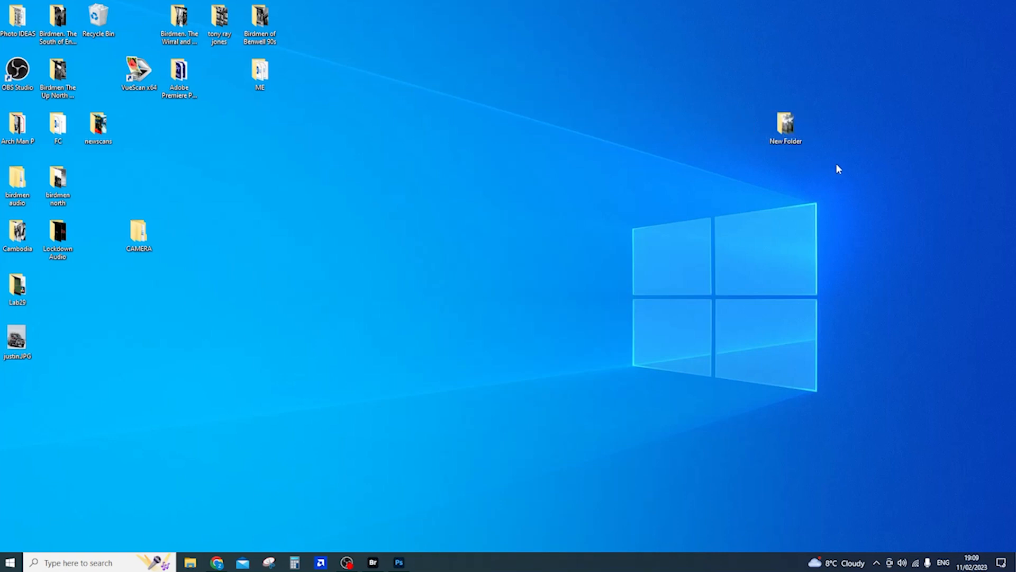
mouse_move(828, 164)
text(RAW)
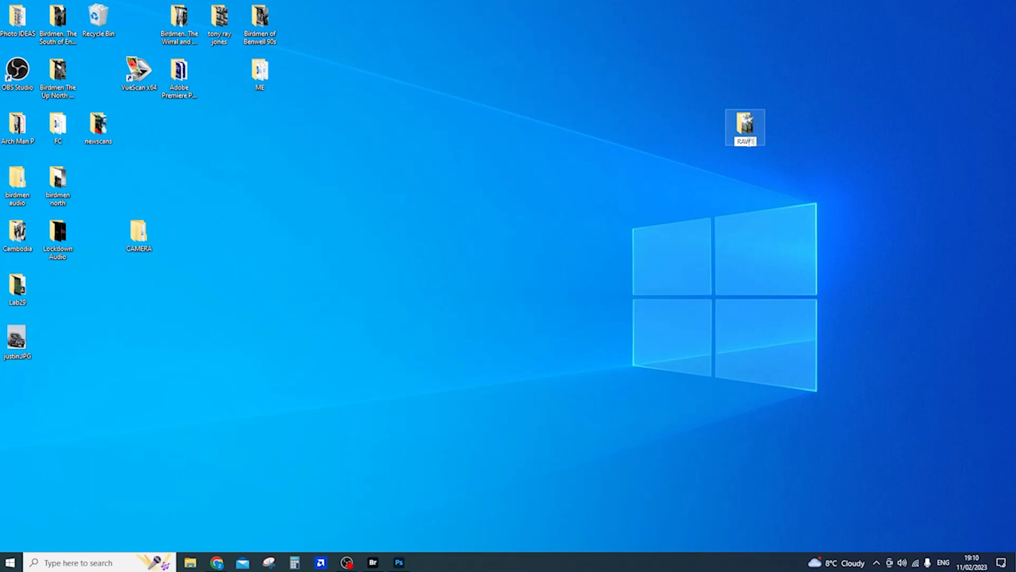
Name the new desktop folder 'RAW1 110223'
text(110223)
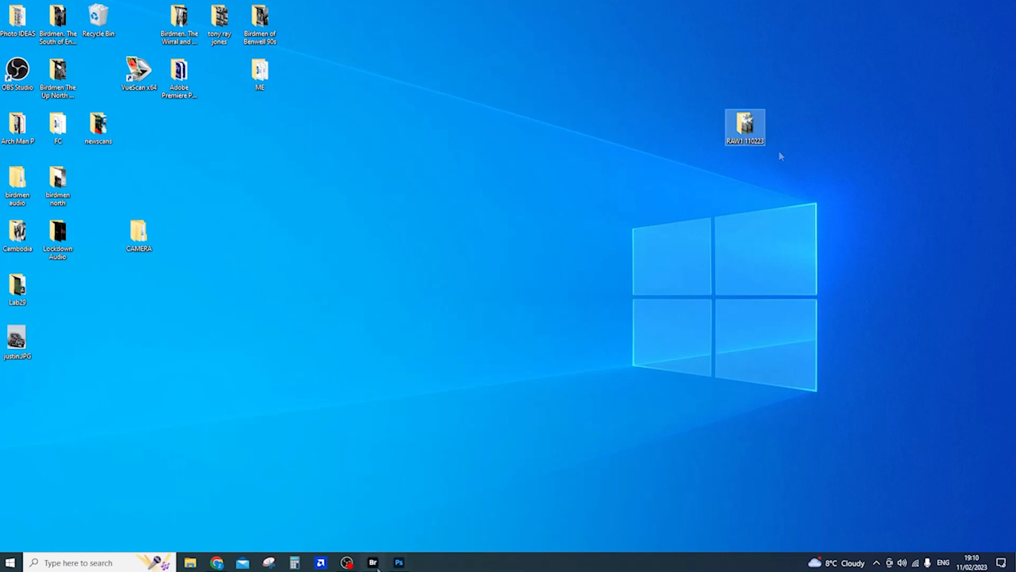
Bring Bridge forward and try Essentials and Light Table before settling on Workflow
click(373, 563)
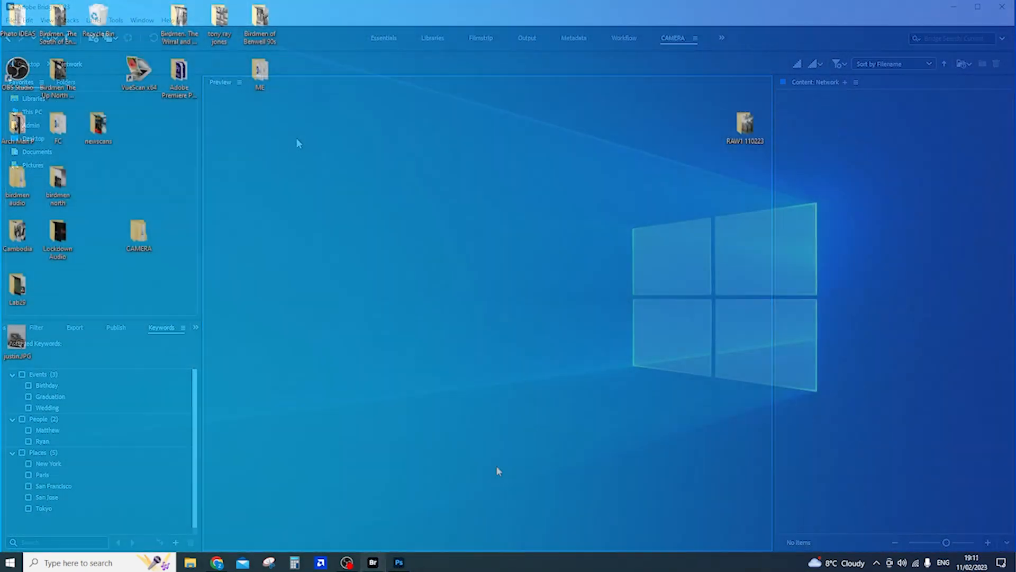
click(372, 563)
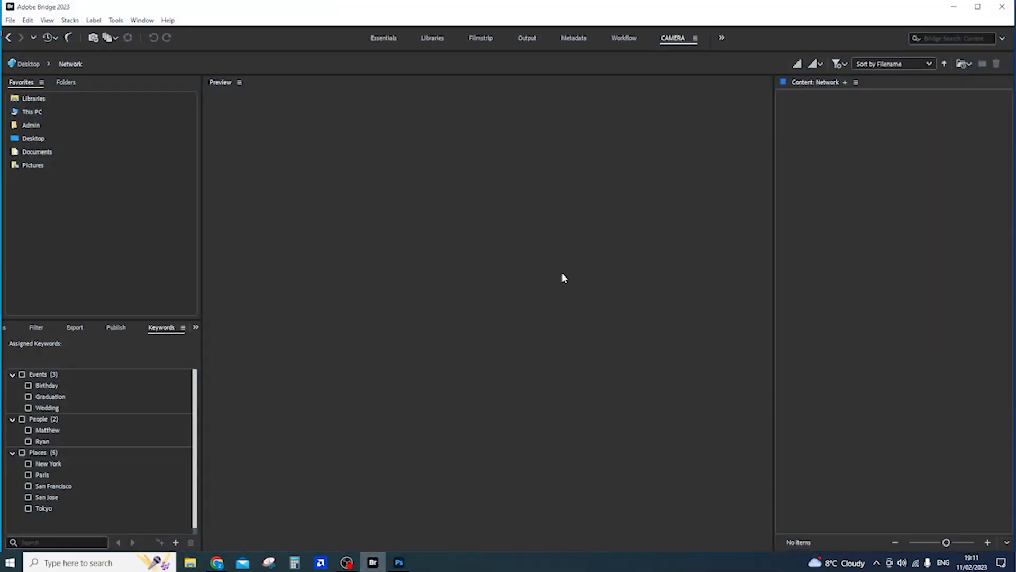
mouse_move(133, 243)
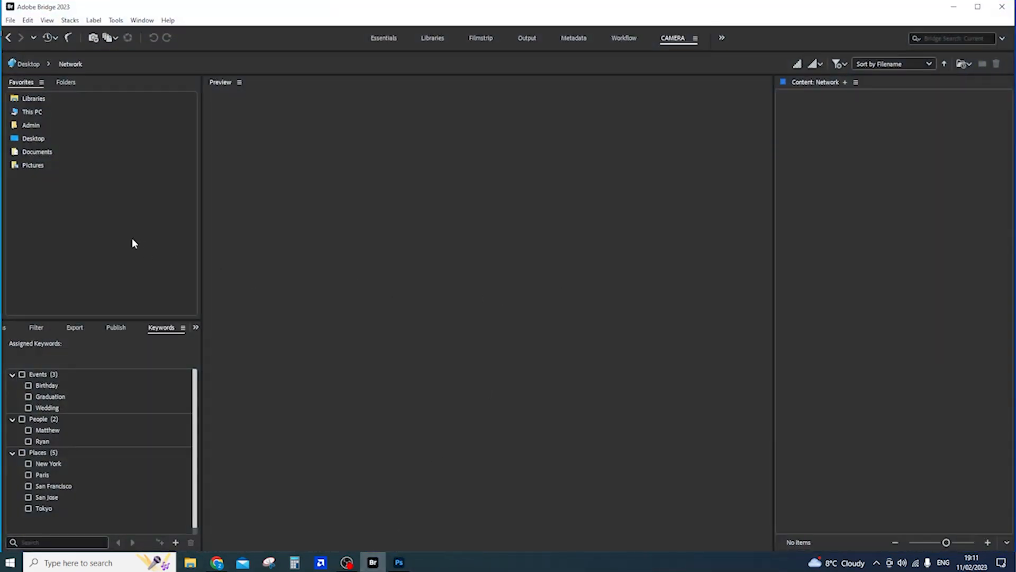
mouse_move(778, 159)
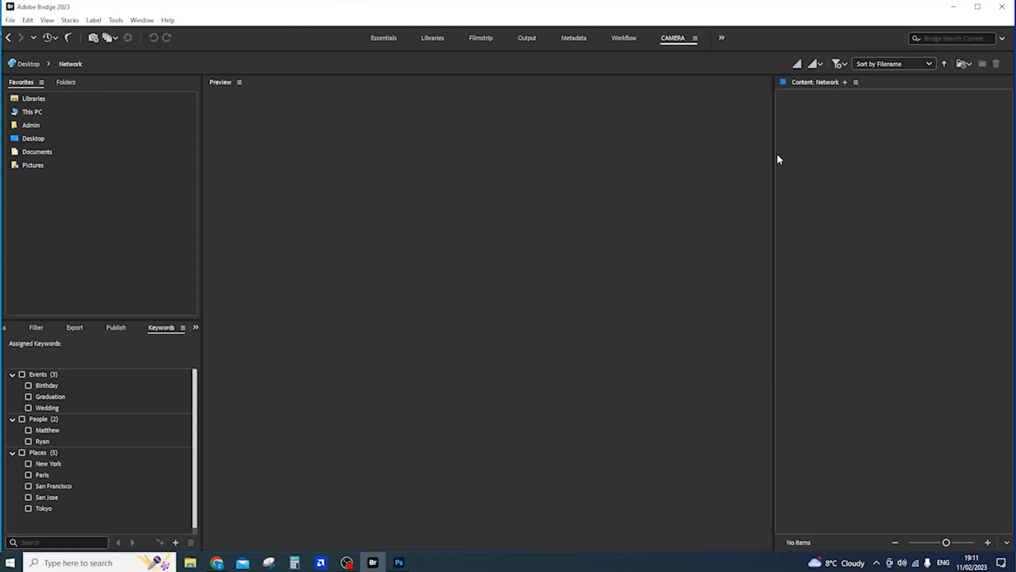
mouse_move(63, 91)
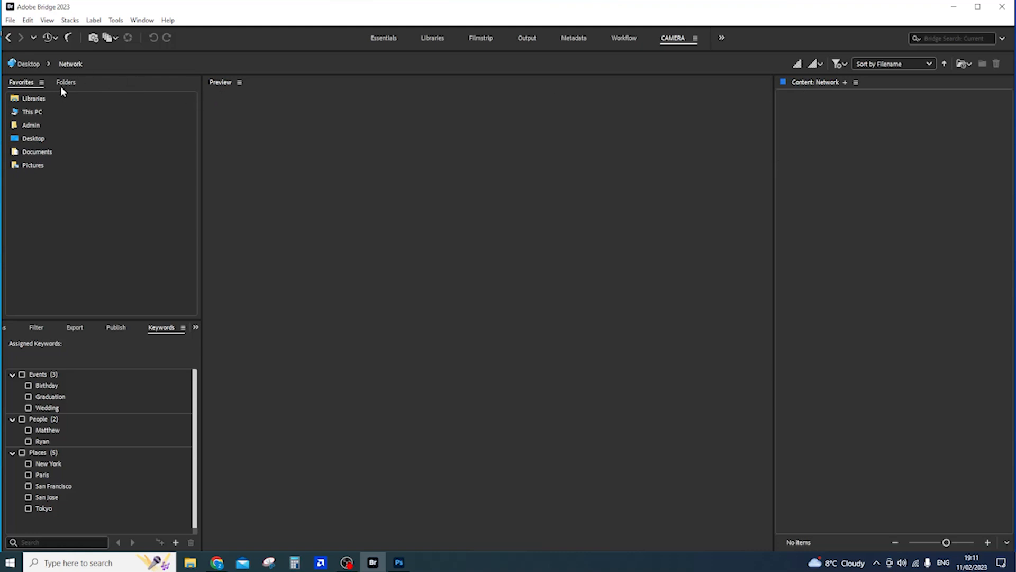
mouse_move(145, 15)
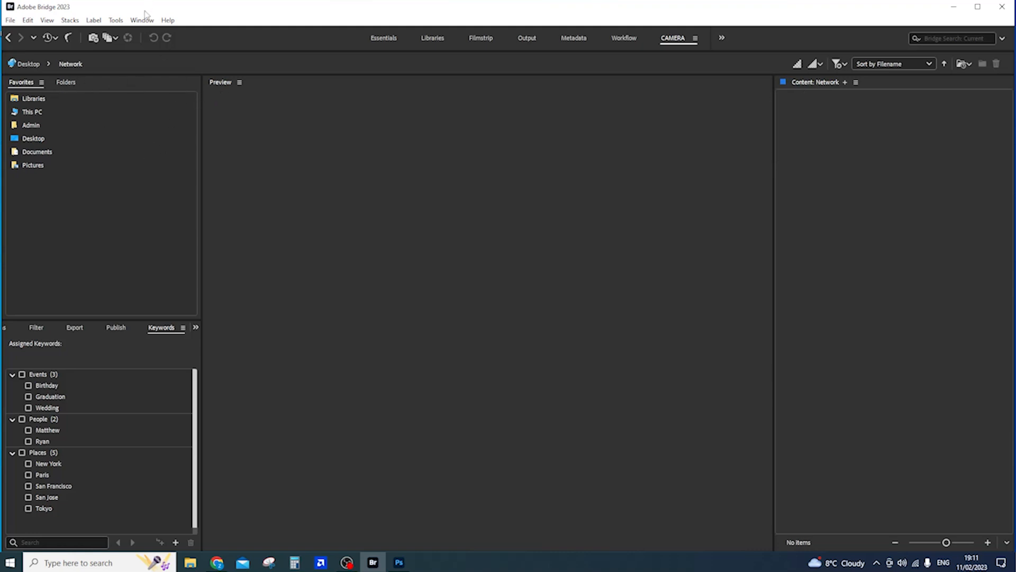
click(141, 20)
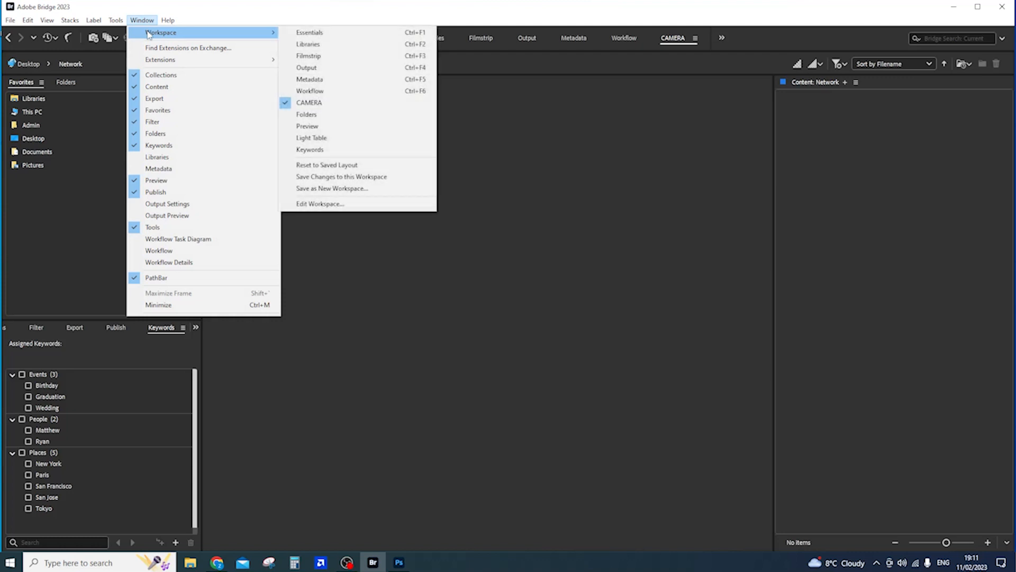
mouse_move(240, 47)
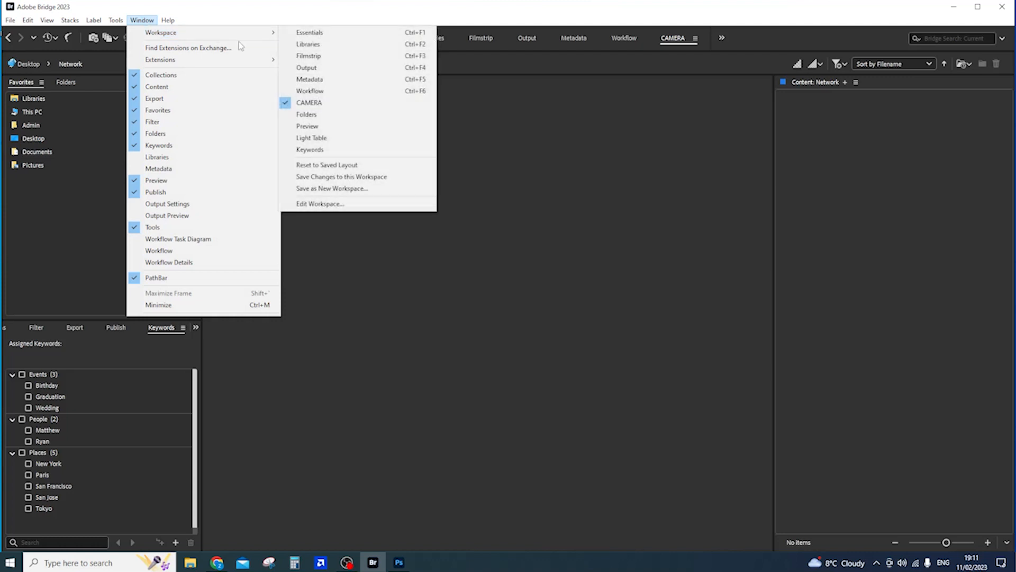
click(309, 32)
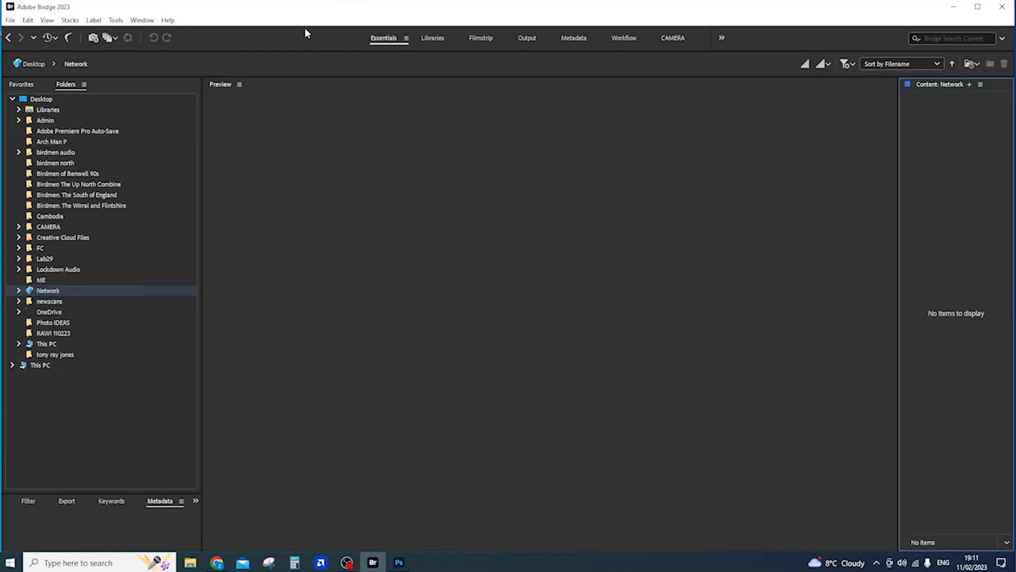
click(142, 20)
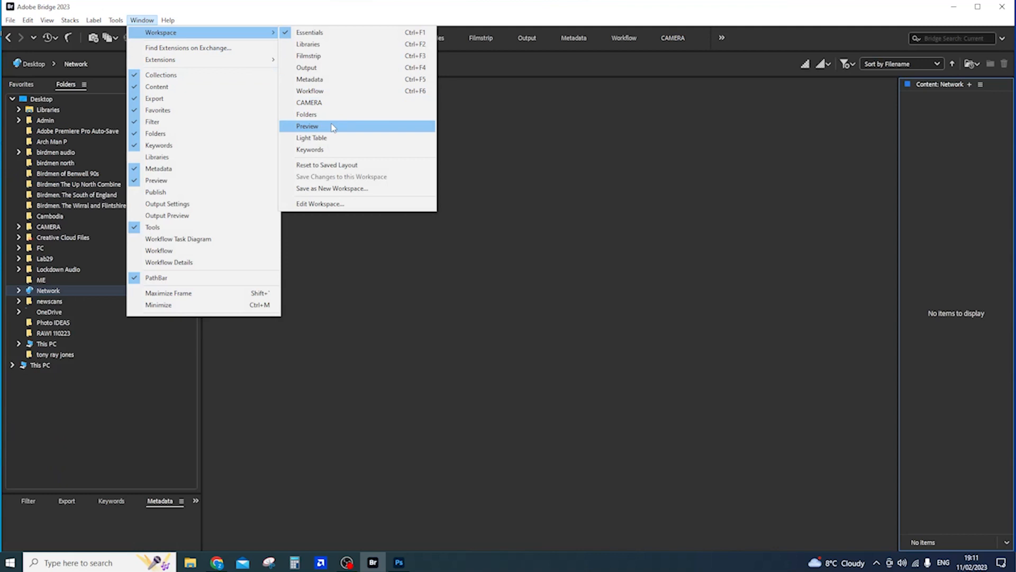
click(307, 126)
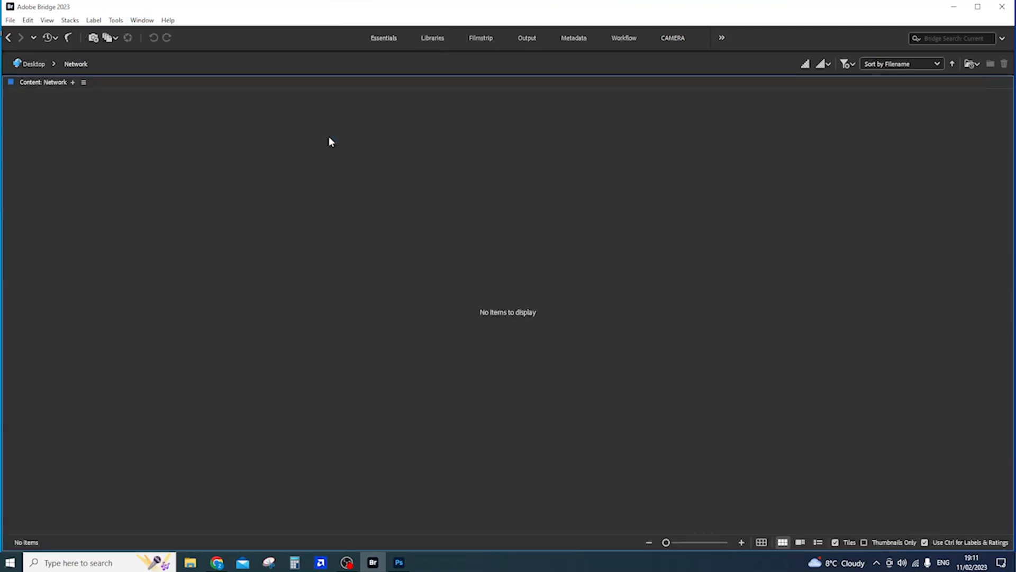
click(141, 21)
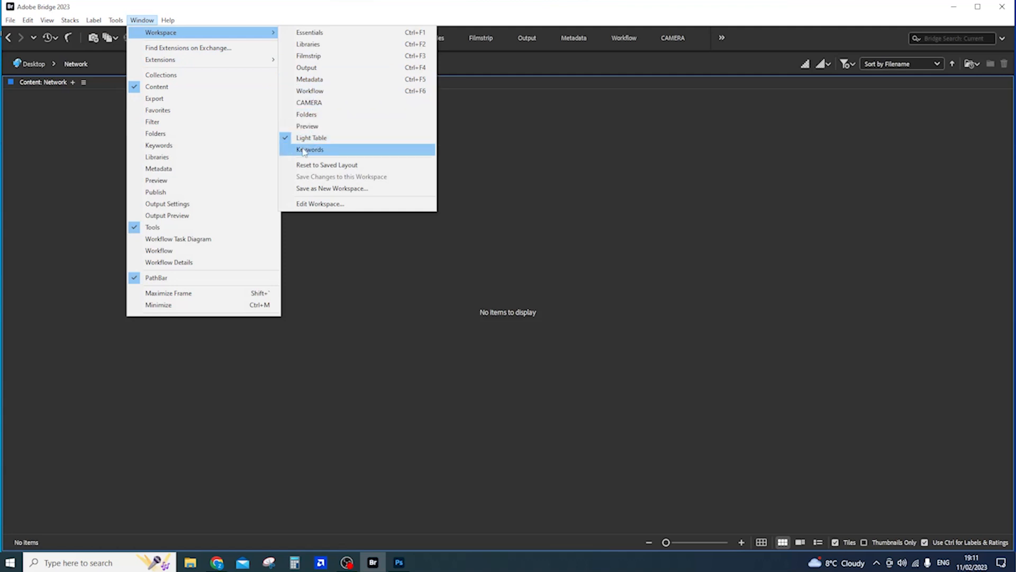
click(309, 91)
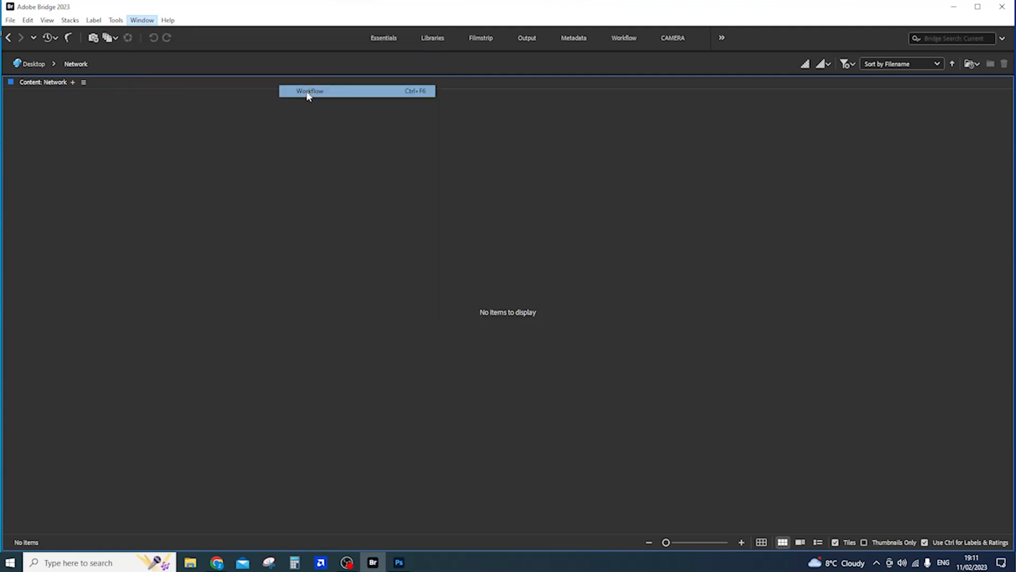
click(310, 91)
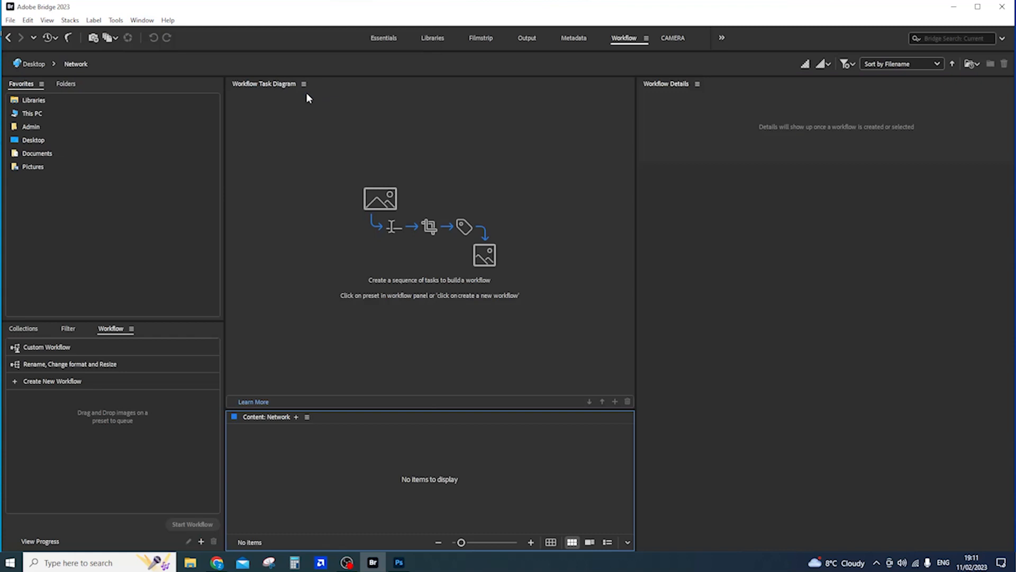
mouse_move(778, 343)
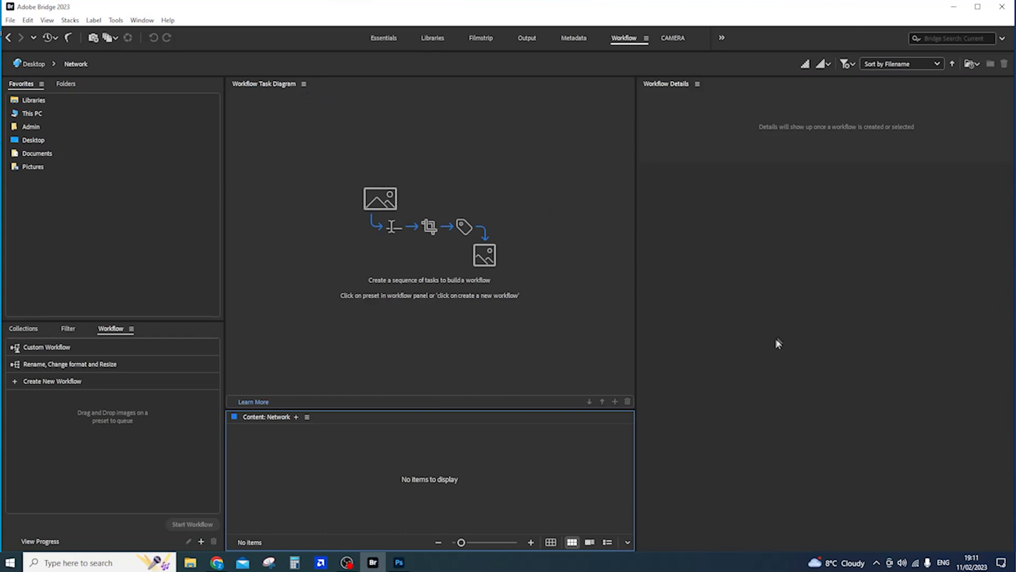
mouse_move(813, 274)
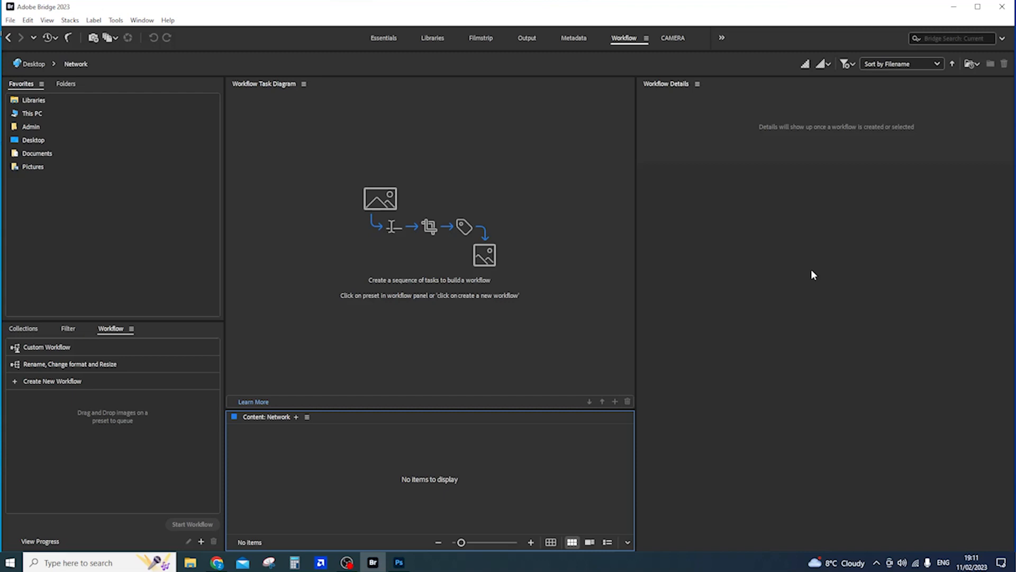
mouse_move(448, 357)
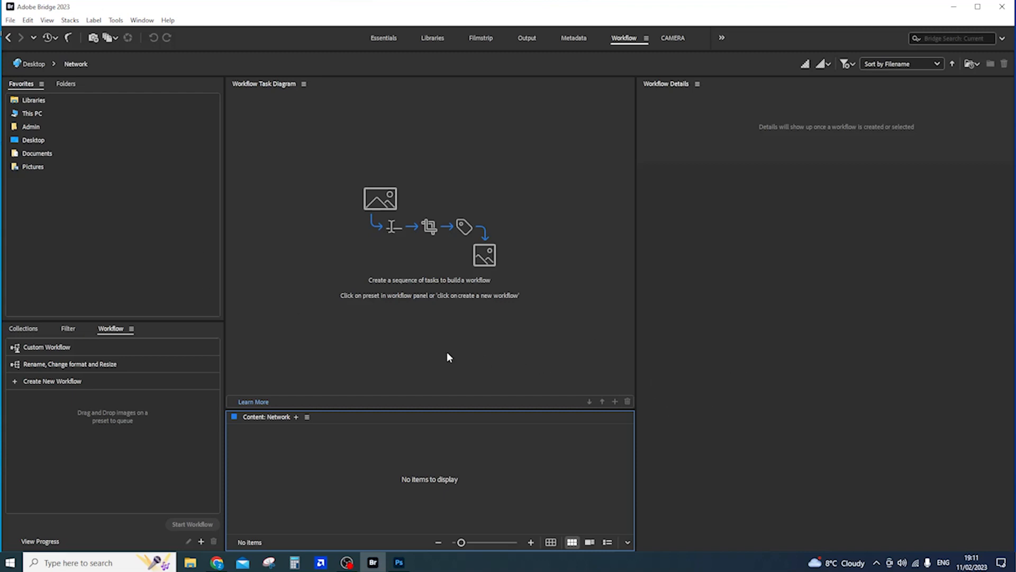
mouse_move(498, 214)
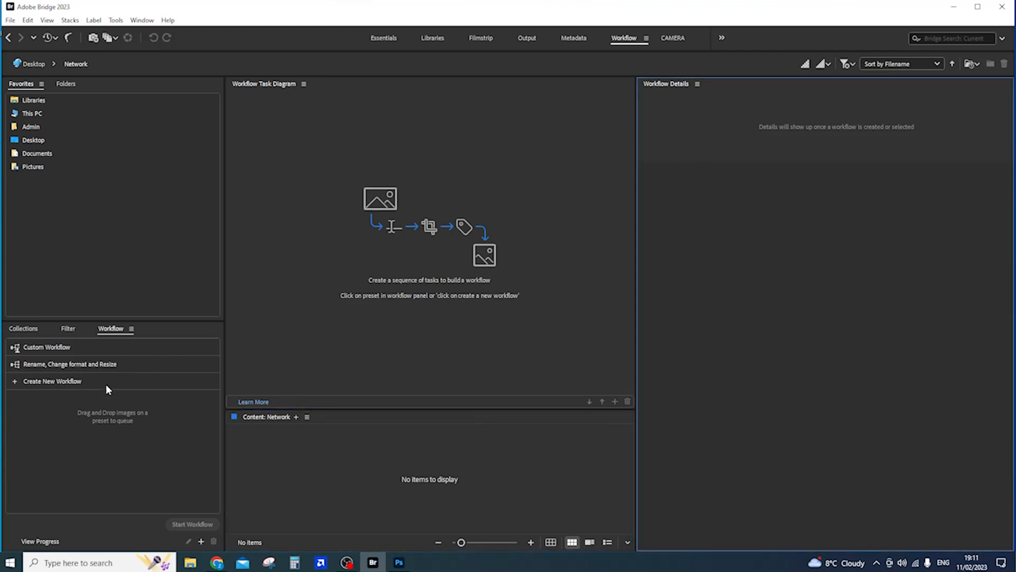
mouse_move(556, 176)
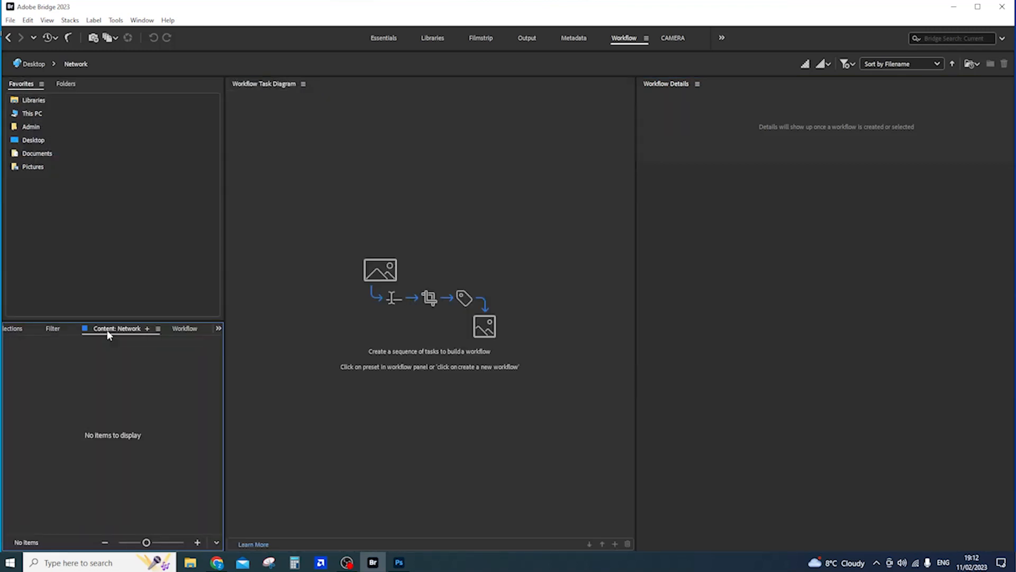
Open the Window menu to hide a panel from the Workflow layout
click(142, 20)
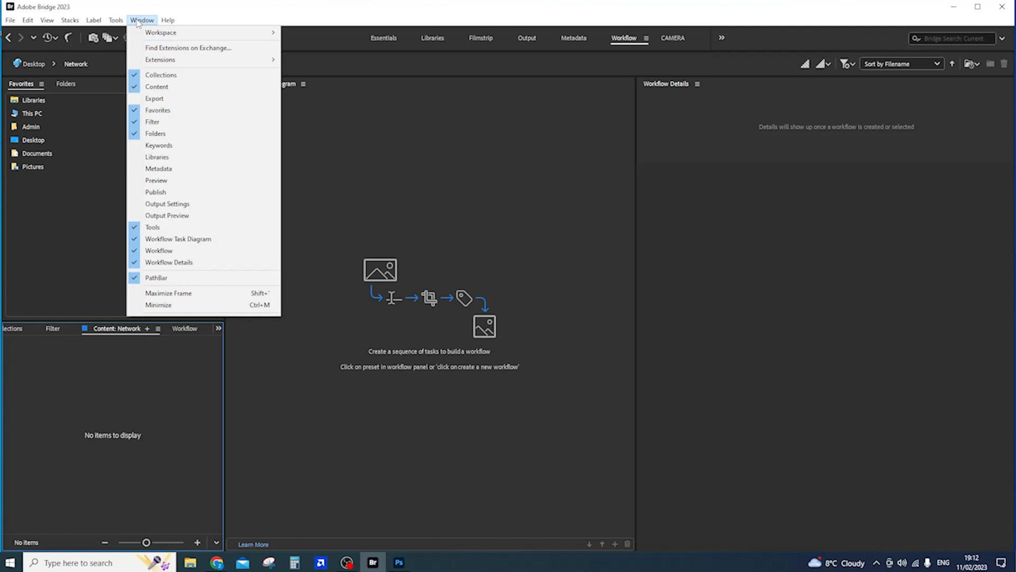
mouse_move(168, 262)
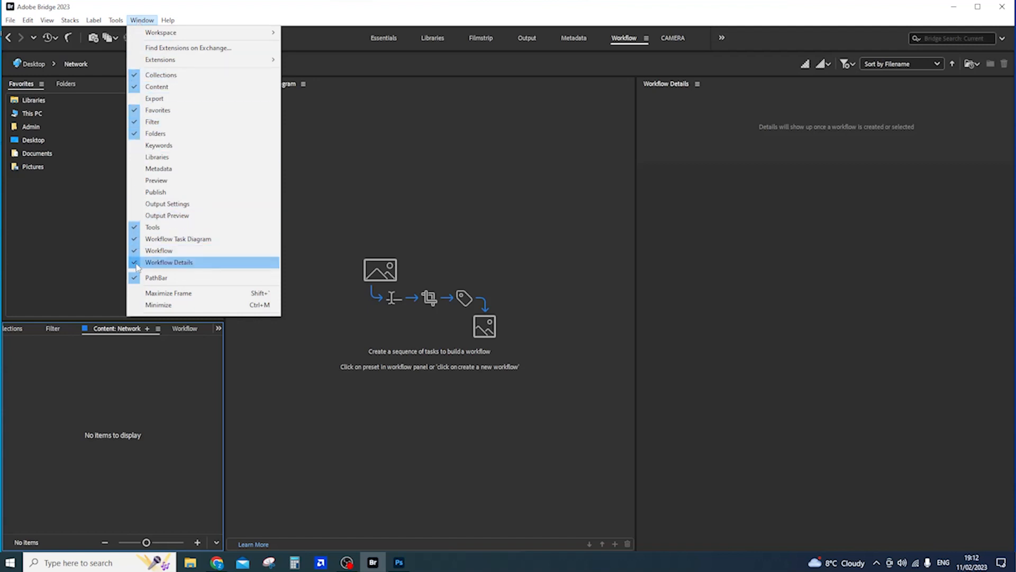
mouse_move(154, 98)
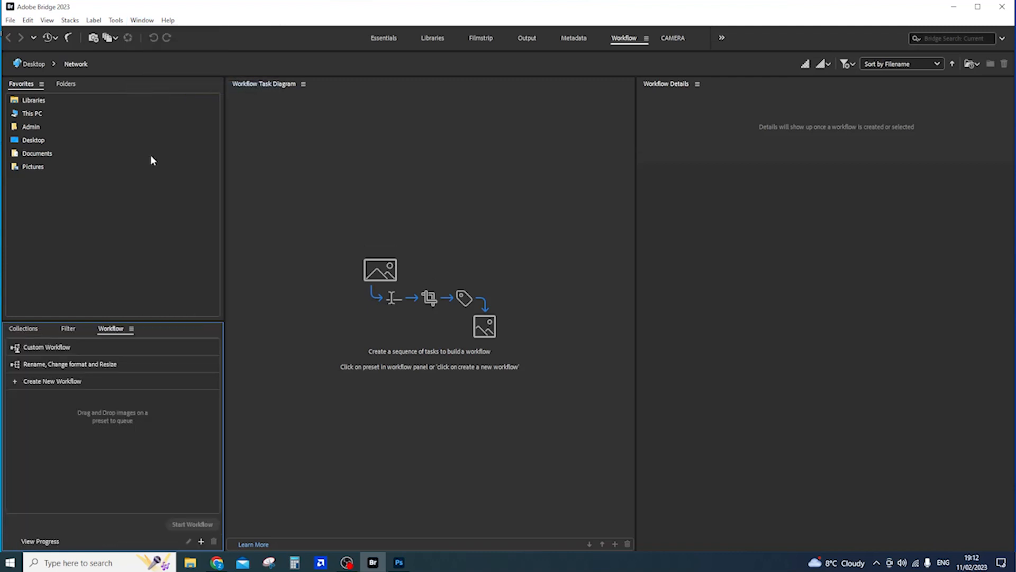
mouse_move(141, 20)
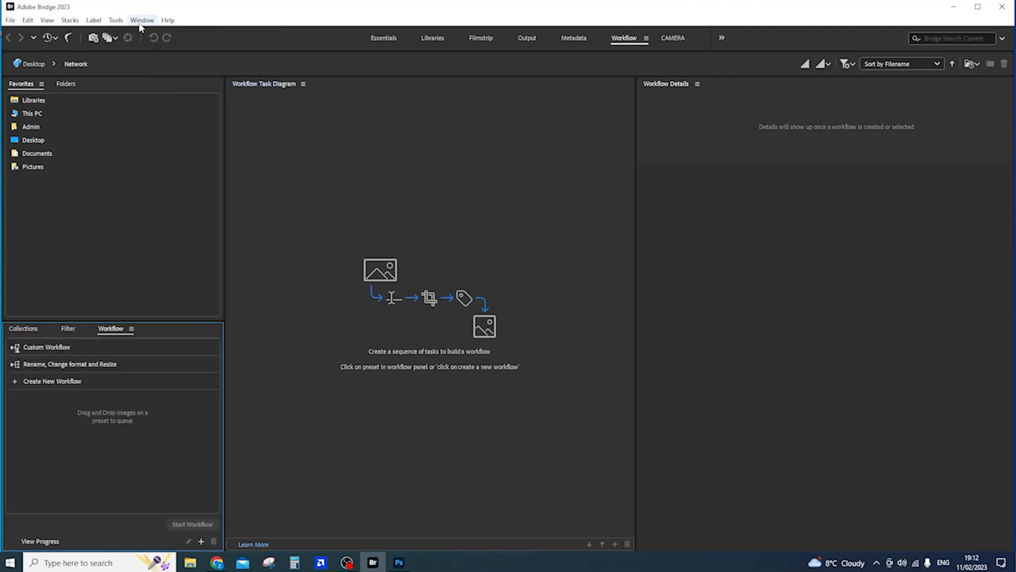
Start saving the layout as a new workspace, then cancel without saving
click(141, 20)
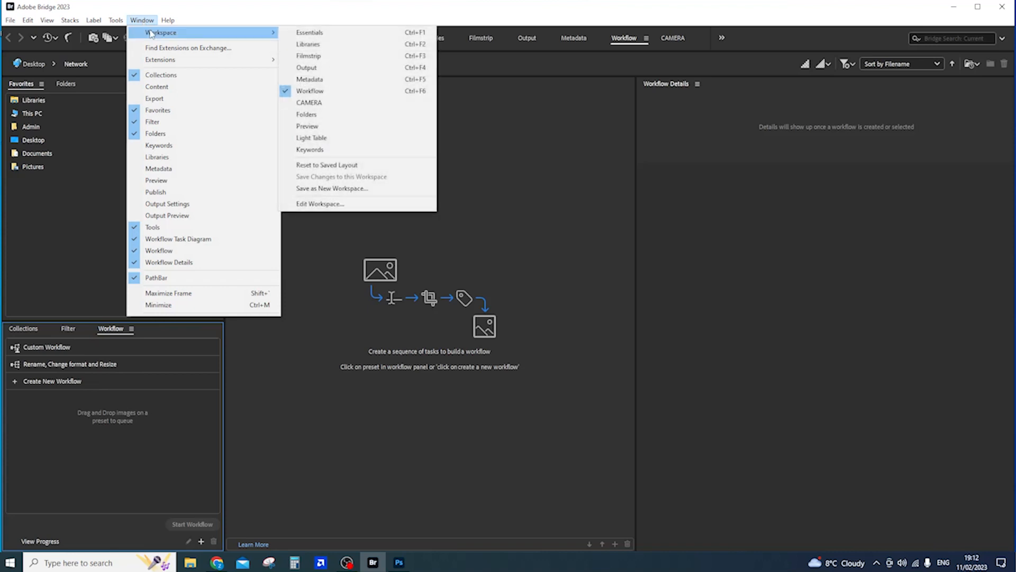
mouse_move(310, 138)
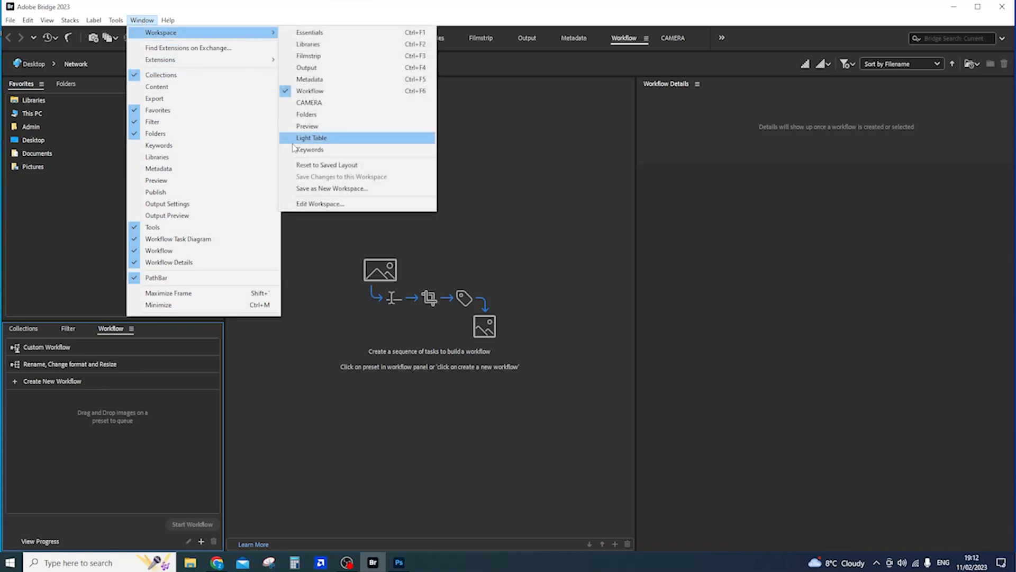
click(331, 188)
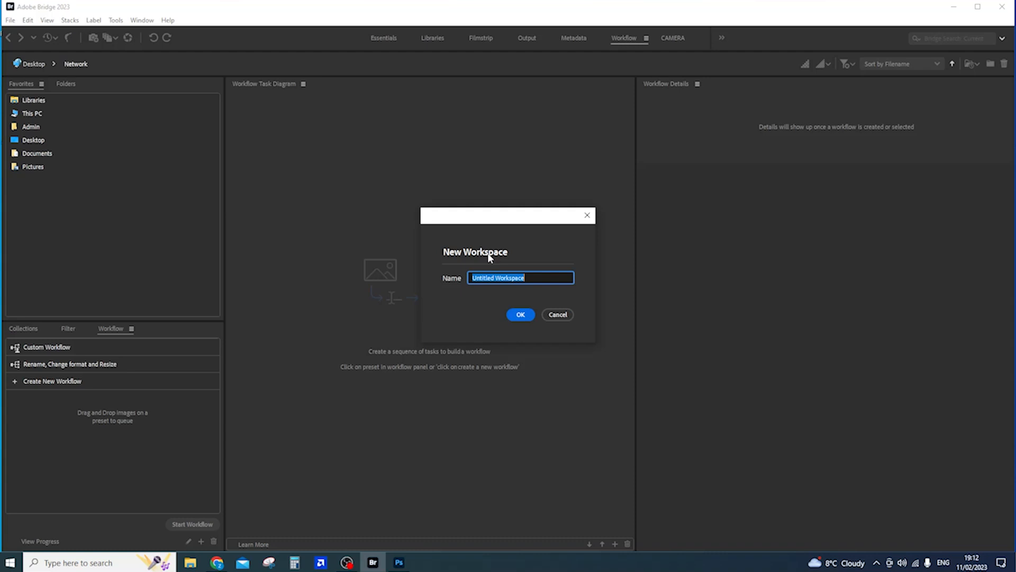
mouse_move(557, 315)
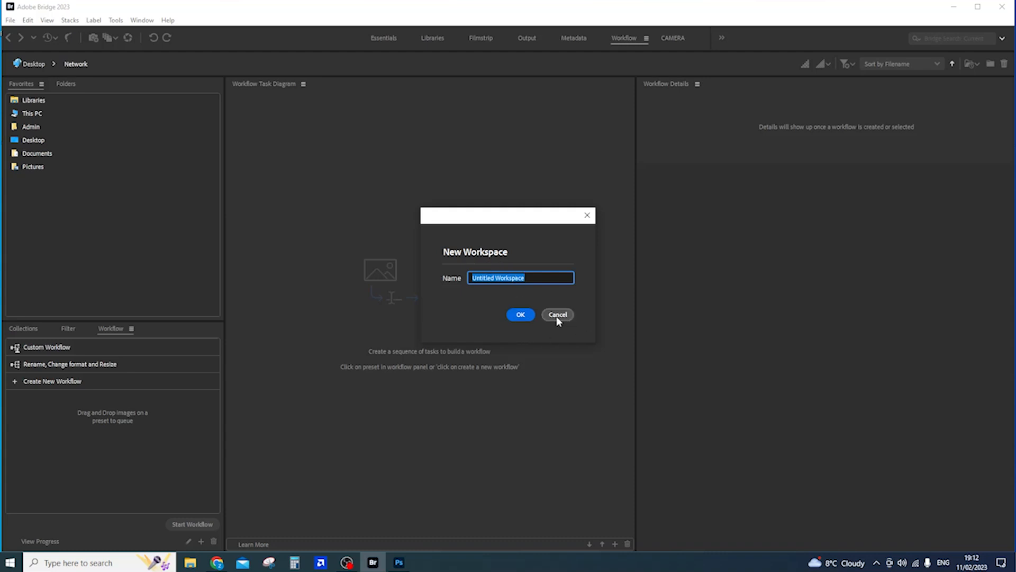
click(142, 20)
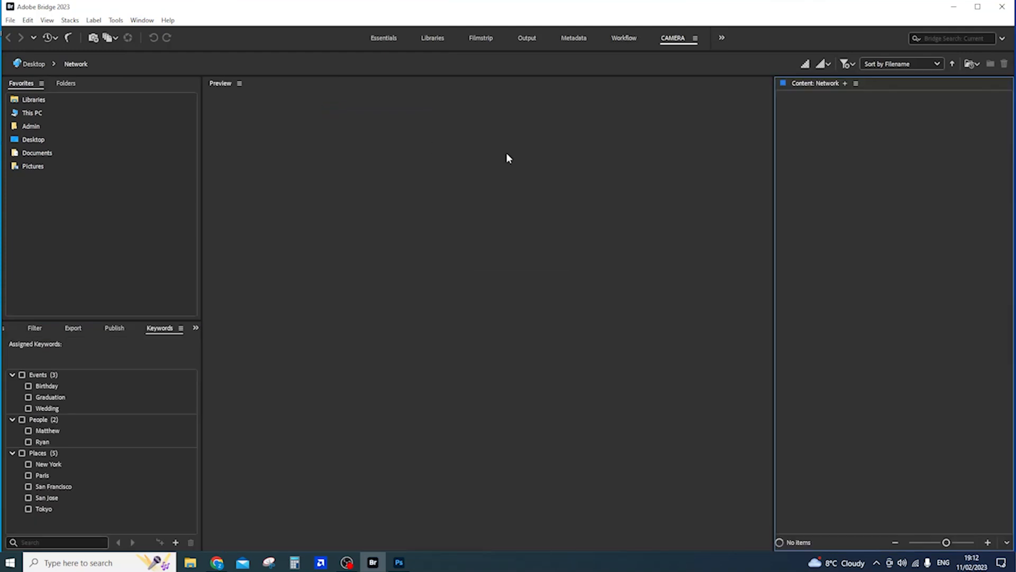
mouse_move(75, 89)
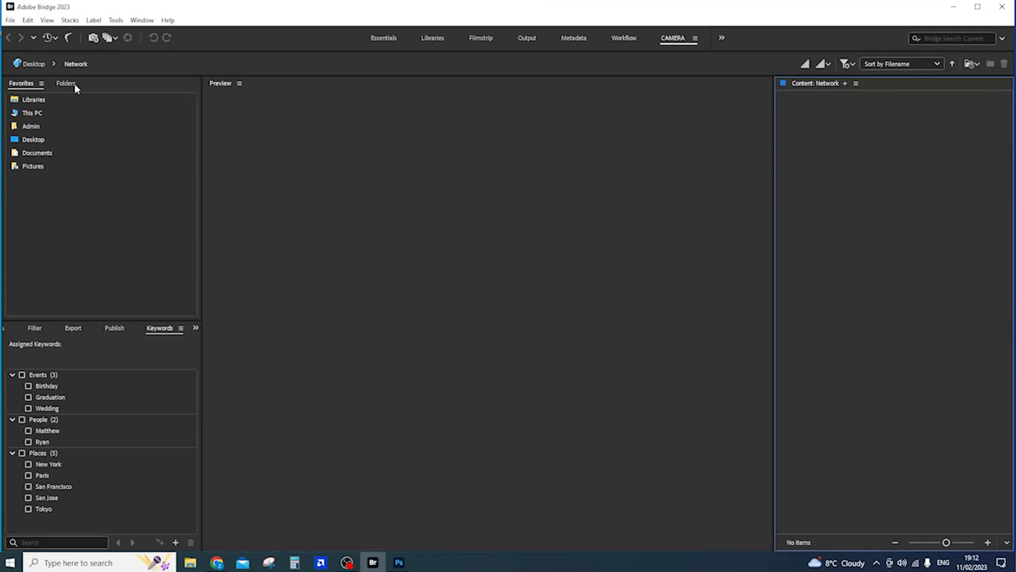
mouse_move(52, 122)
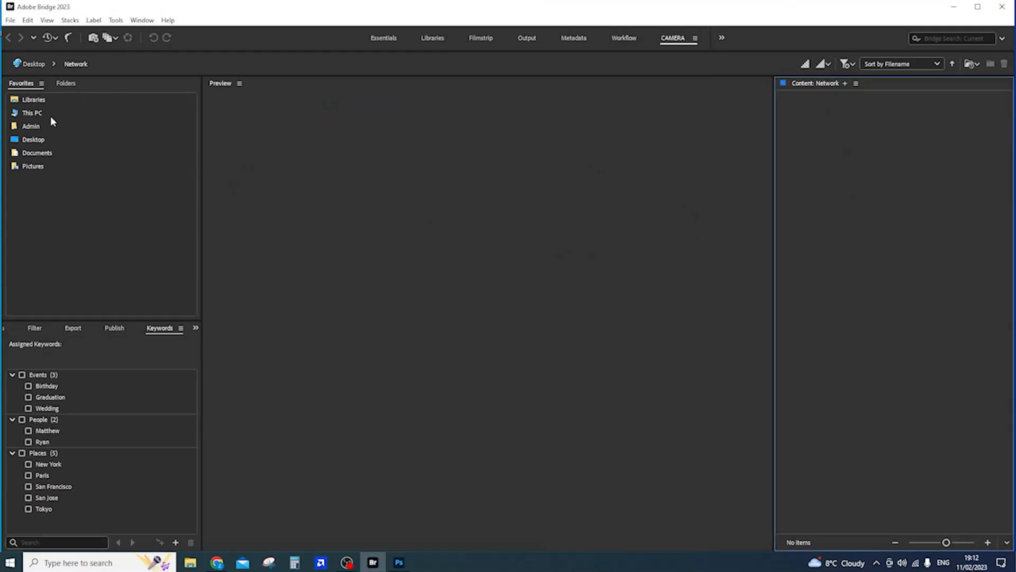
Browse the RAW1 110223 folder from the Folders tree to list its NEF photos
click(65, 83)
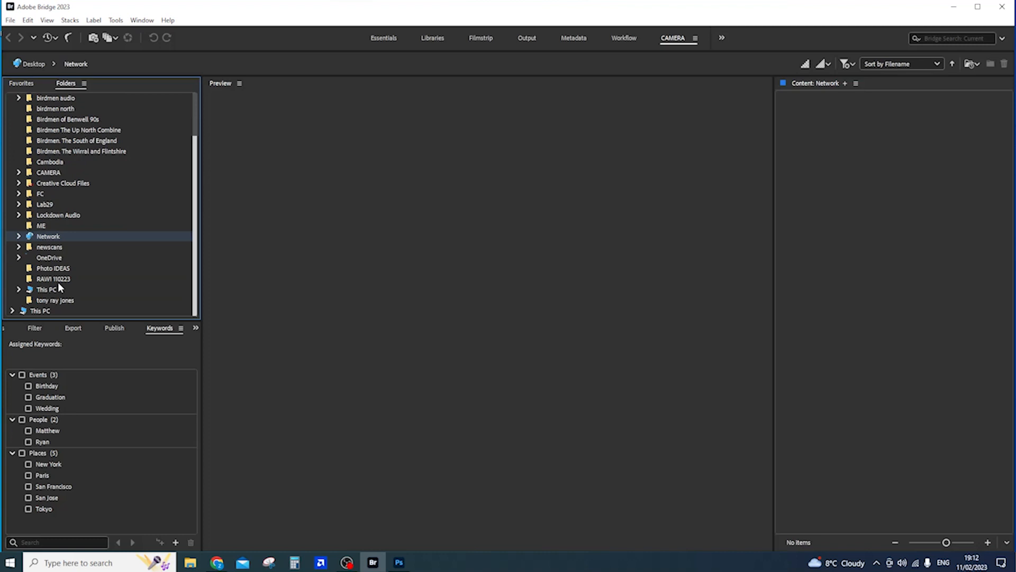
click(53, 278)
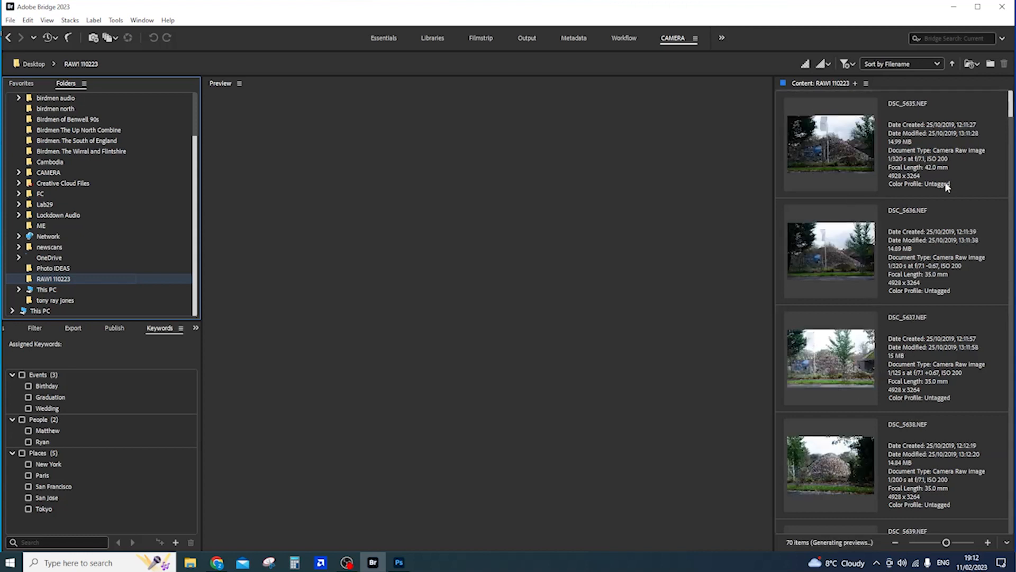
mouse_move(1008, 451)
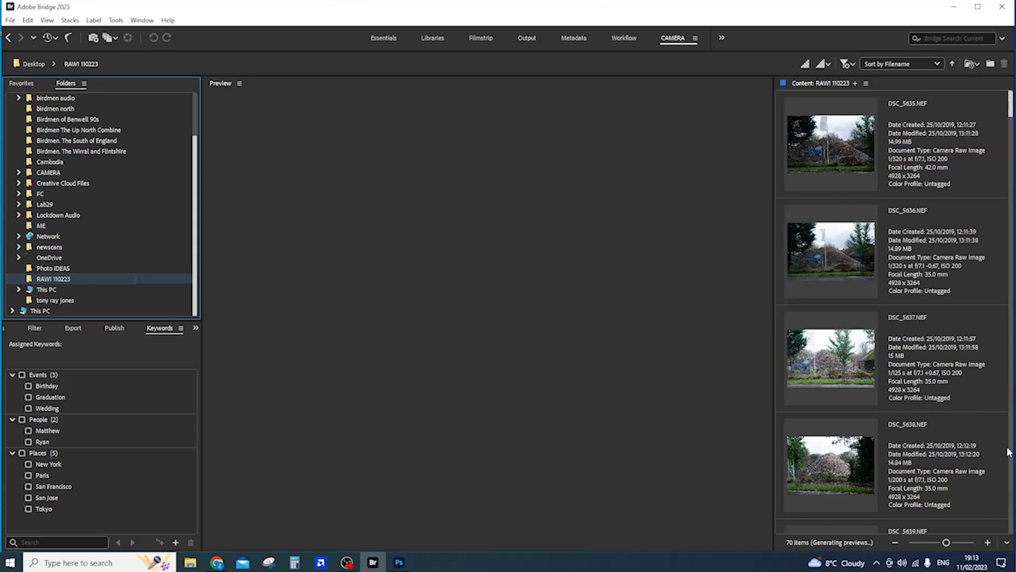
mouse_move(893, 391)
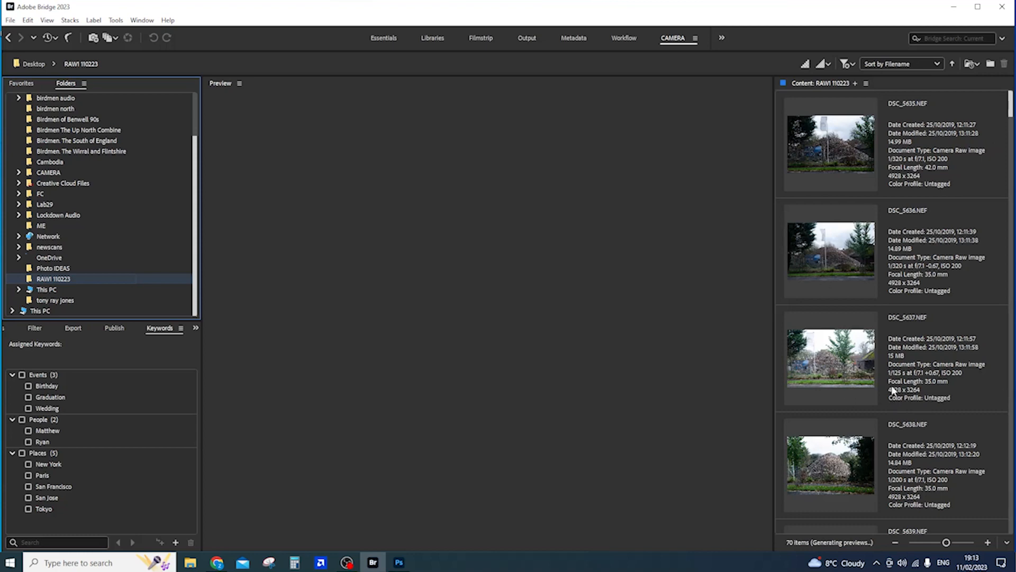
Select DSC_5635.NEF for a large preview, then scroll down the thumbnails
click(830, 141)
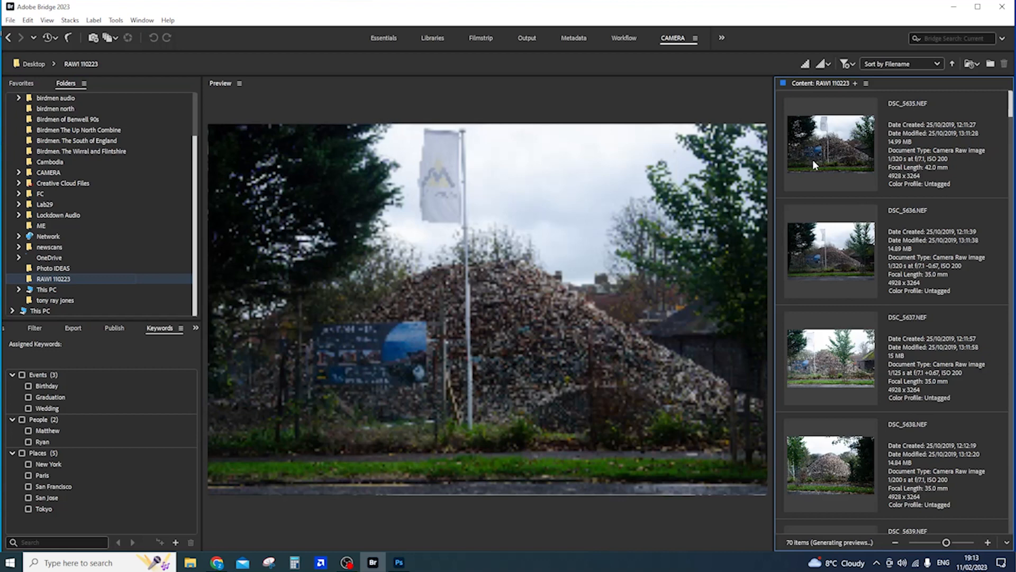
click(830, 142)
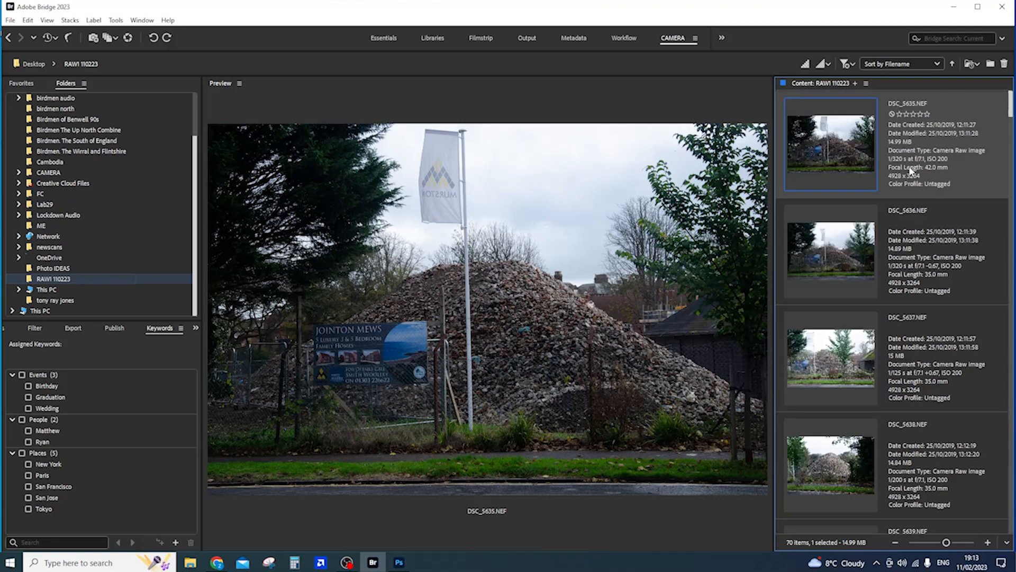
mouse_move(868, 168)
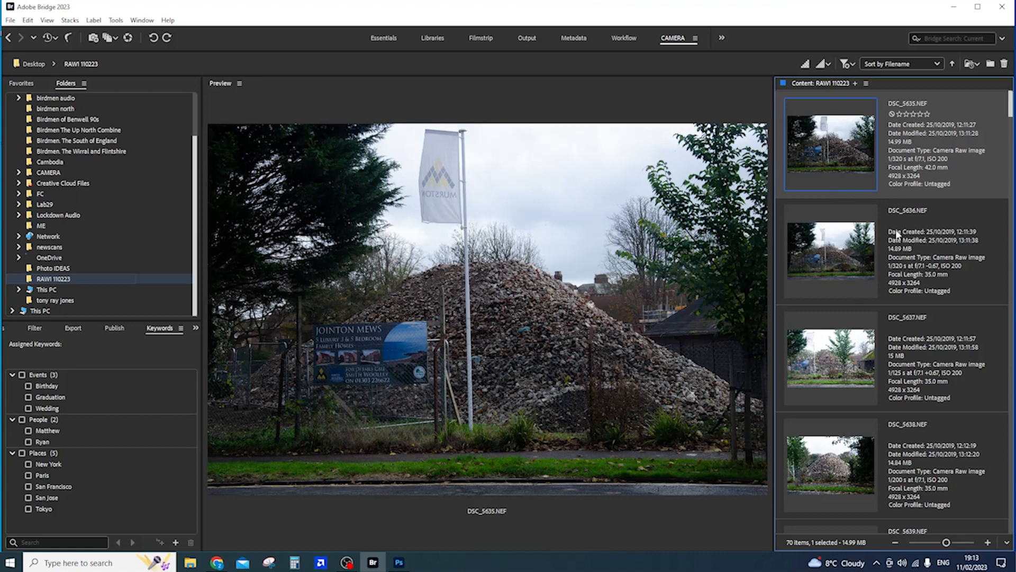
scroll(down, 3)
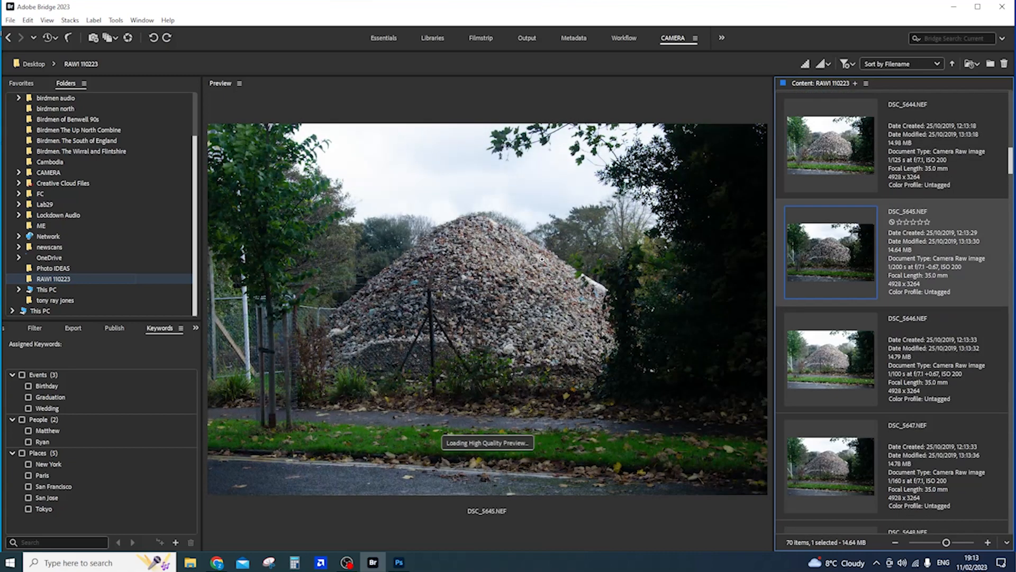
mouse_move(602, 344)
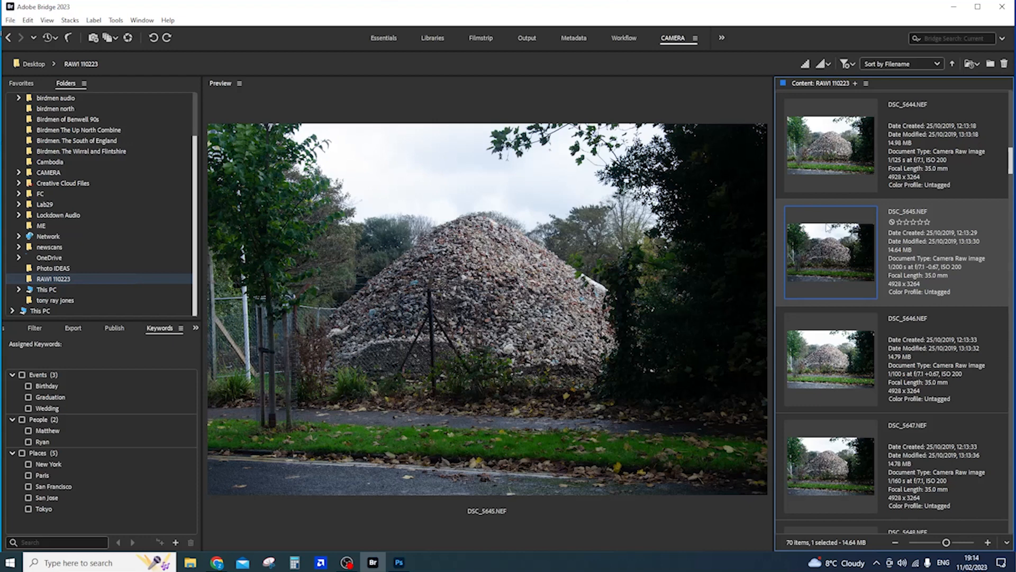
mouse_move(928, 227)
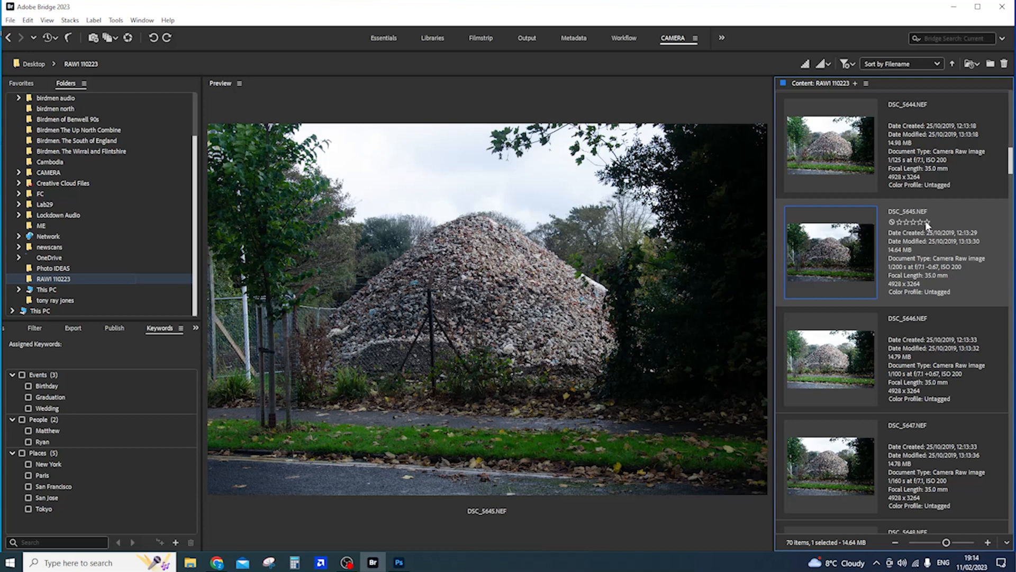
Set the fifth star under DSC_5645.NEF's thumbnail for a five-star rating
click(926, 222)
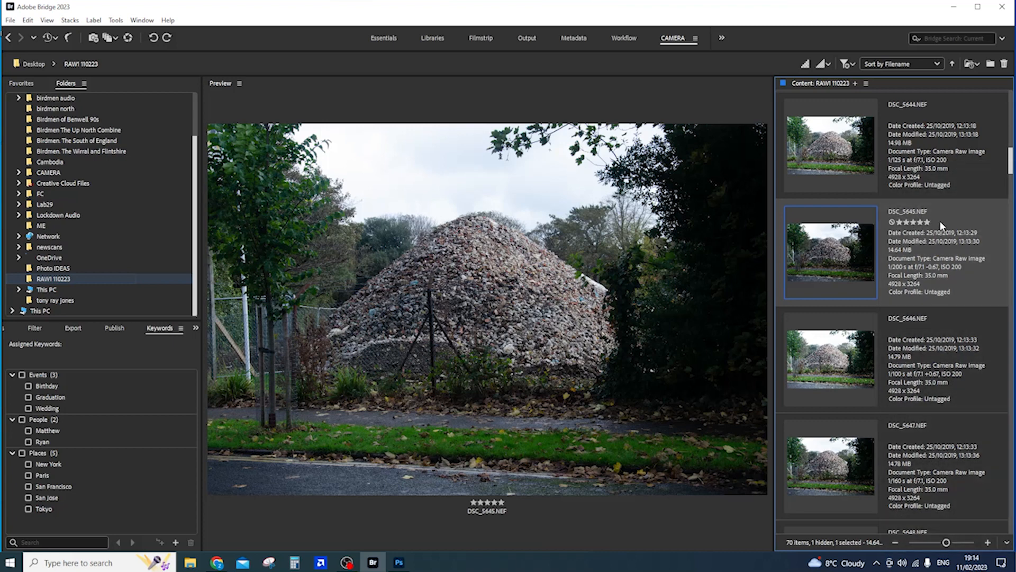
mouse_move(921, 263)
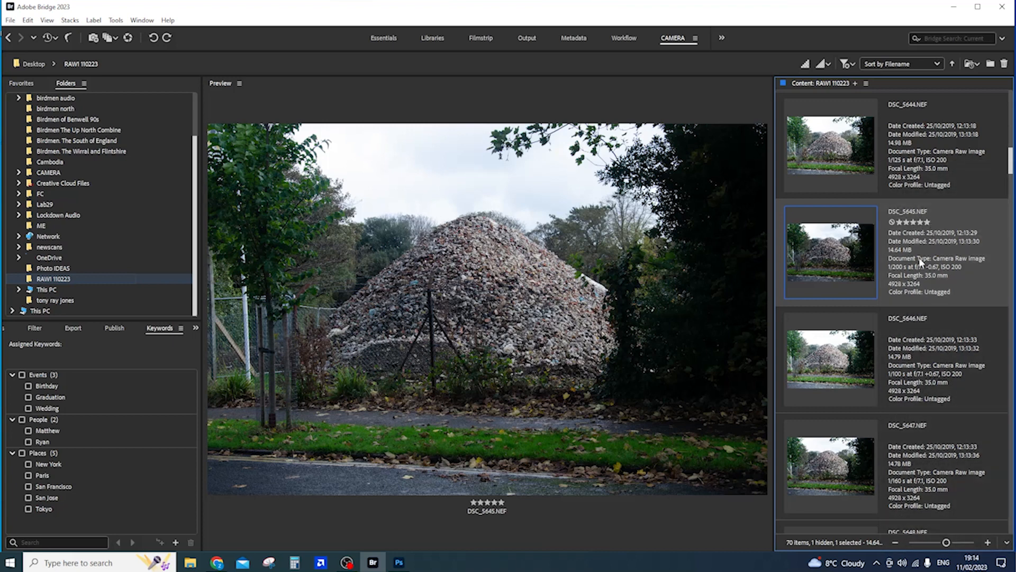
mouse_move(962, 214)
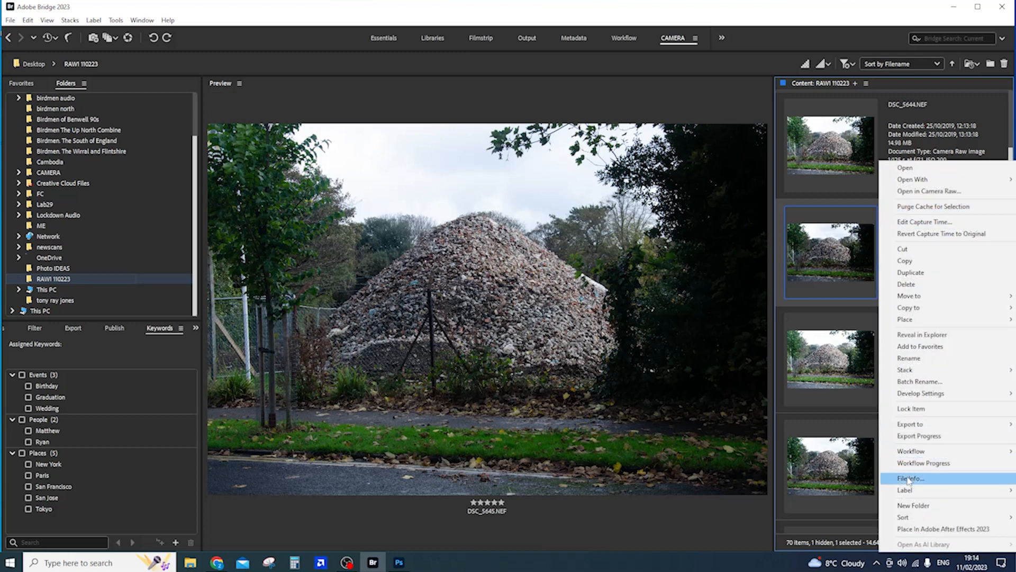
mouse_move(906, 489)
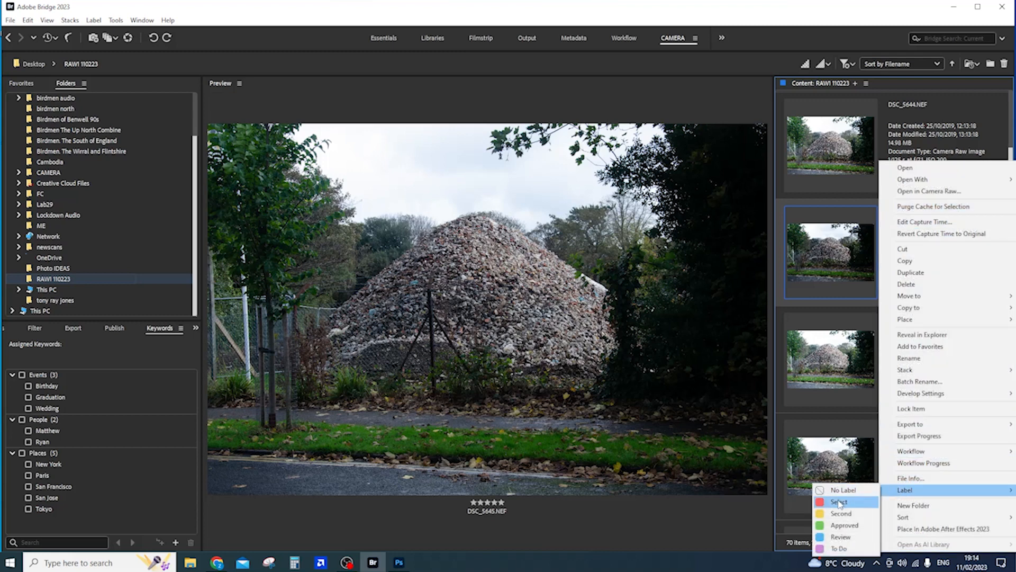
mouse_move(845, 525)
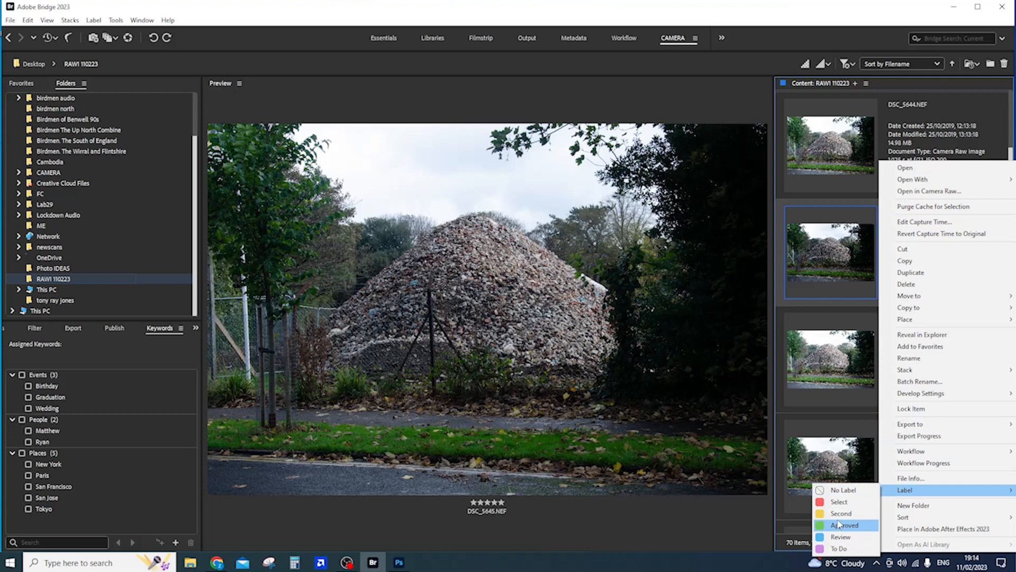
mouse_move(840, 514)
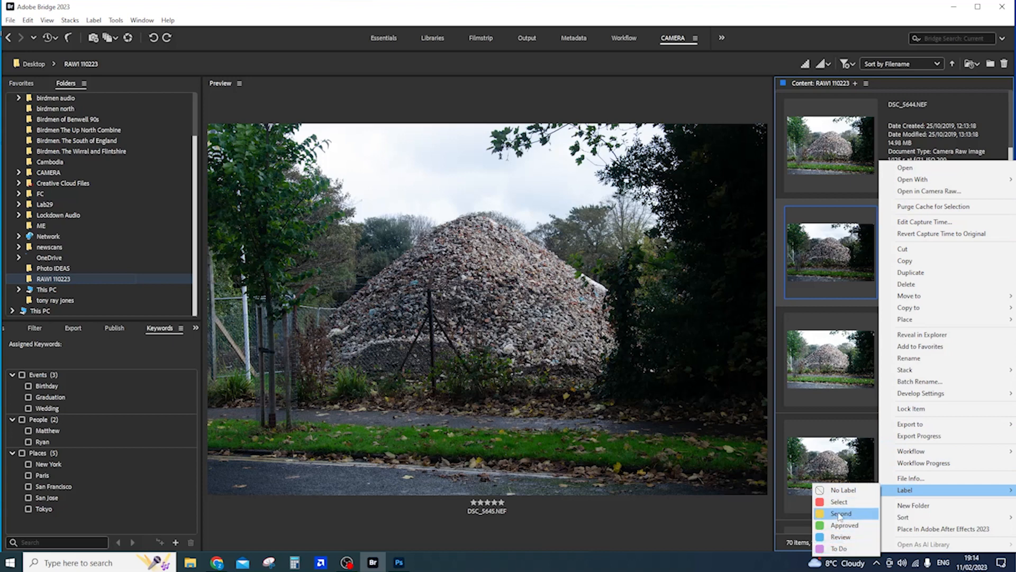
mouse_move(845, 525)
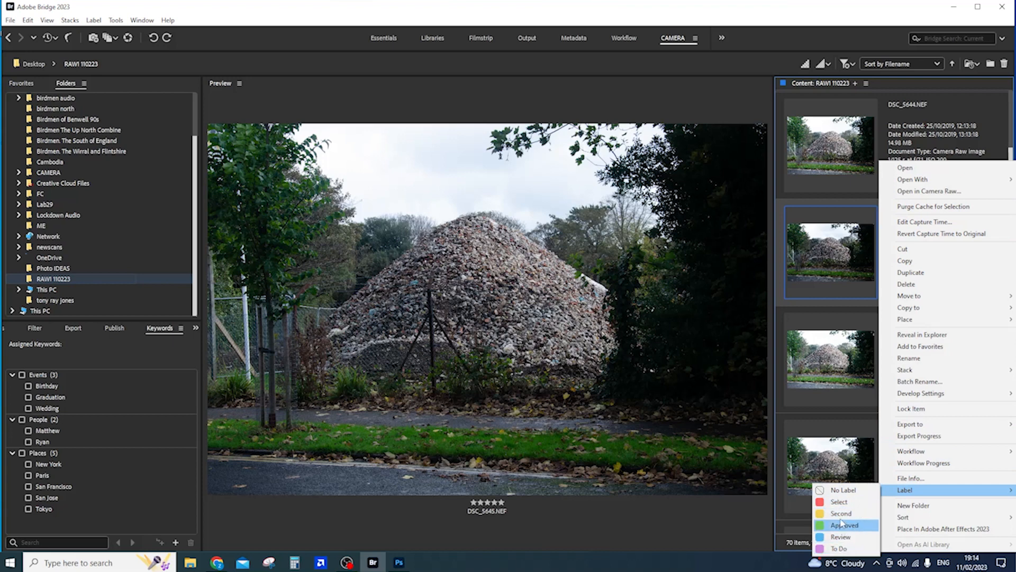
Apply the Approved label to DSC_5645.NEF
click(845, 525)
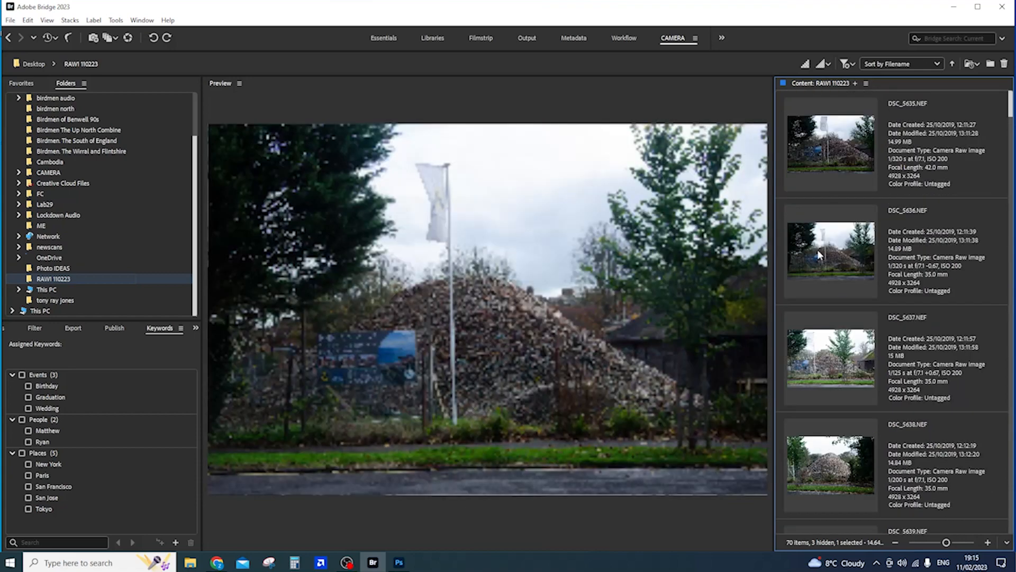
Select the DSC_5636.NEF thumbnail to show its large preview
click(830, 252)
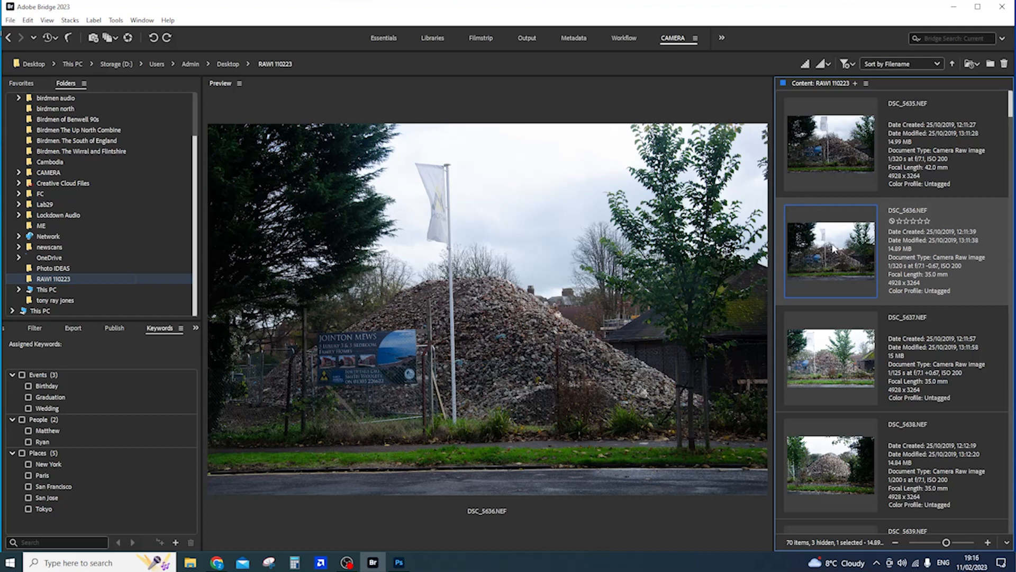
mouse_move(818, 279)
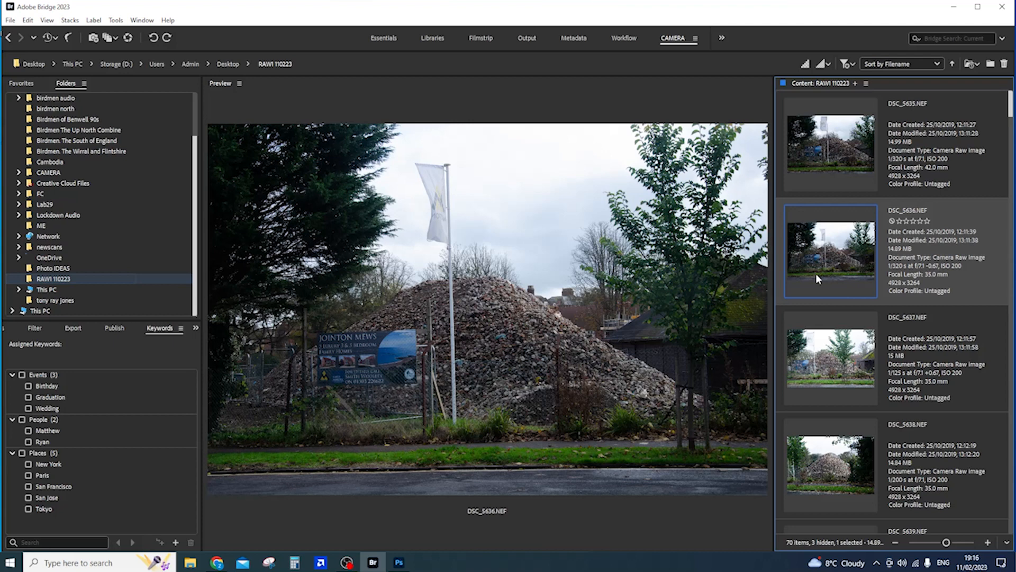
mouse_move(136, 43)
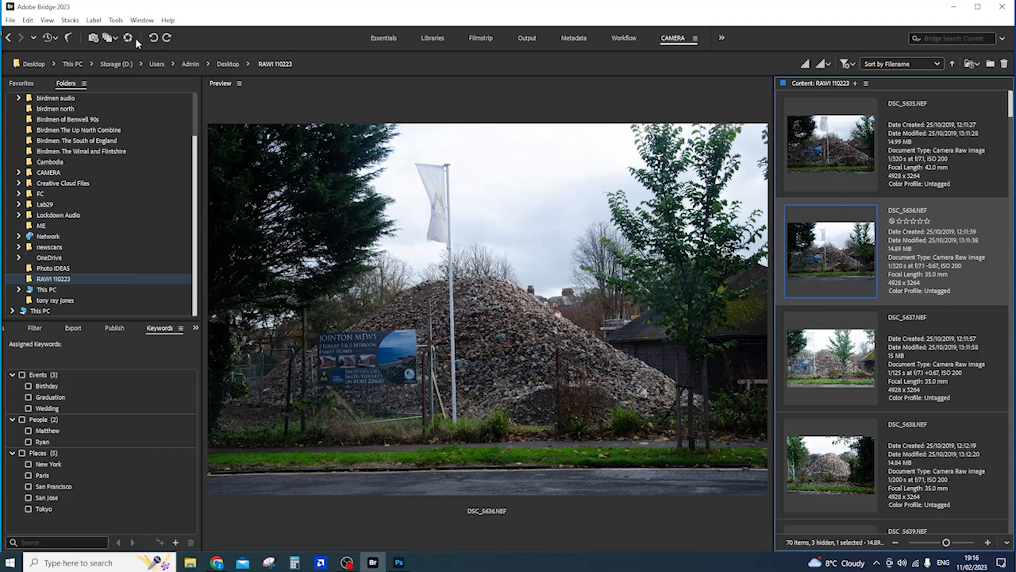
mouse_move(128, 38)
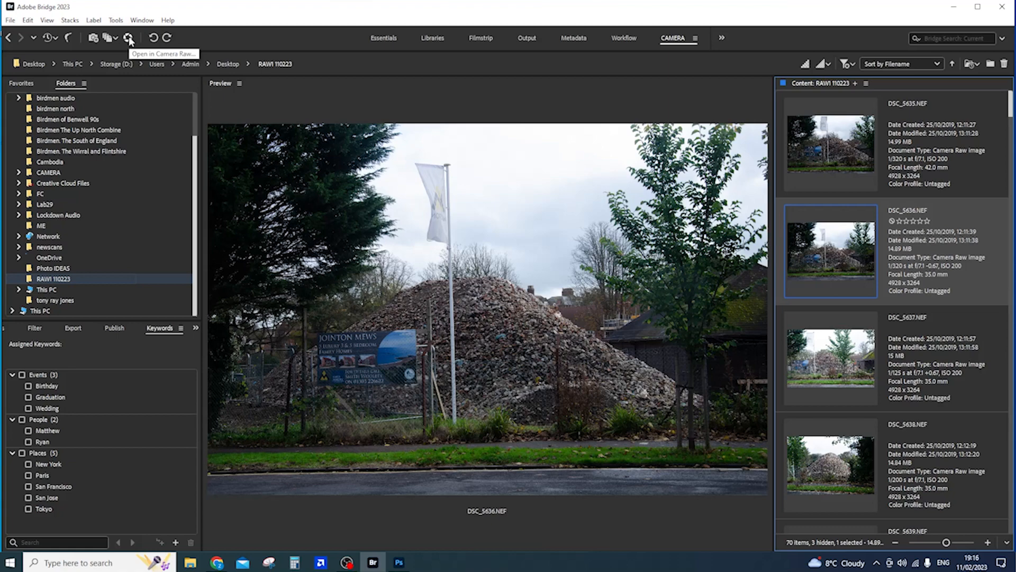
mouse_move(128, 37)
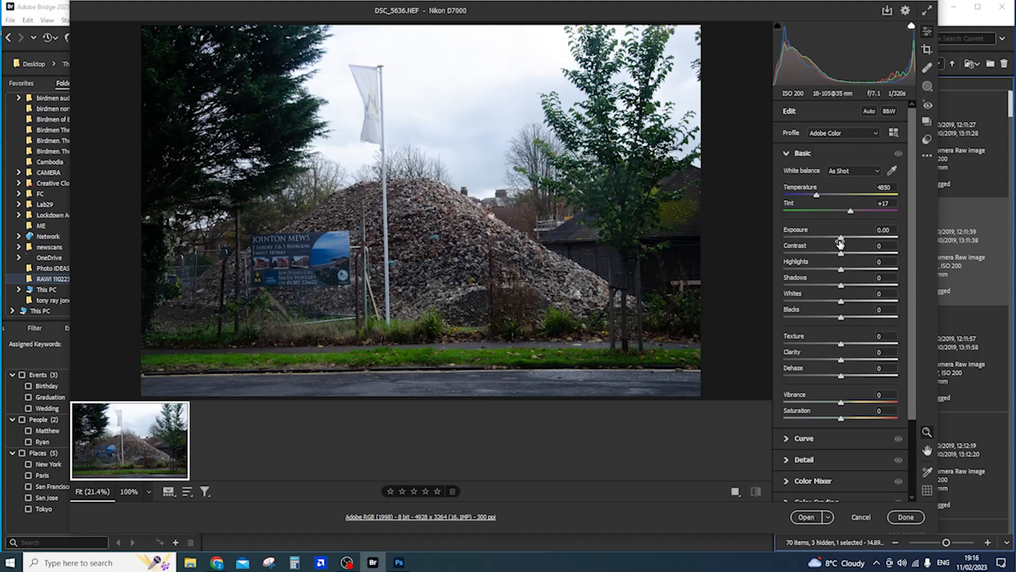
Try the Adobe Standard and Adobe Vivid profiles on DSC_5636.NEF, then choose Adobe Color
click(842, 133)
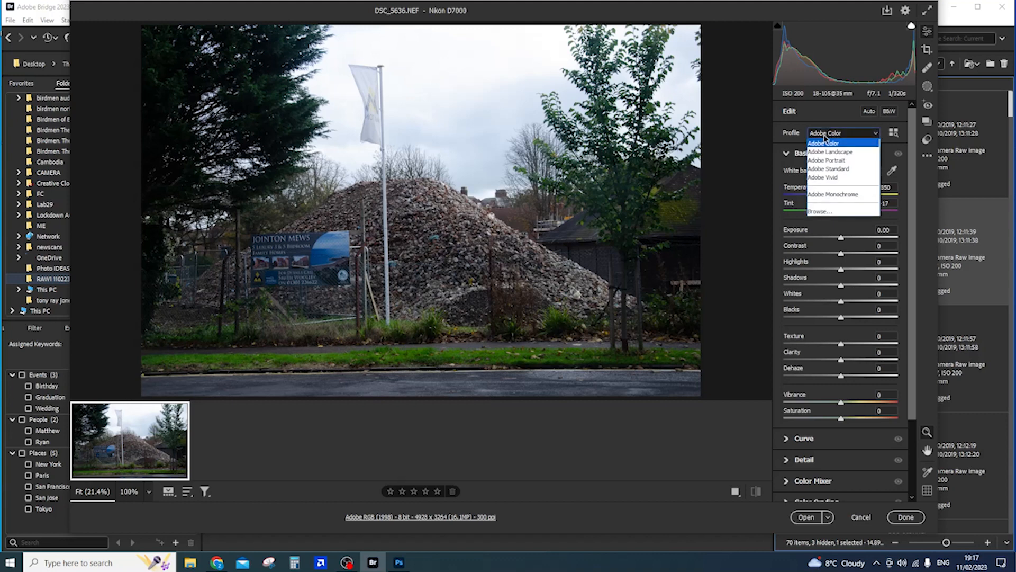
mouse_move(831, 152)
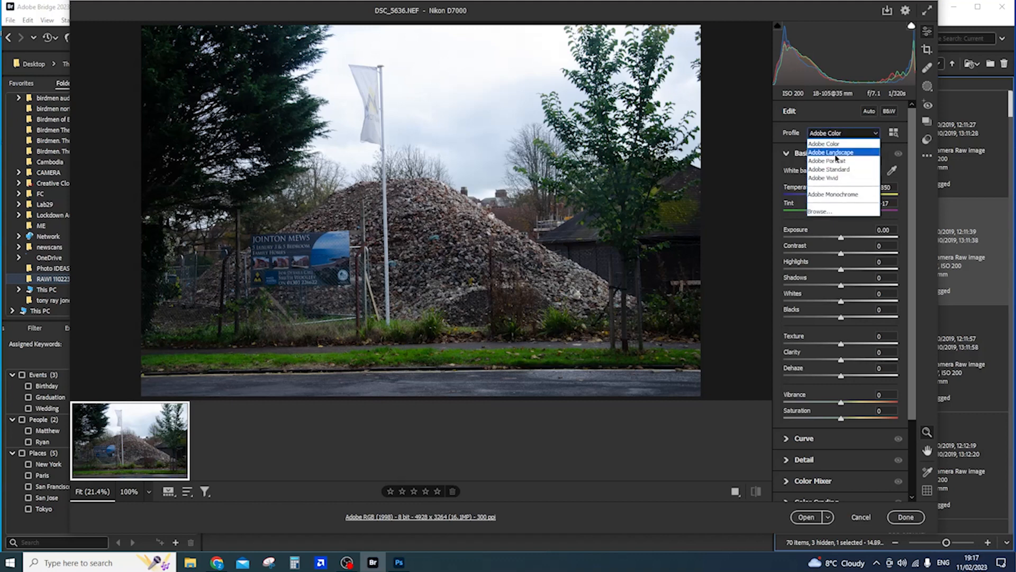
click(832, 152)
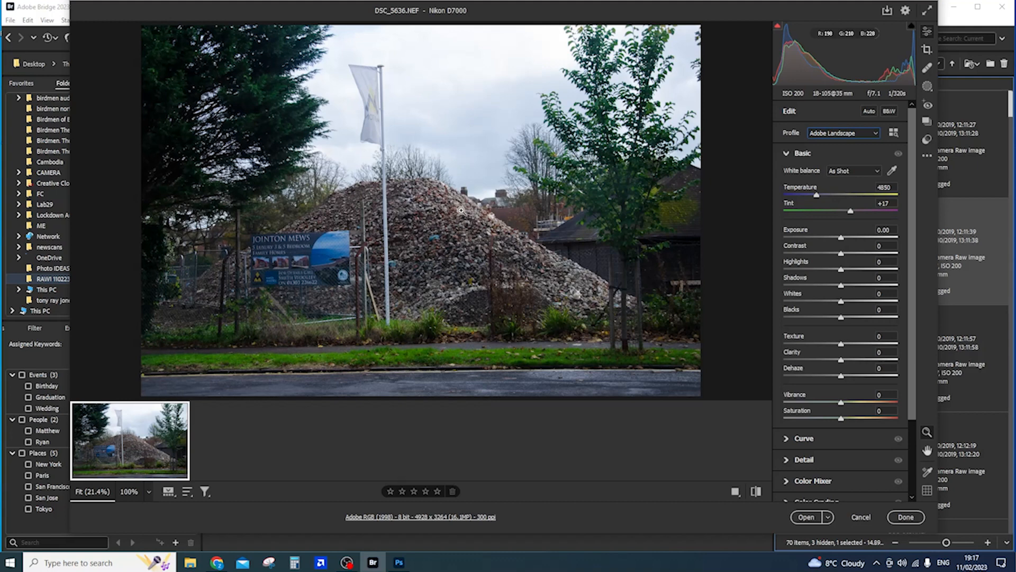
click(844, 133)
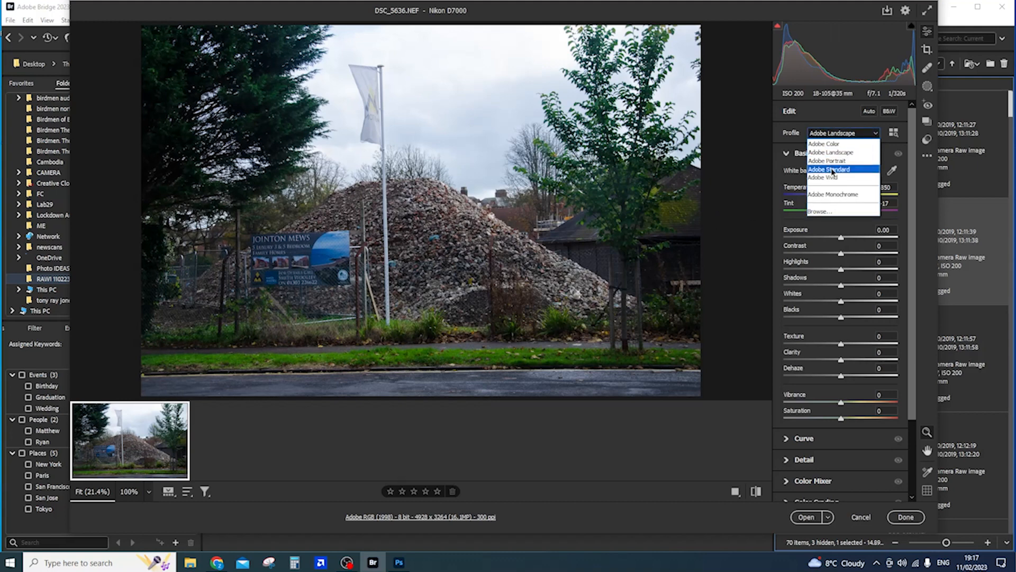
click(830, 170)
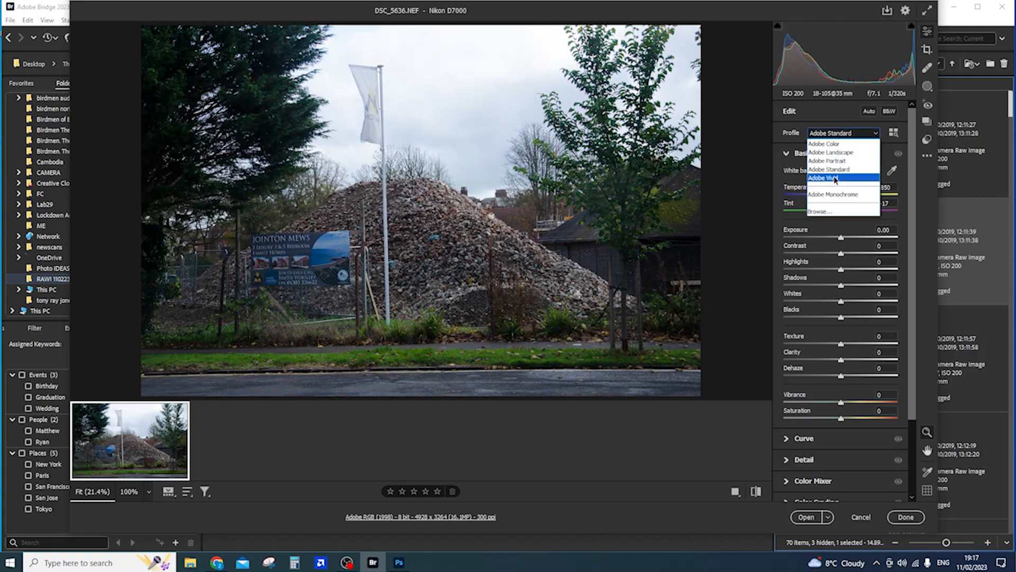
click(827, 178)
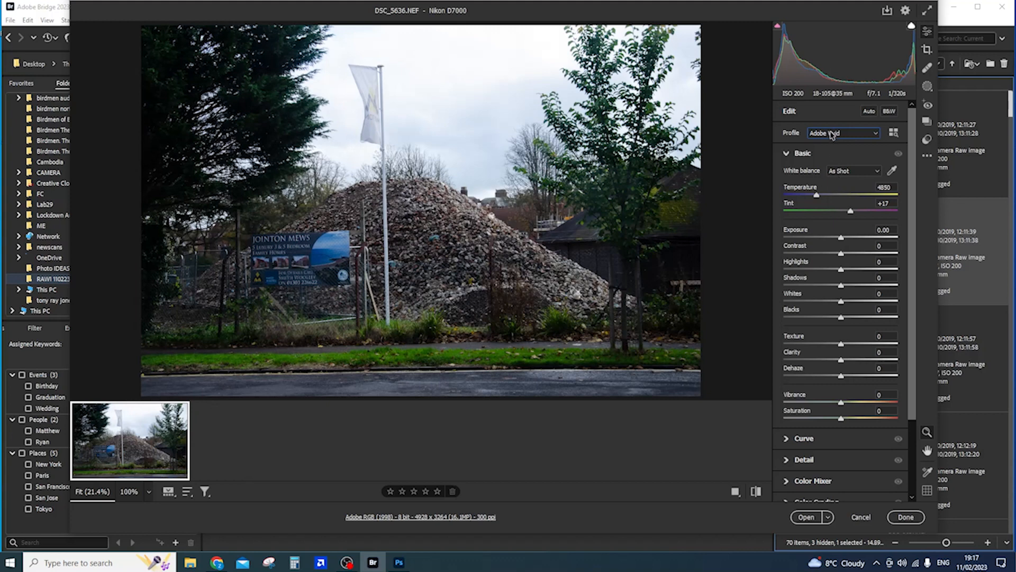
click(843, 132)
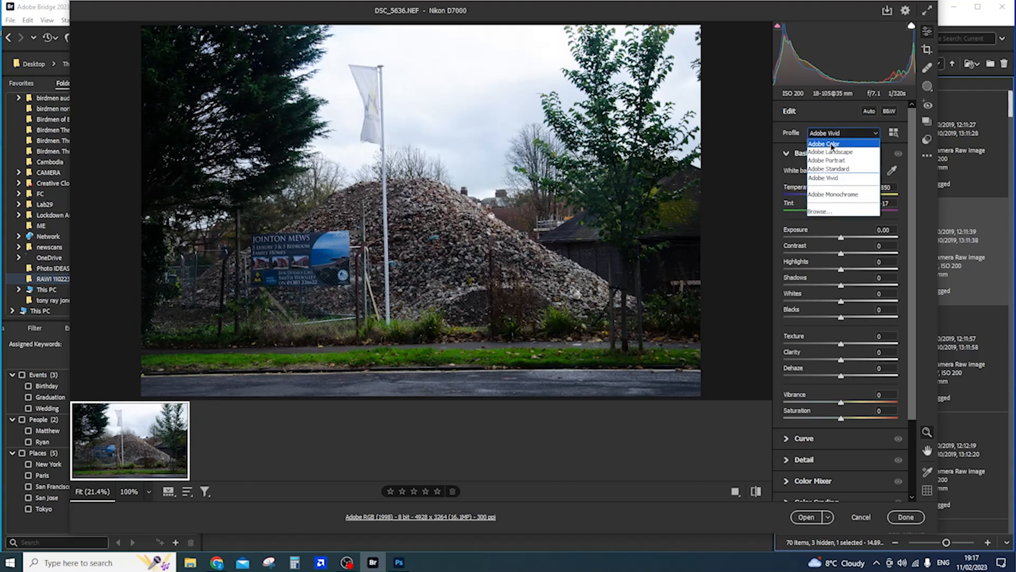
click(824, 143)
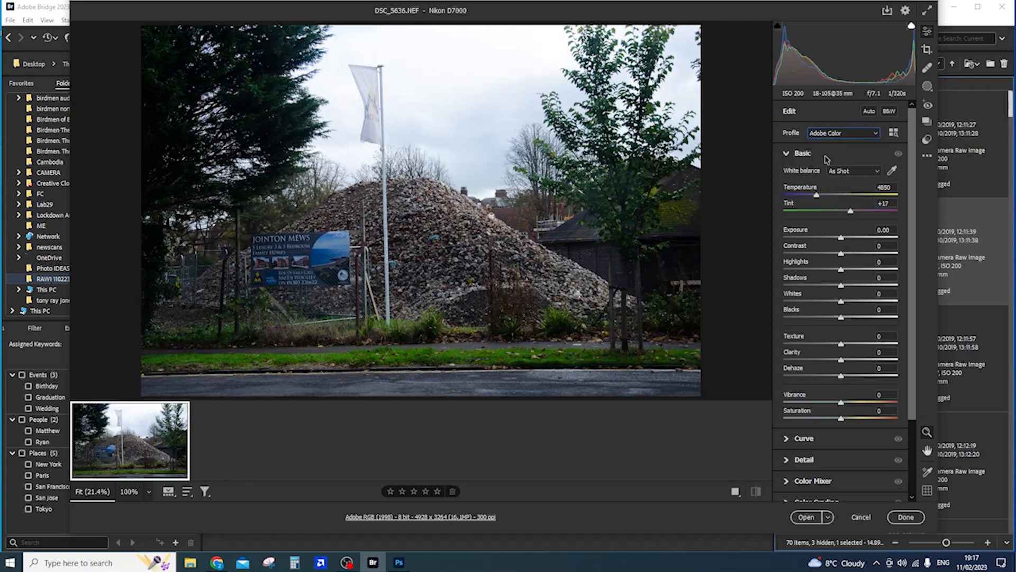
click(853, 170)
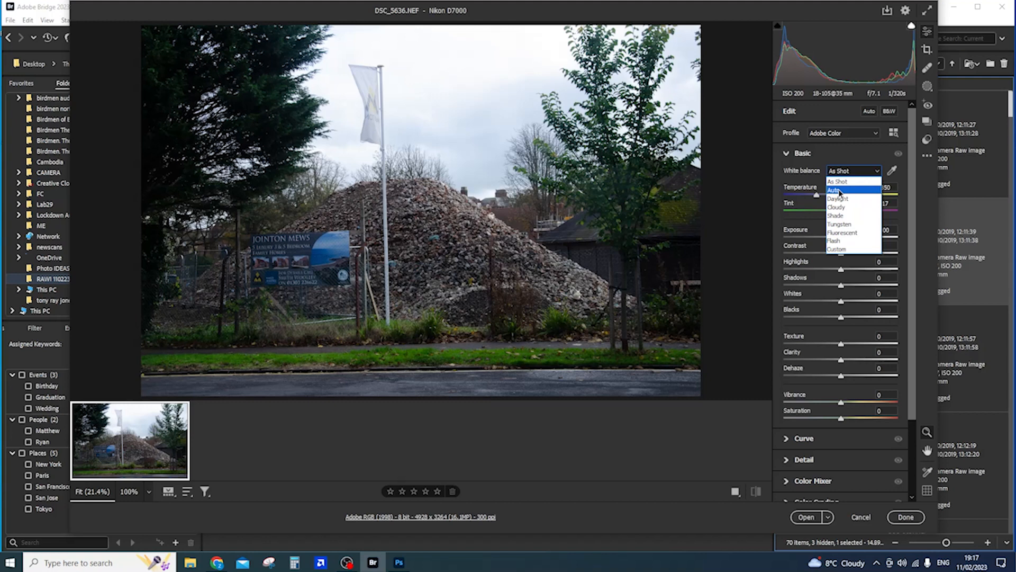
Try Auto white balance, revert to As Shot, warm Temperature to 5350 and greatly raise Contrast
click(836, 190)
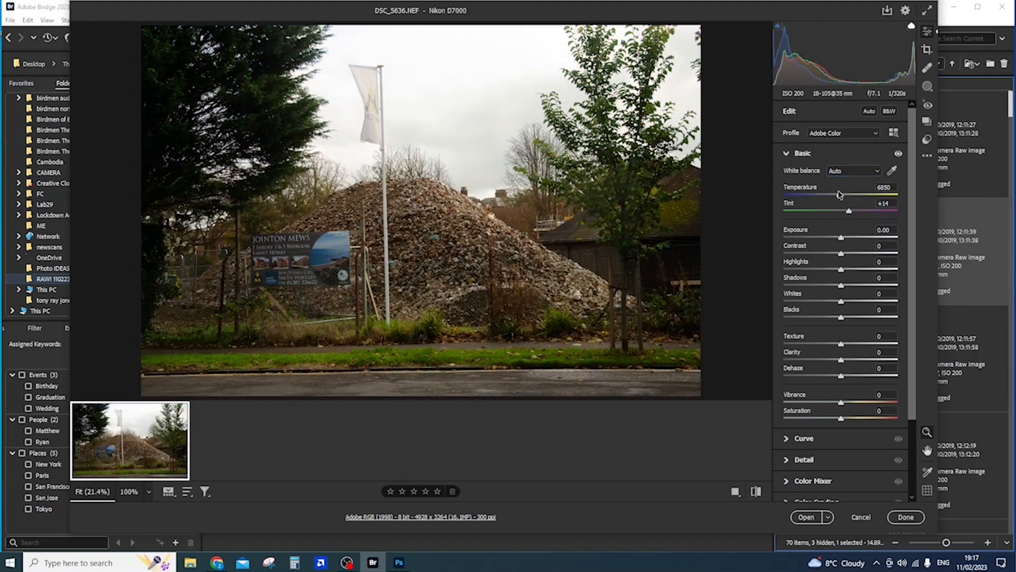
mouse_move(841, 174)
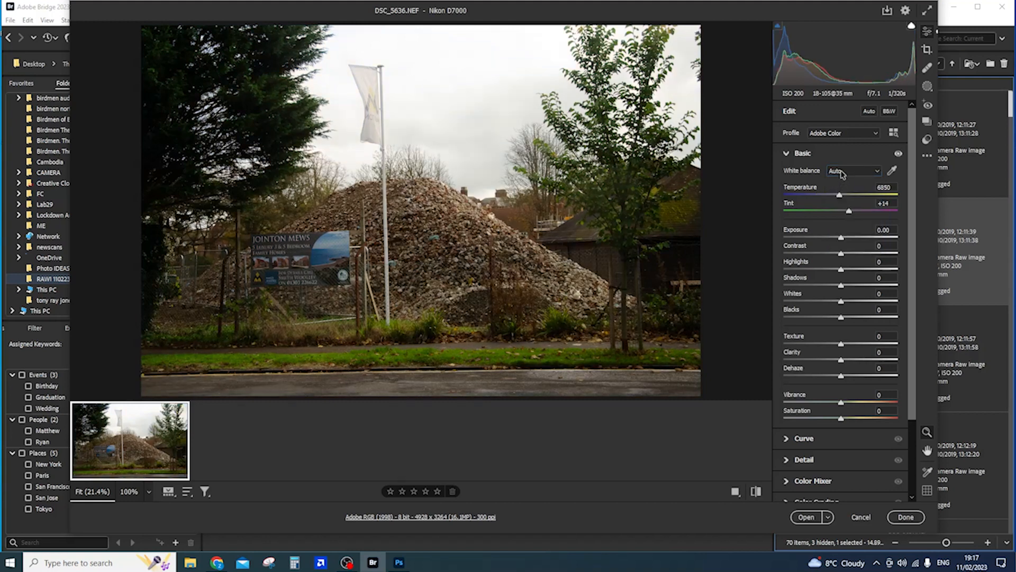
click(852, 170)
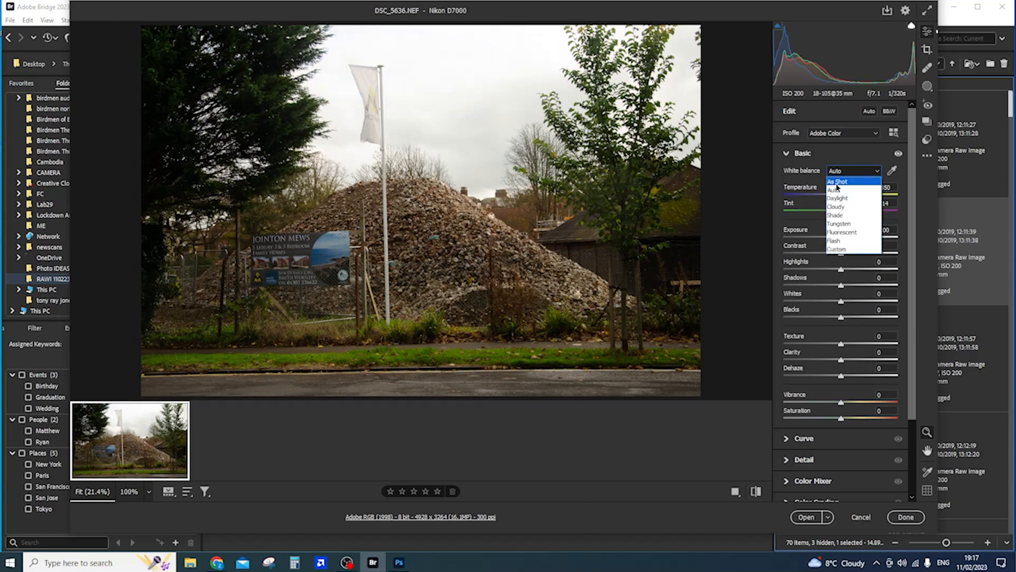
click(838, 181)
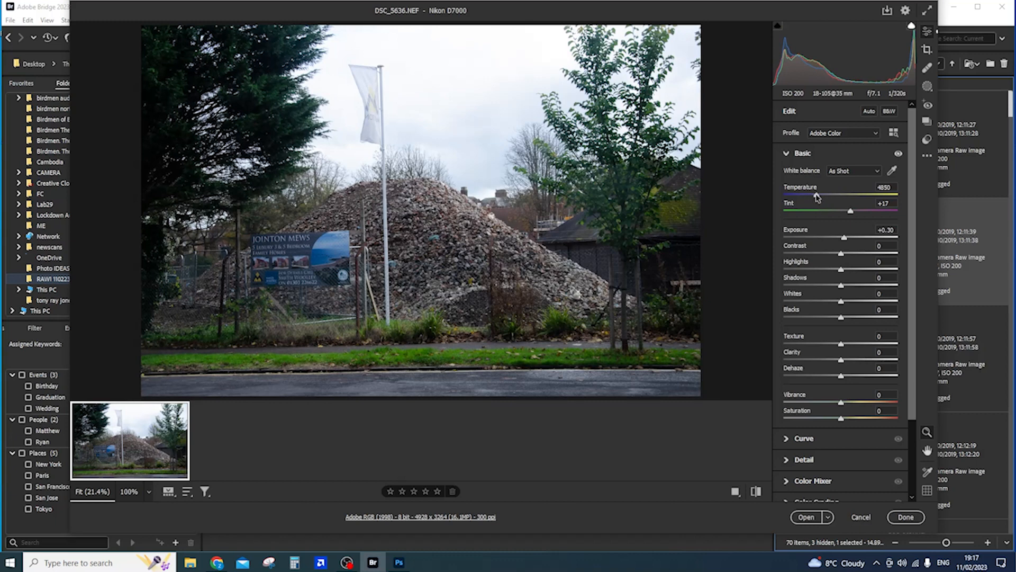
drag(814, 196, 825, 196)
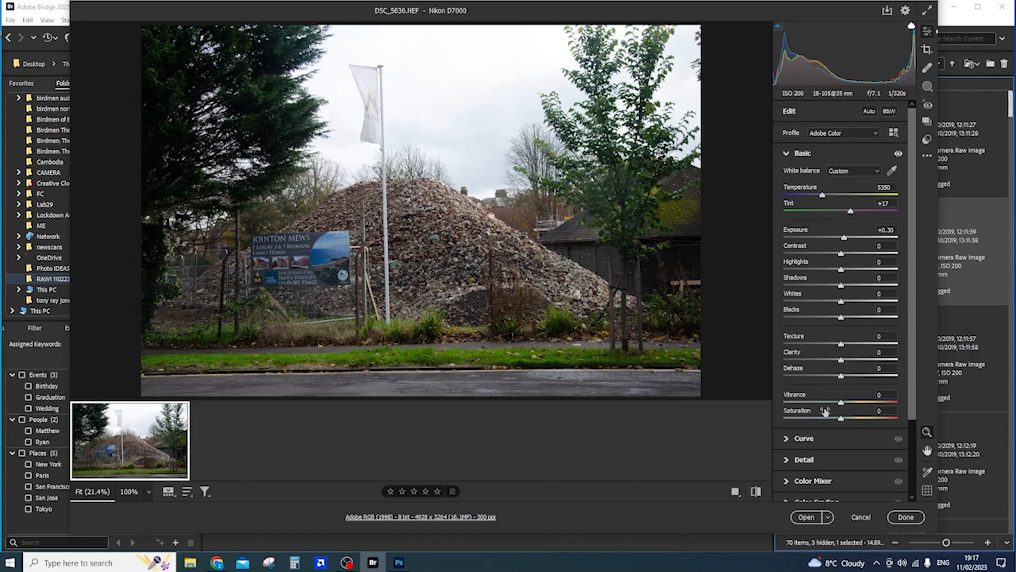
mouse_move(827, 308)
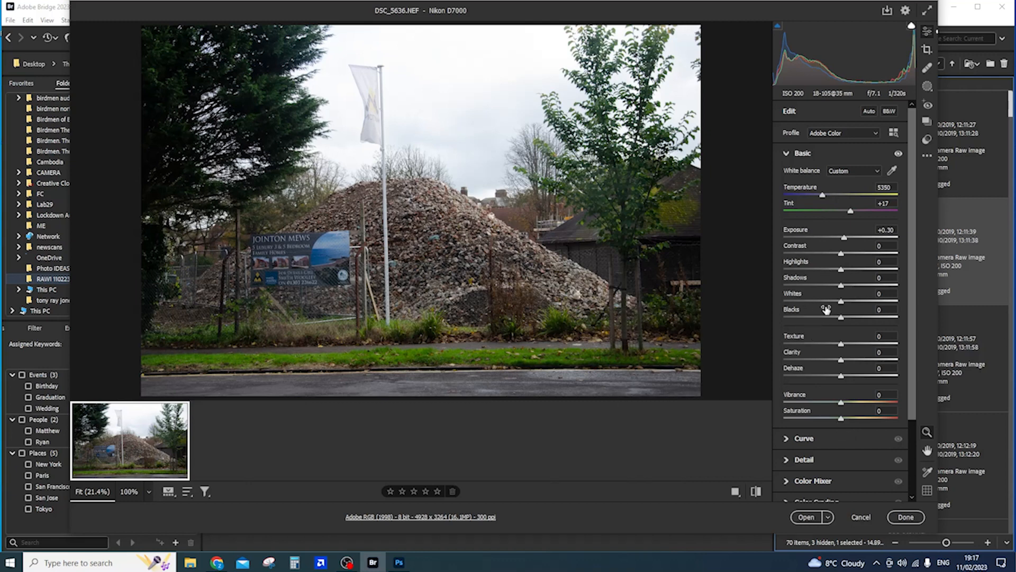
mouse_move(749, 370)
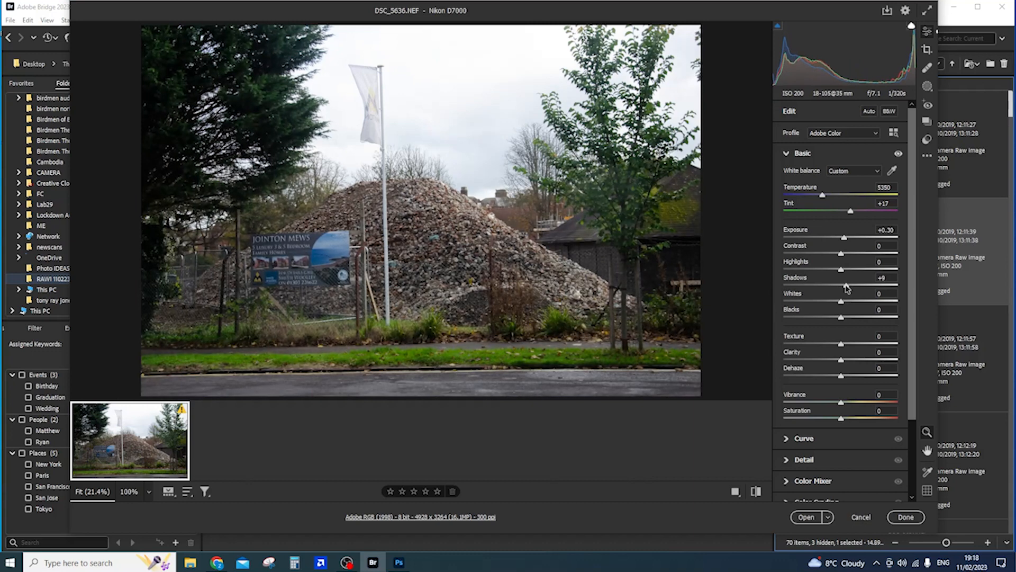
drag(844, 253, 882, 253)
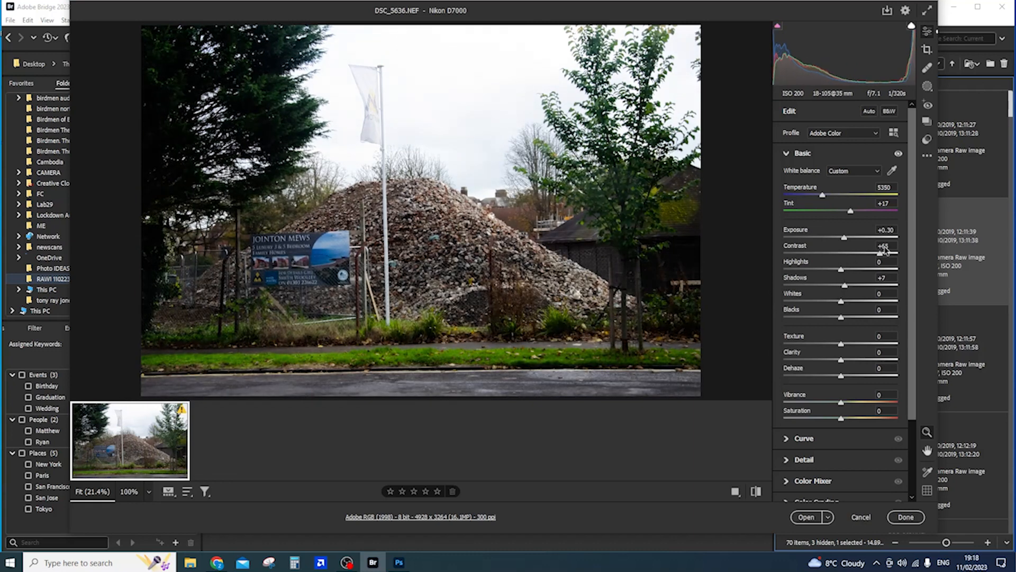
drag(879, 253, 896, 253)
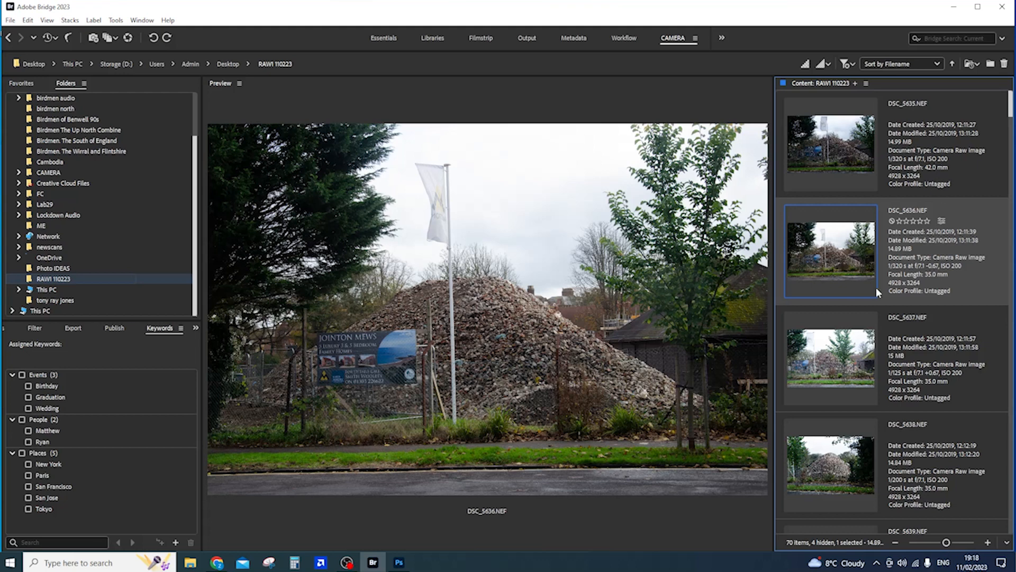
mouse_move(900, 416)
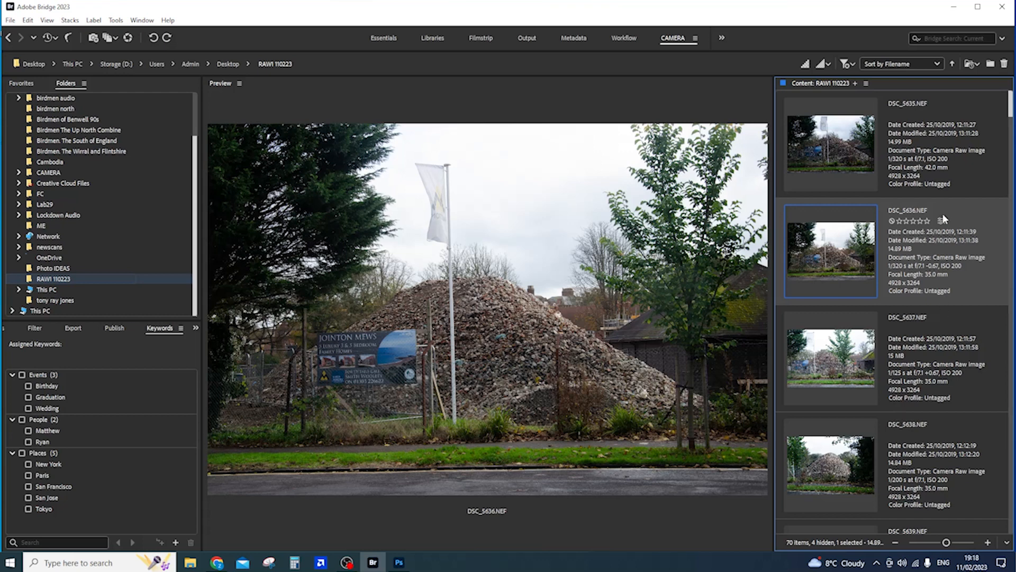
mouse_move(921, 283)
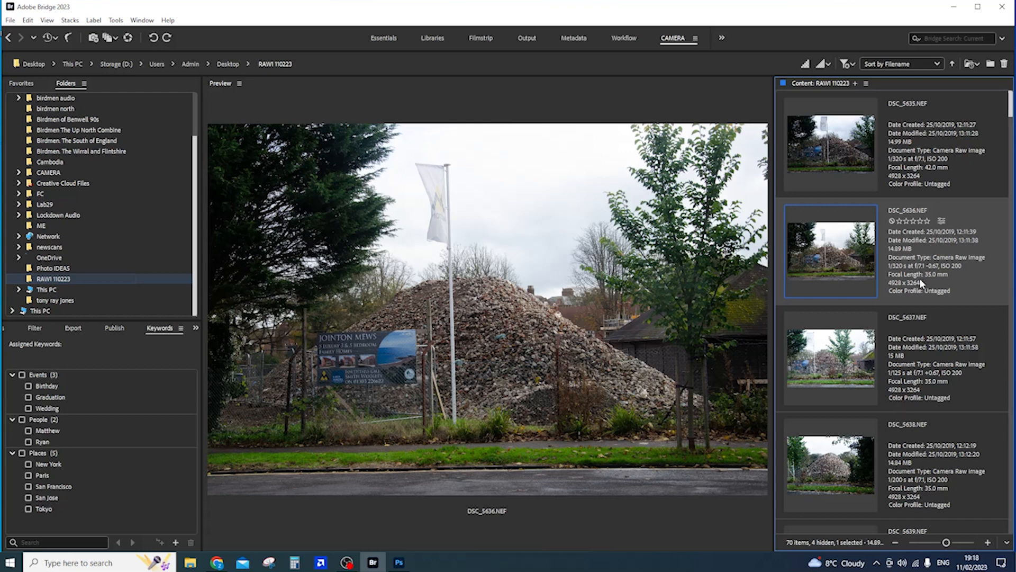
Scroll down the Content panel and select the DSC_5655.NEF thumbnail
scroll(down, 3)
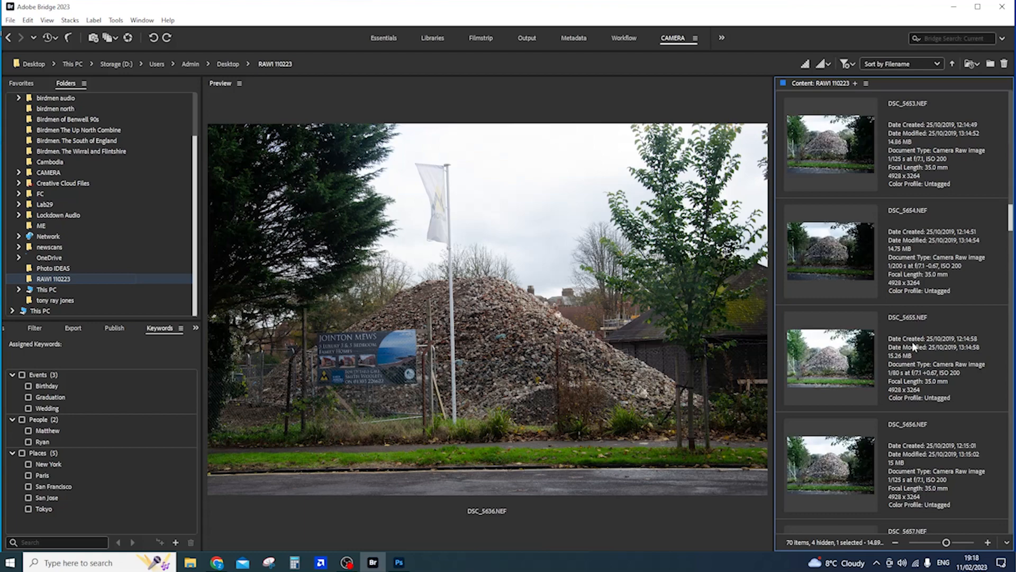
click(830, 360)
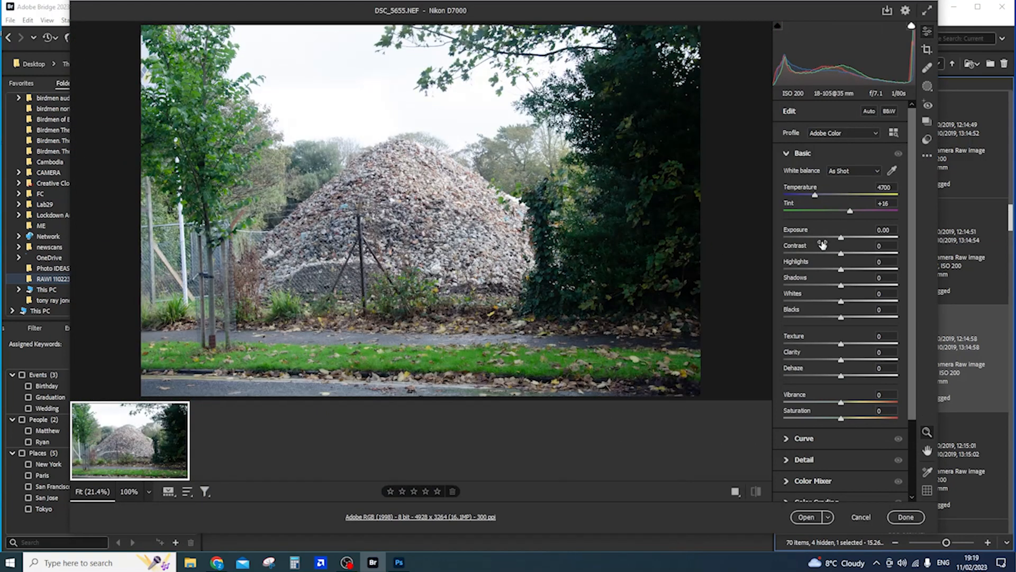
Set DSC_5655's Exposure to -0.70 and Temperature to 5250, keeping the edits with Done
drag(849, 236, 832, 237)
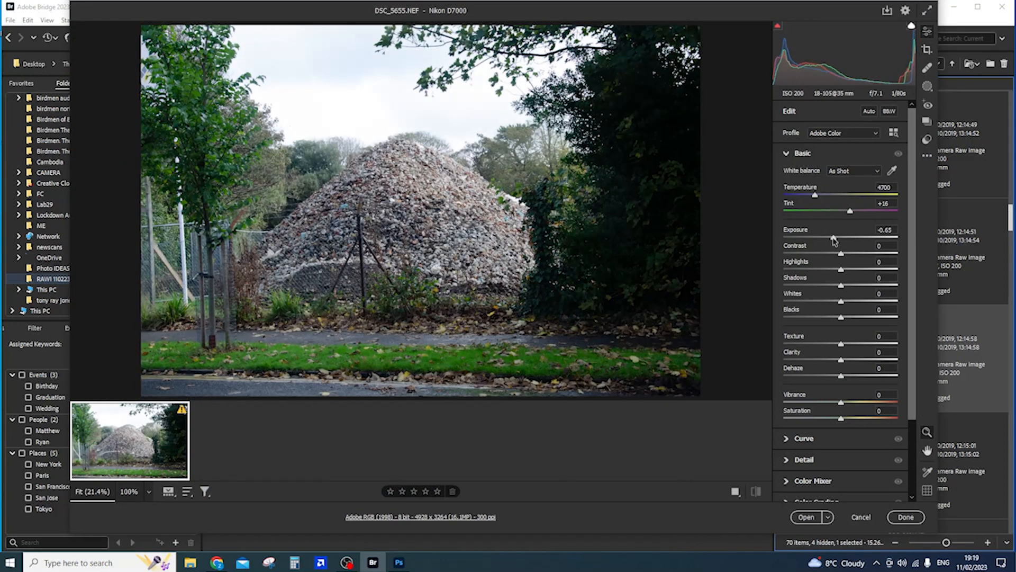
drag(816, 194, 824, 194)
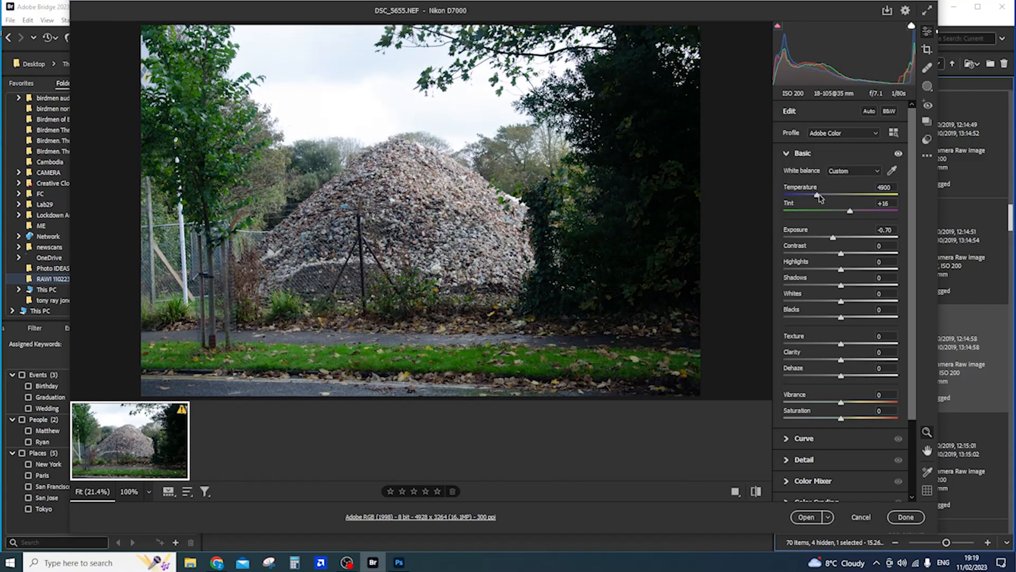
drag(815, 194, 825, 194)
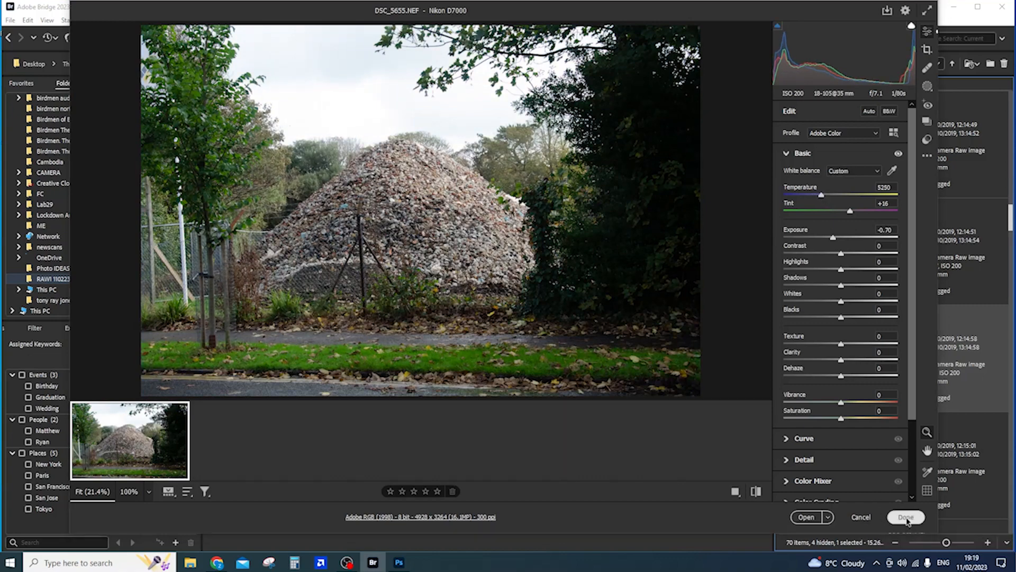
click(906, 517)
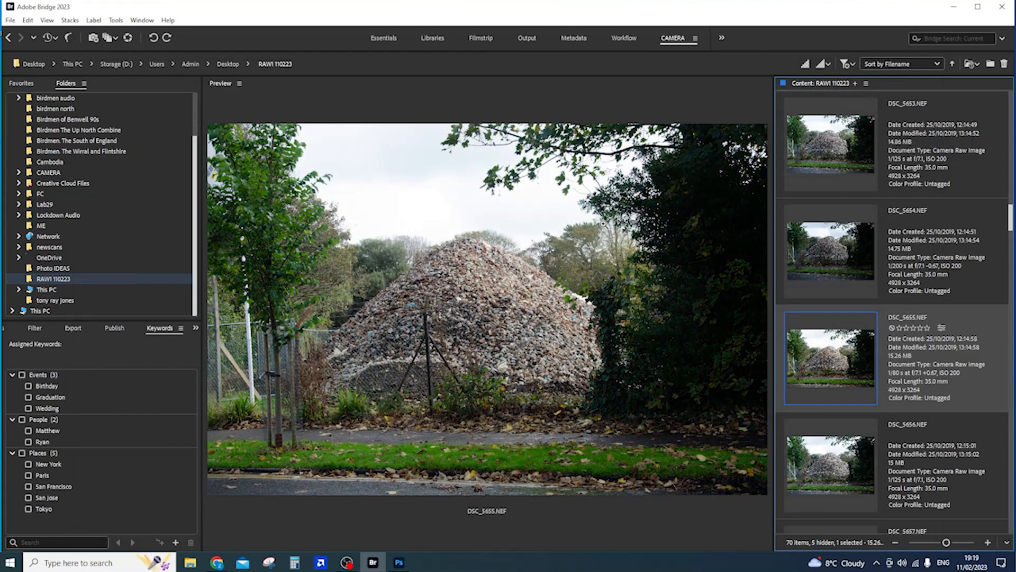
mouse_move(589, 242)
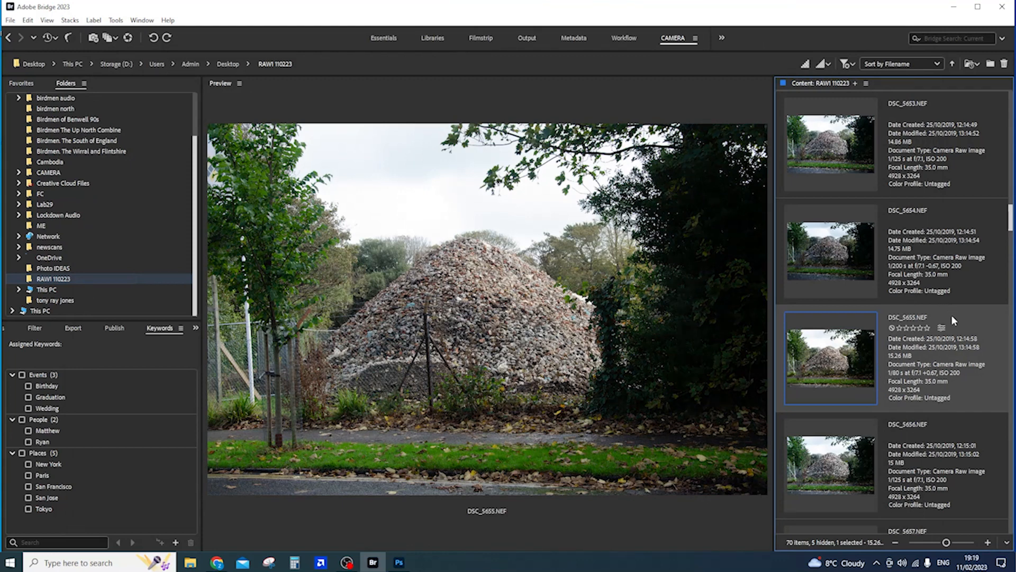
Rate DSC_5655 five stars, then scroll to DSC_5701 and open it in Camera Raw
click(926, 327)
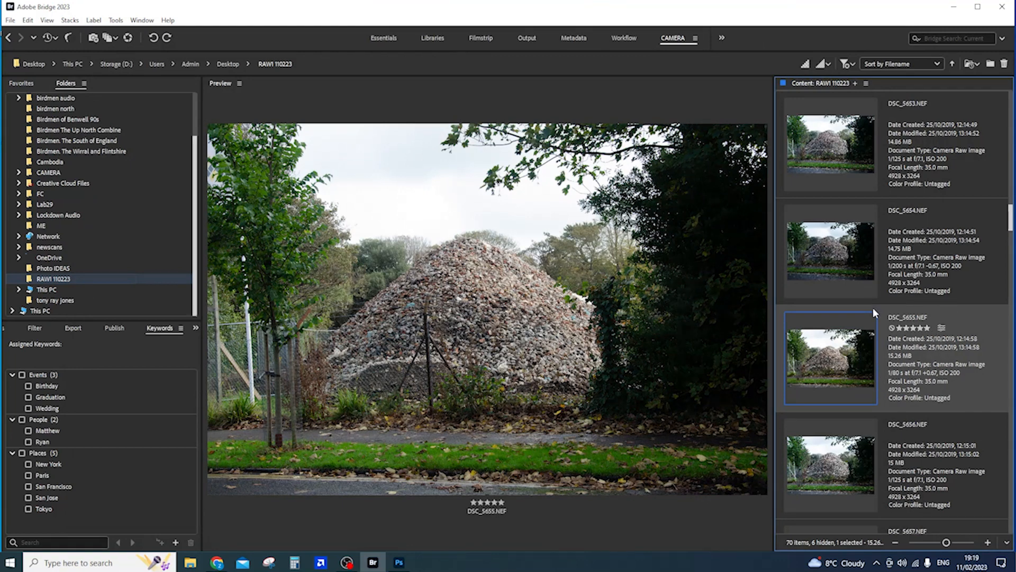
scroll(down, 3)
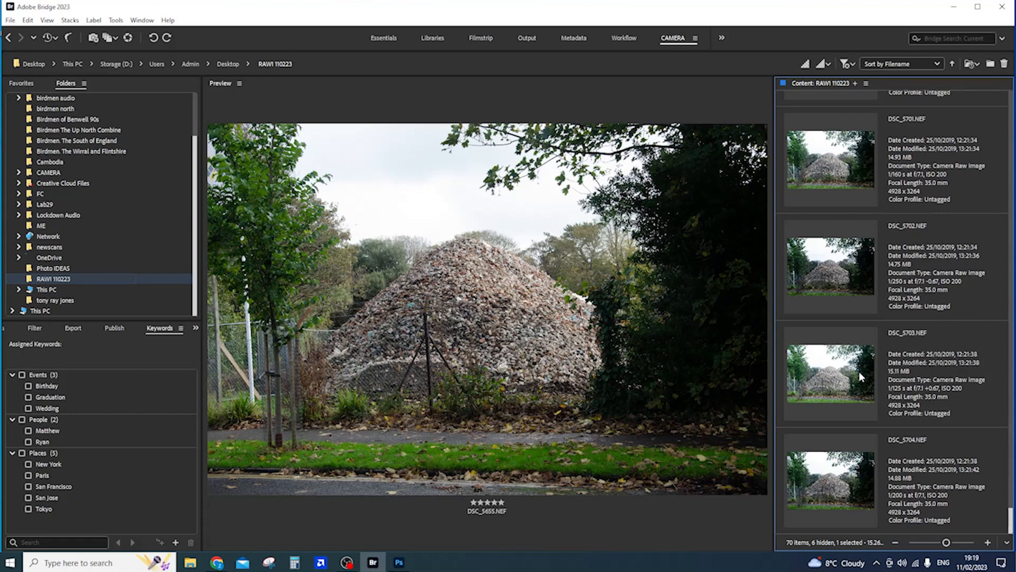
click(832, 162)
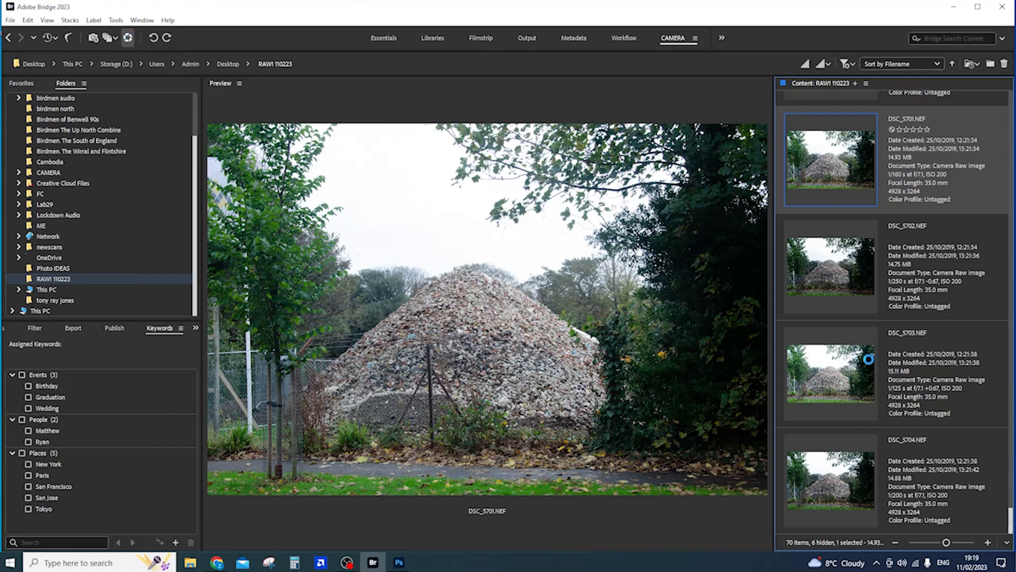
double_click(829, 160)
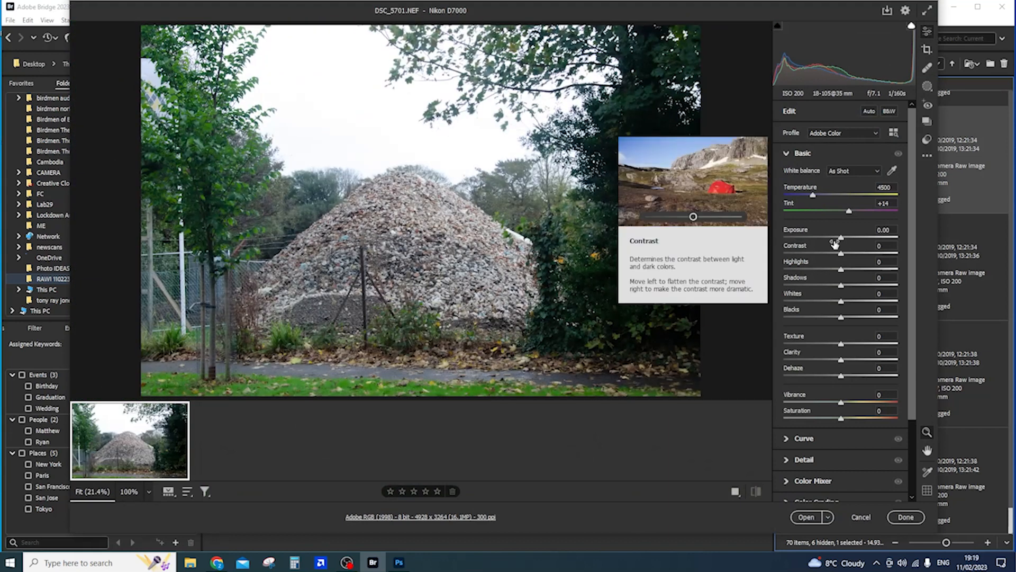
mouse_move(841, 240)
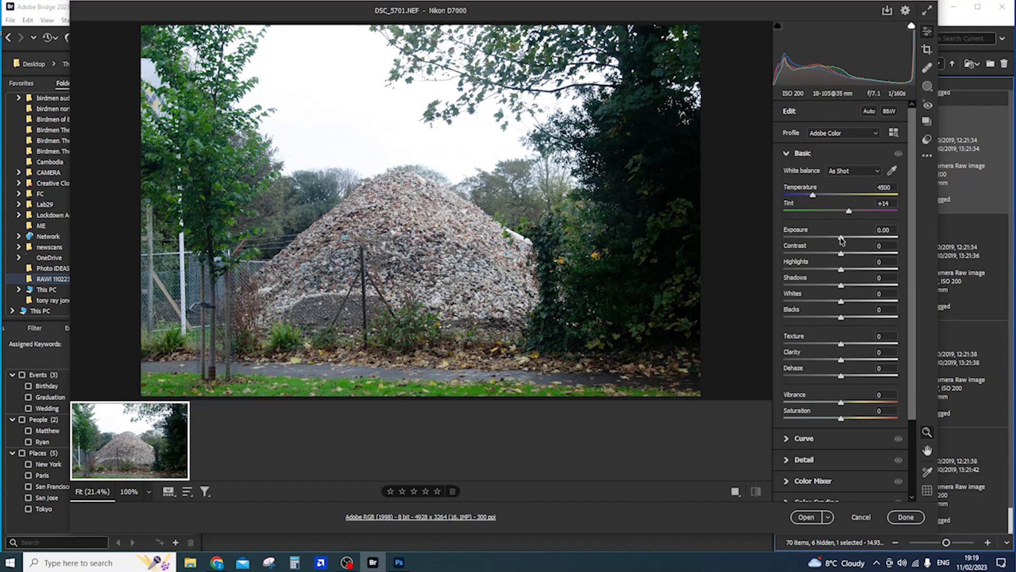
Set DSC_5701's Exposure to -0.15 and Temperature to 4650, then apply with Done
drag(841, 237, 838, 237)
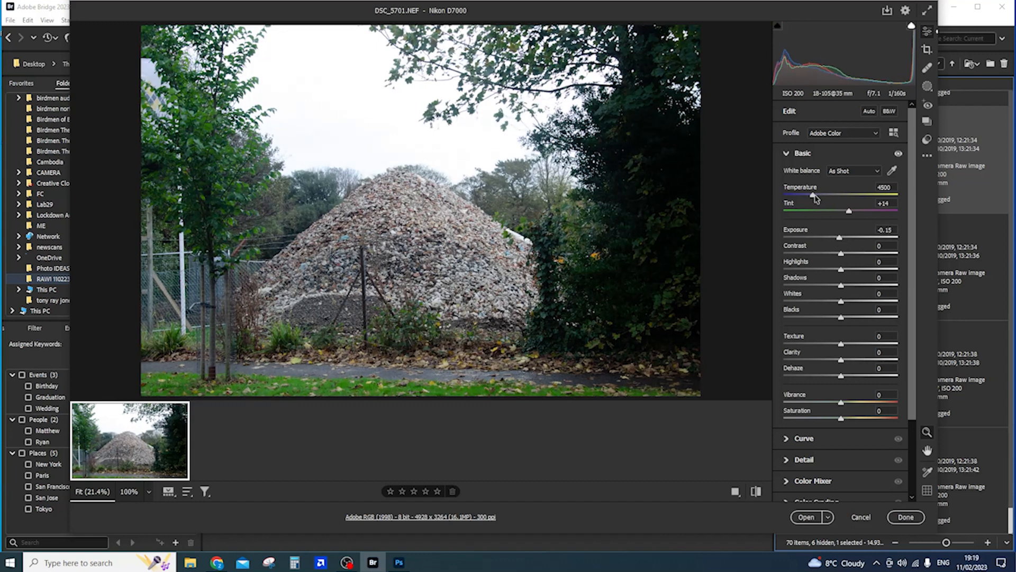
drag(814, 195, 823, 196)
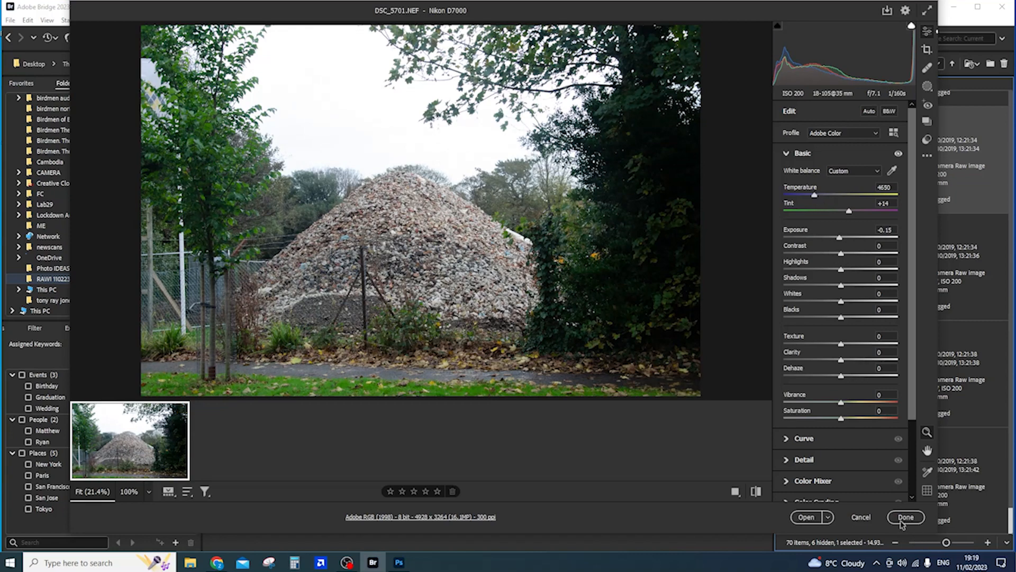
click(906, 517)
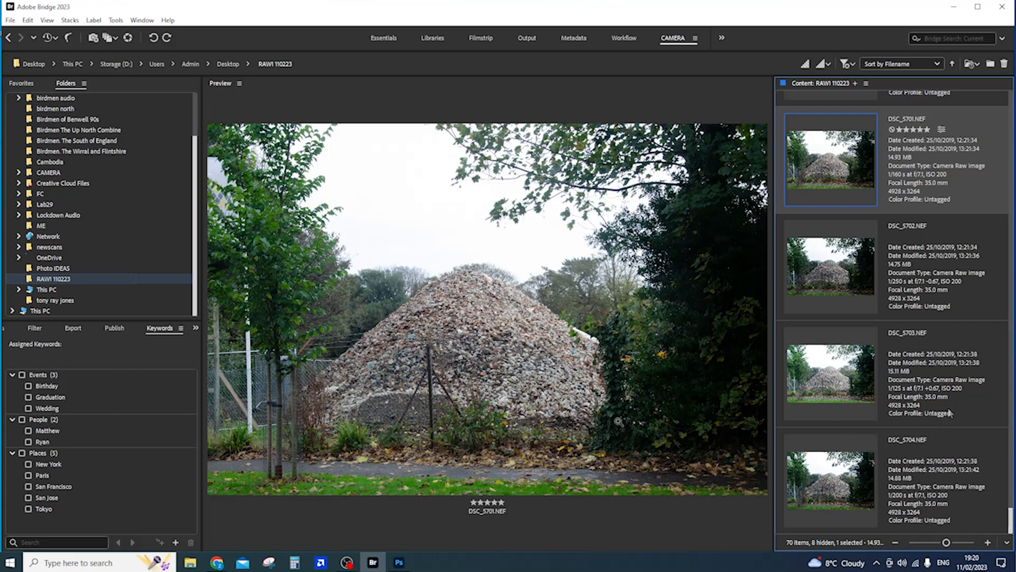
Add a new subfolder named 'Raw1 edit110223' inside the RAW1 110223 folder
double_click(53, 278)
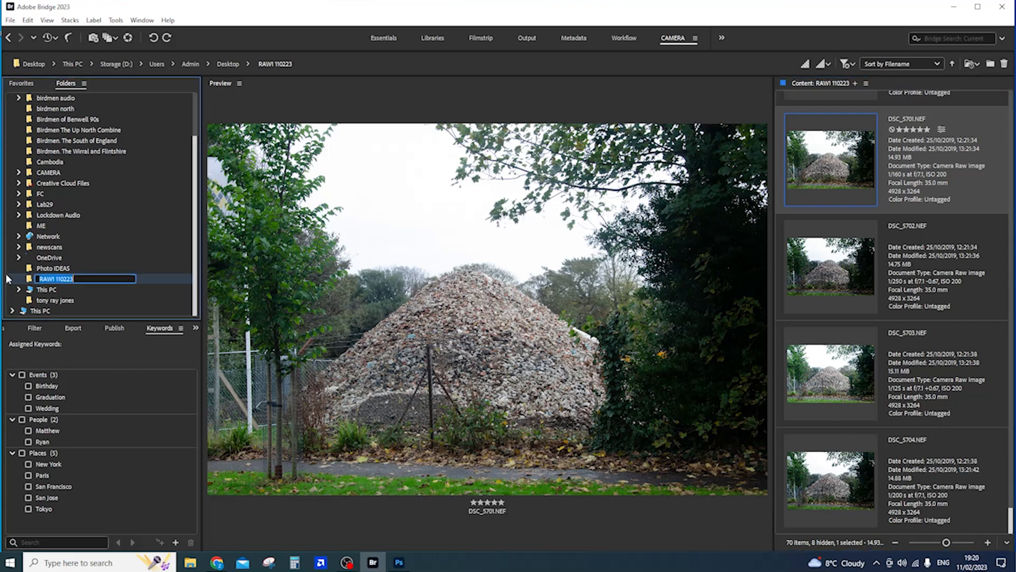
right_click(57, 278)
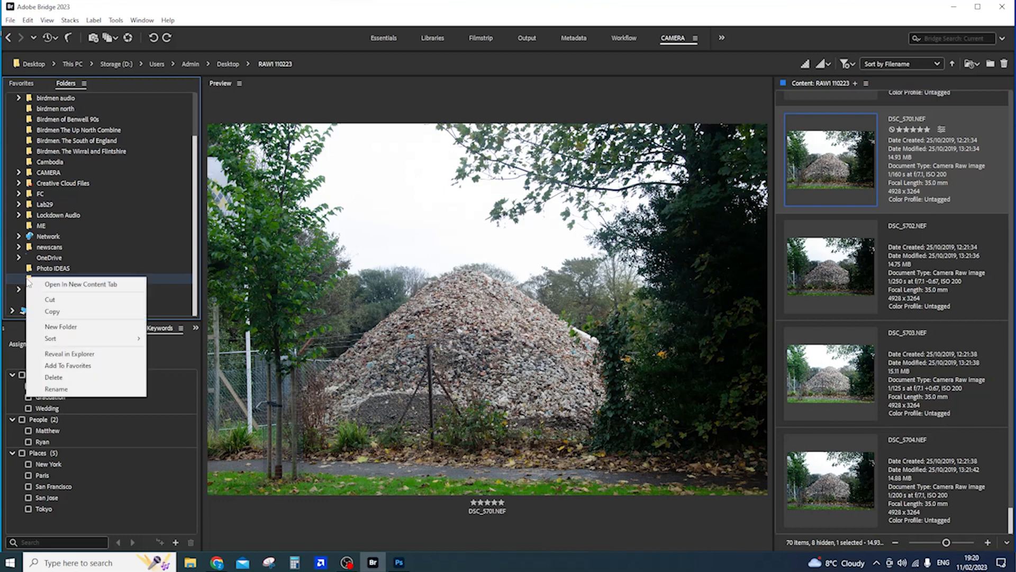
click(60, 326)
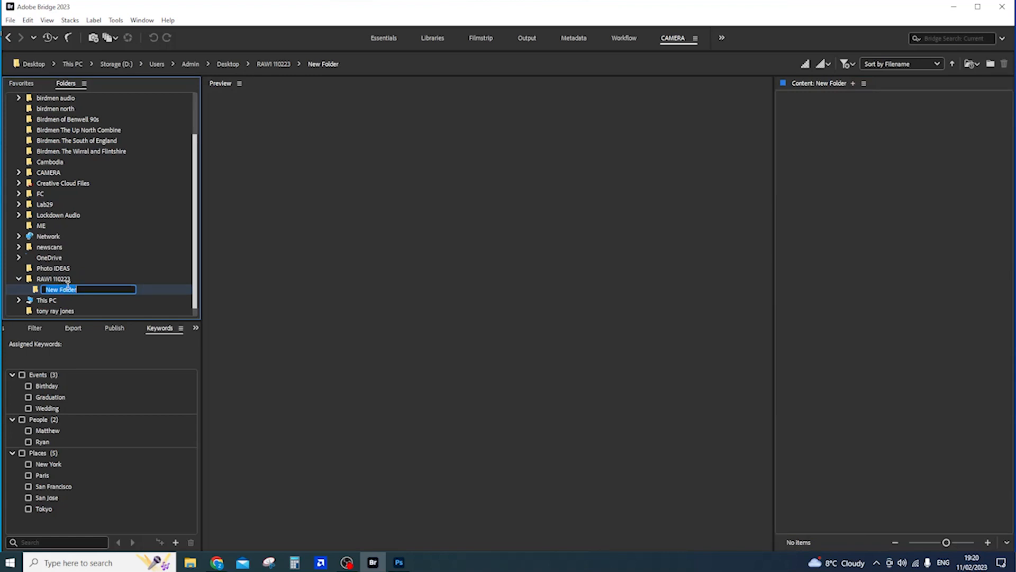
text(Raw1 edit)
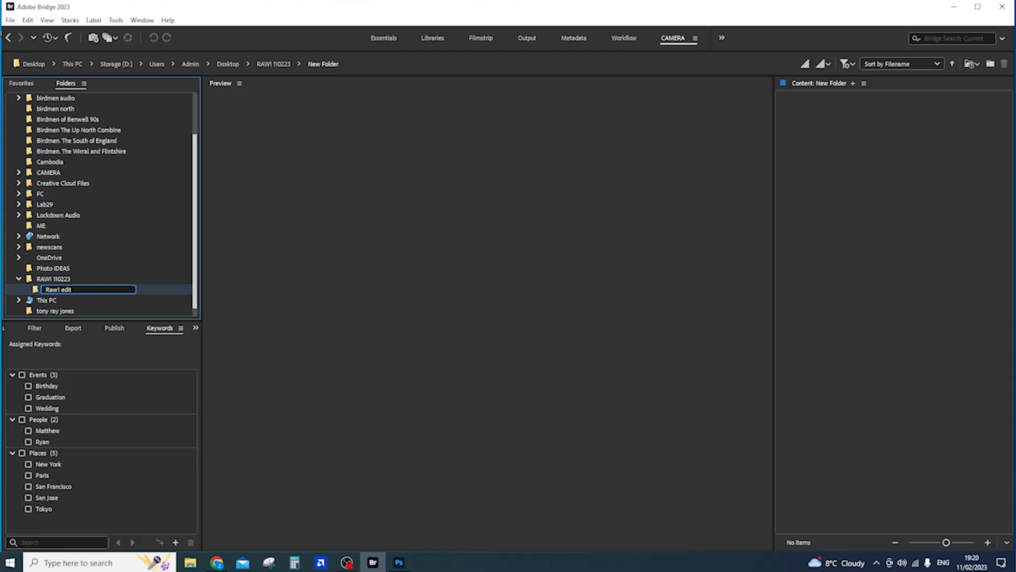
text(1)
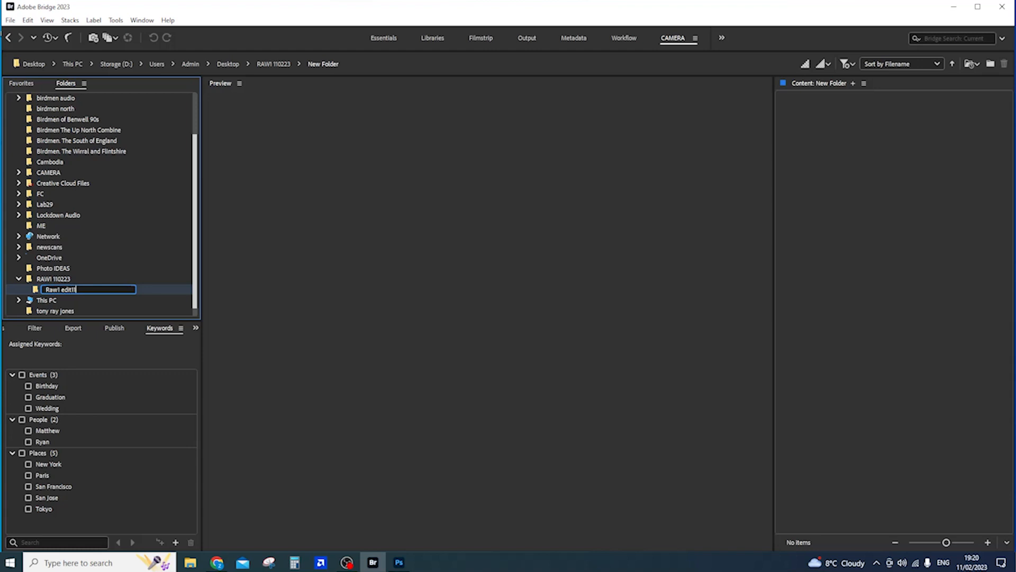
text(10223)
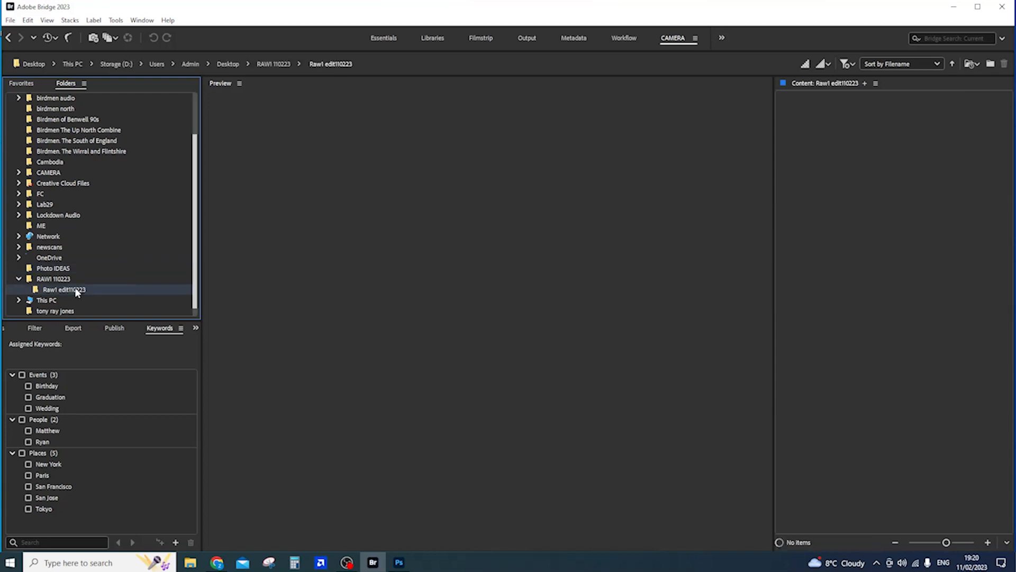
Filter RAW1 110223 to Show 5 Stars and select all three photos from the Edit menu
click(53, 278)
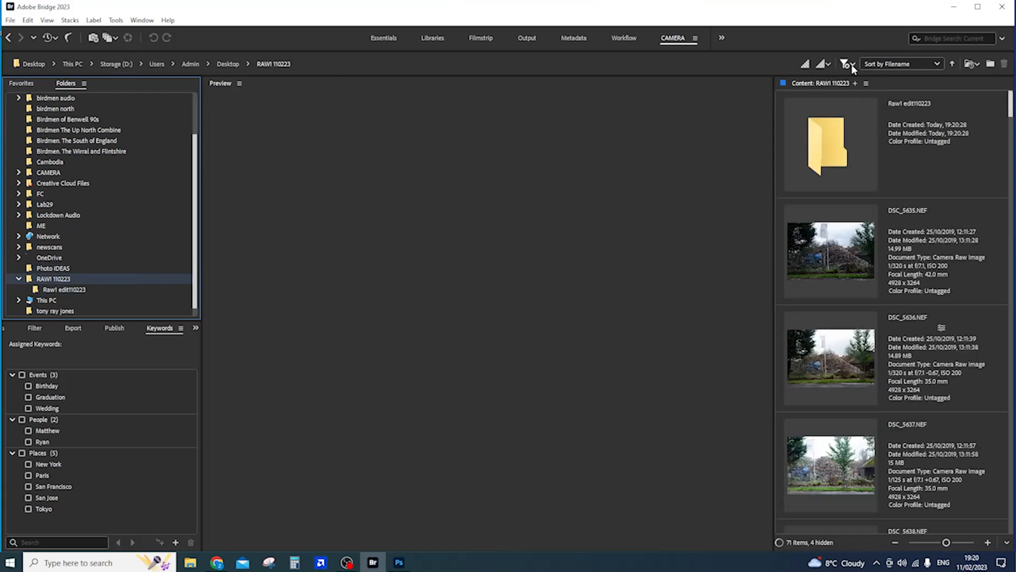
click(844, 63)
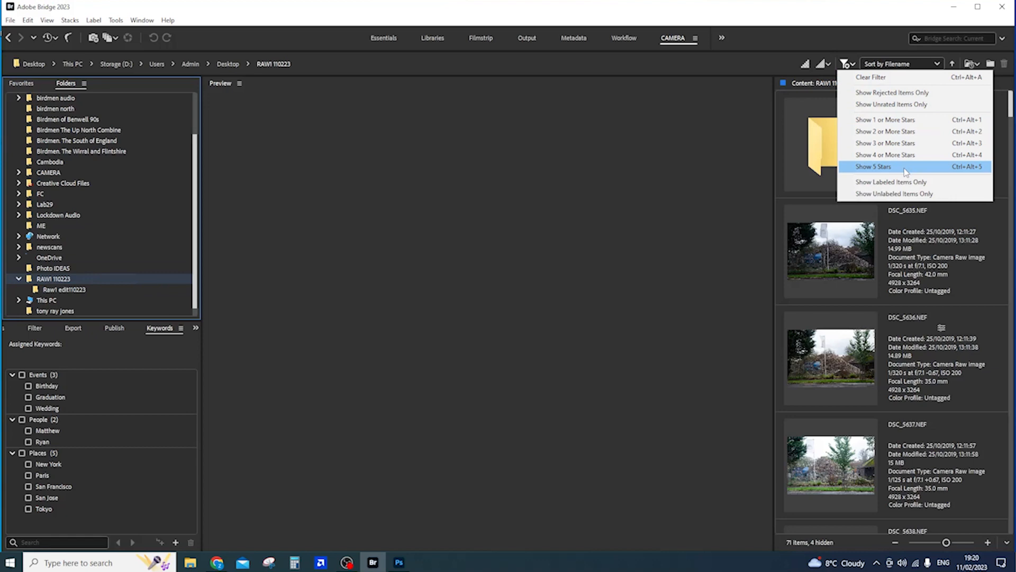
click(874, 167)
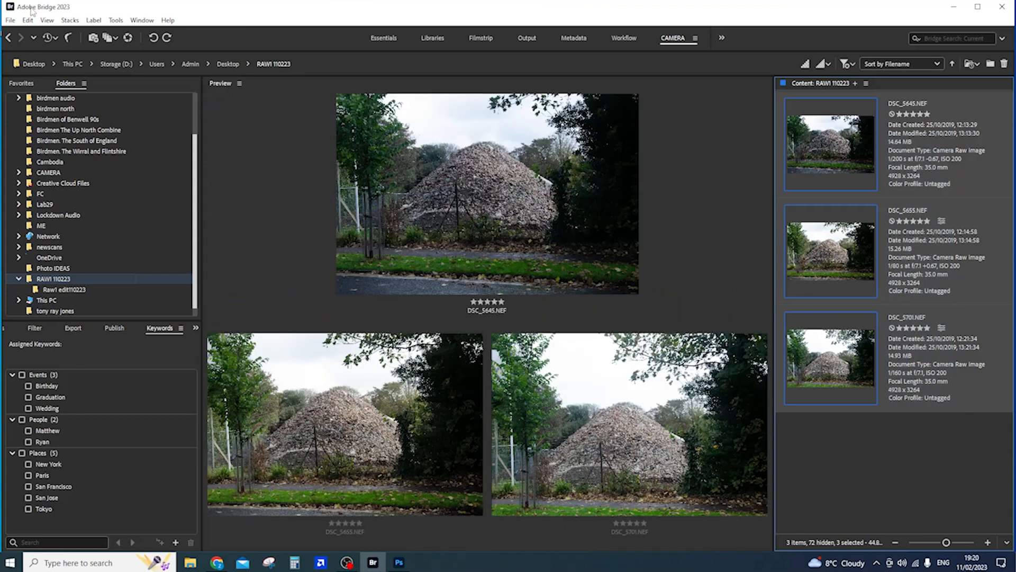
click(27, 20)
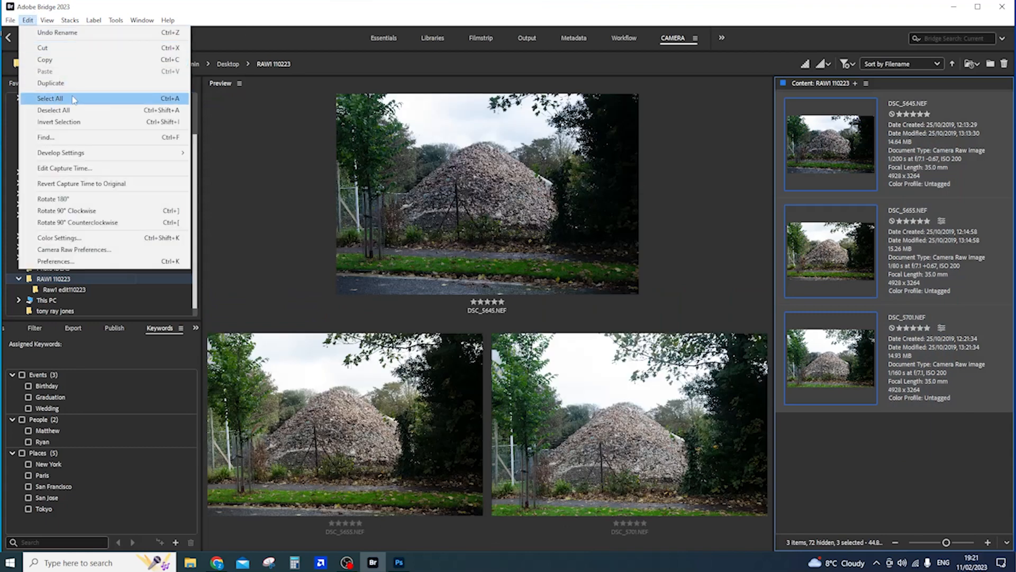
mouse_move(58, 60)
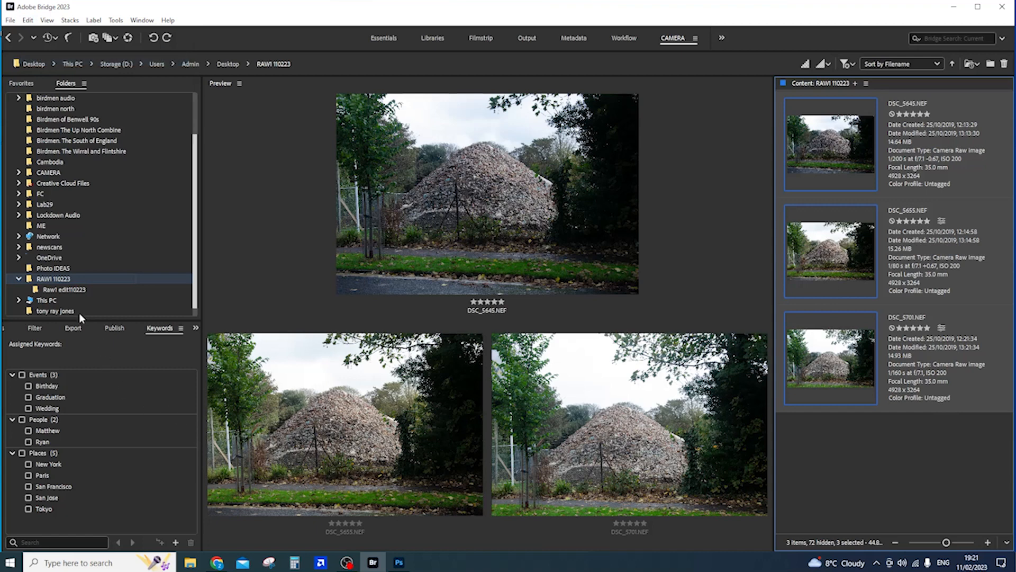
Move the three five-star photos into Raw1 edit110223 and open that folder to verify them
click(64, 289)
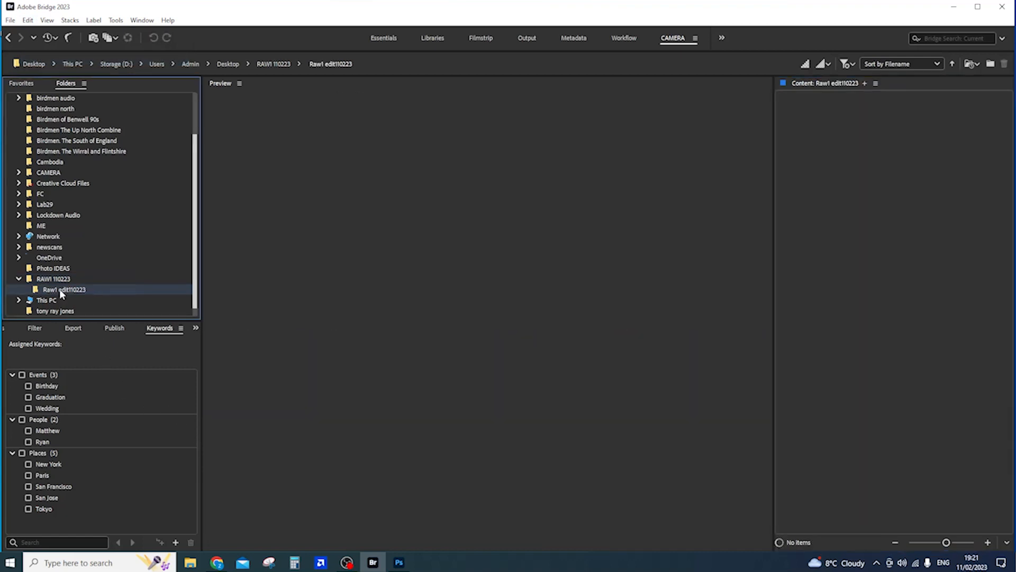
right_click(63, 289)
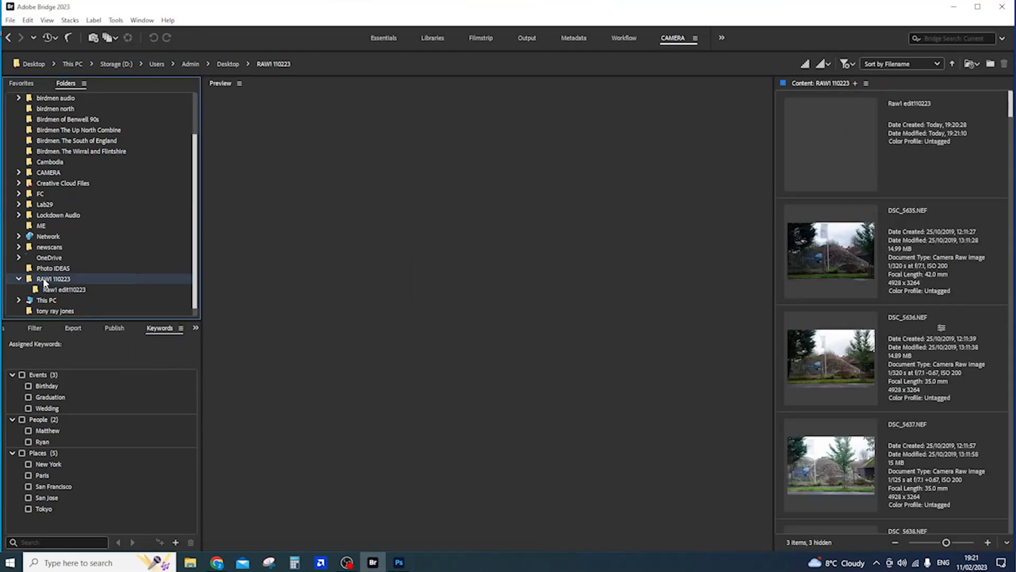
click(63, 289)
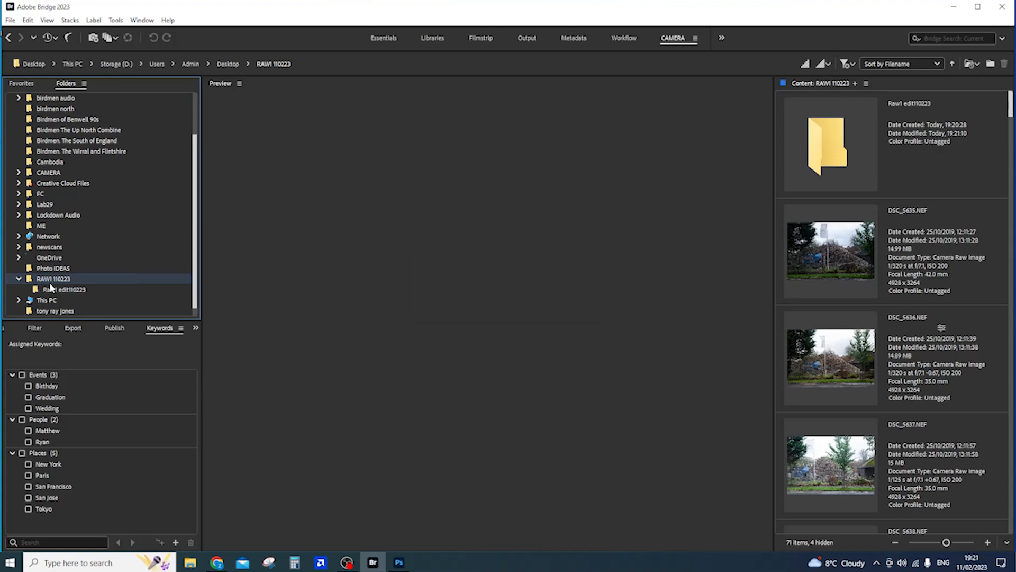
double_click(63, 289)
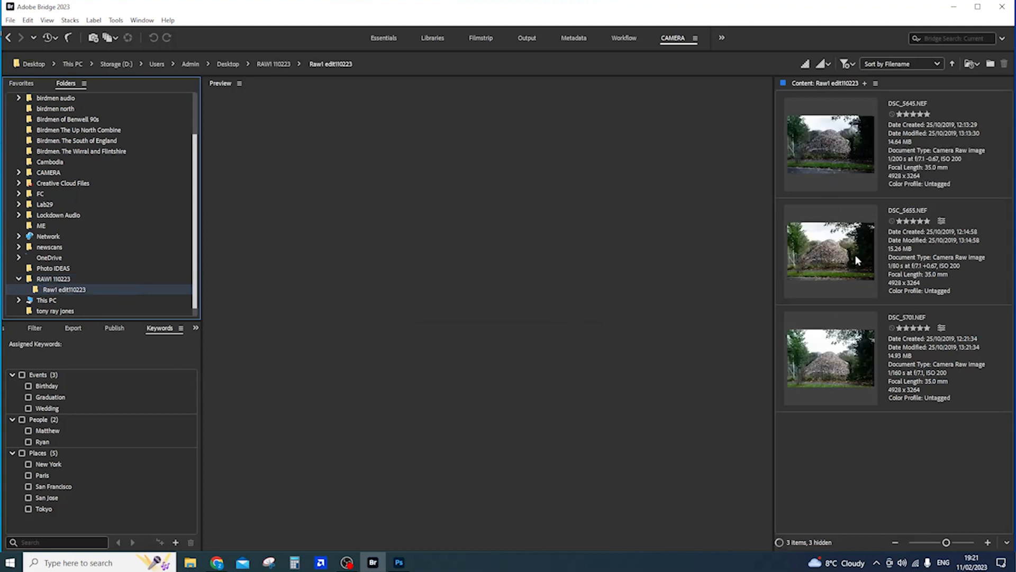
mouse_move(893, 442)
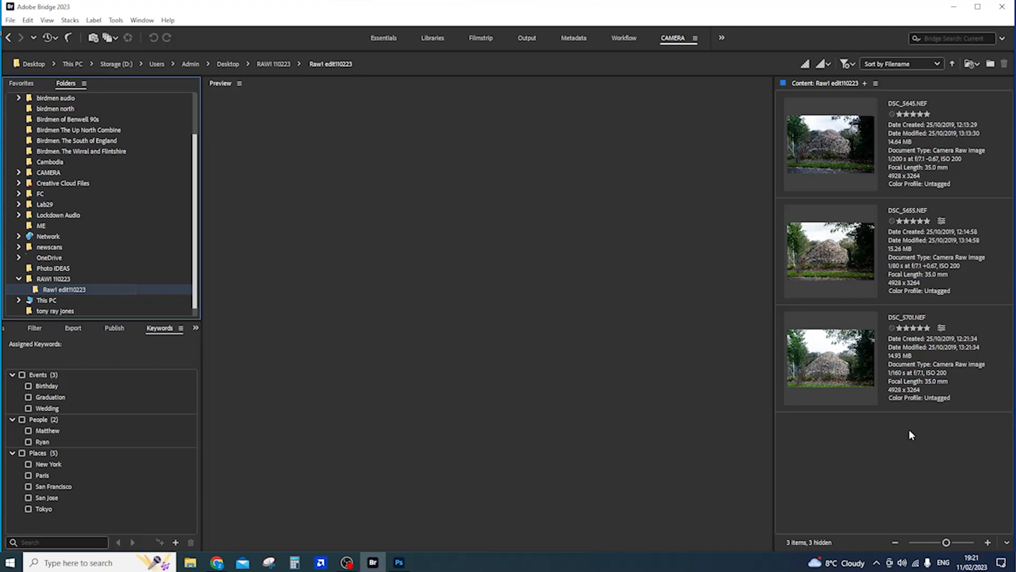
click(399, 563)
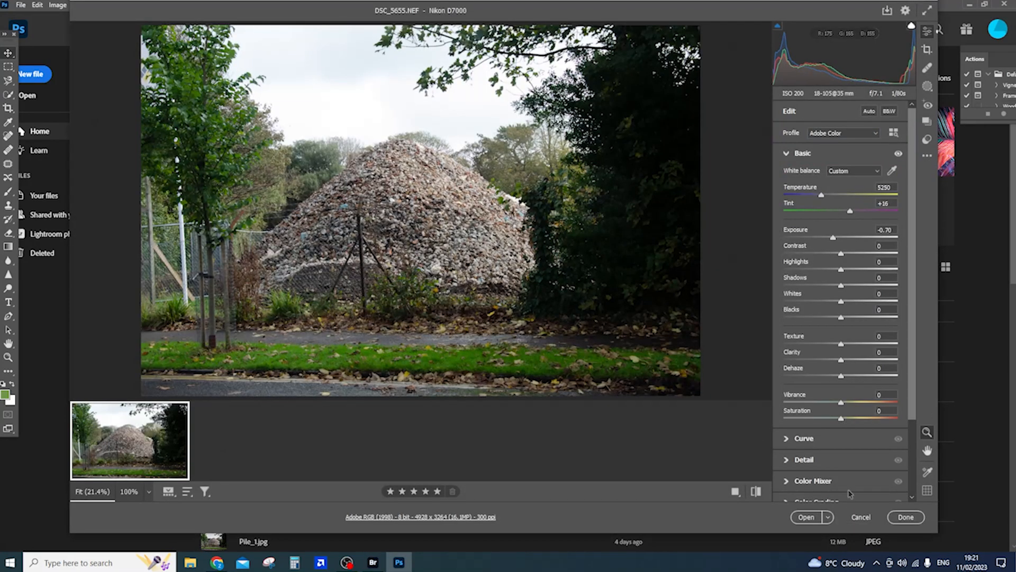
mouse_move(851, 512)
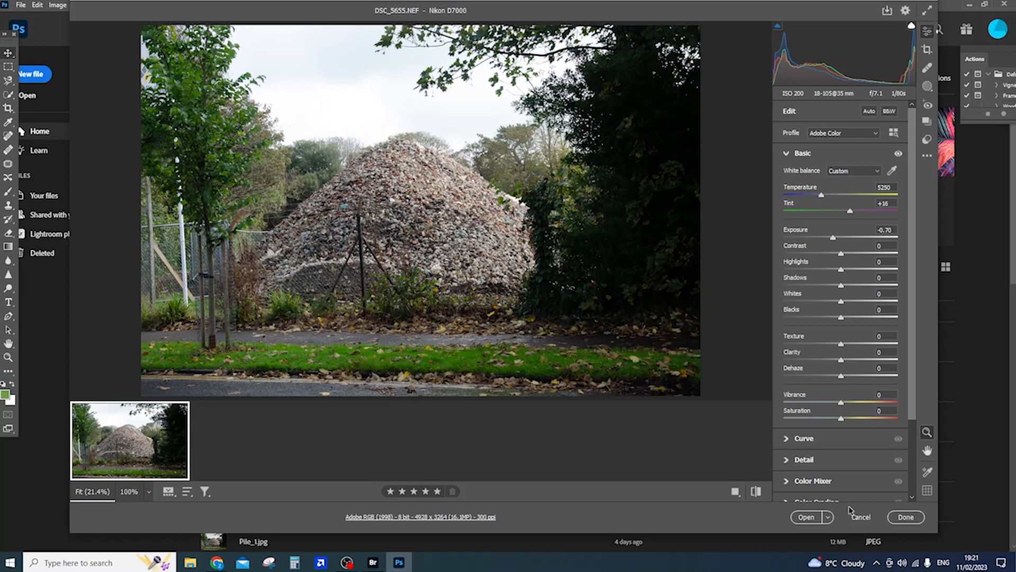
mouse_move(861, 516)
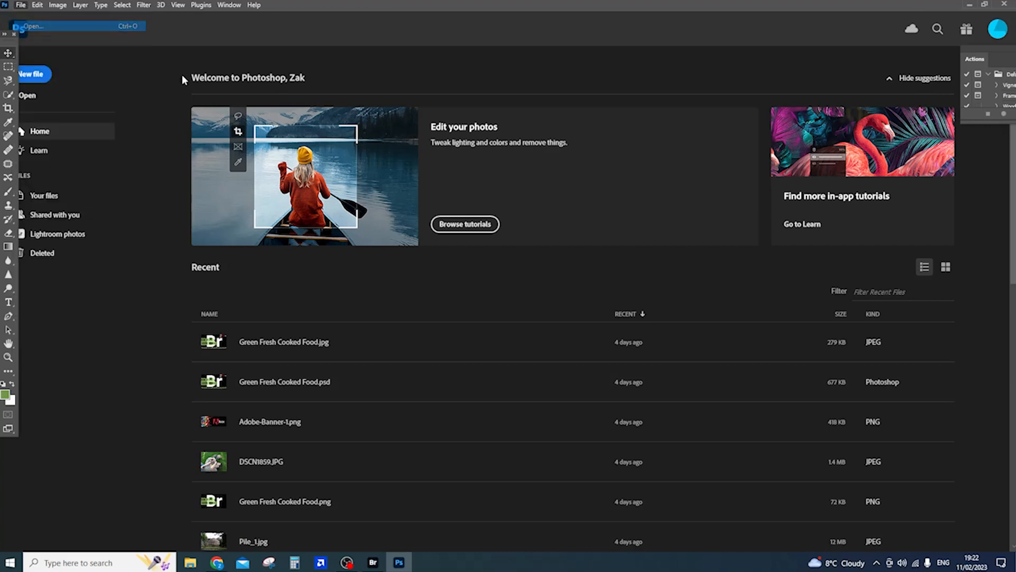
Open the raw files from Desktop > RAW1 110223 > Raw1 edit110223 via File > Open
click(29, 26)
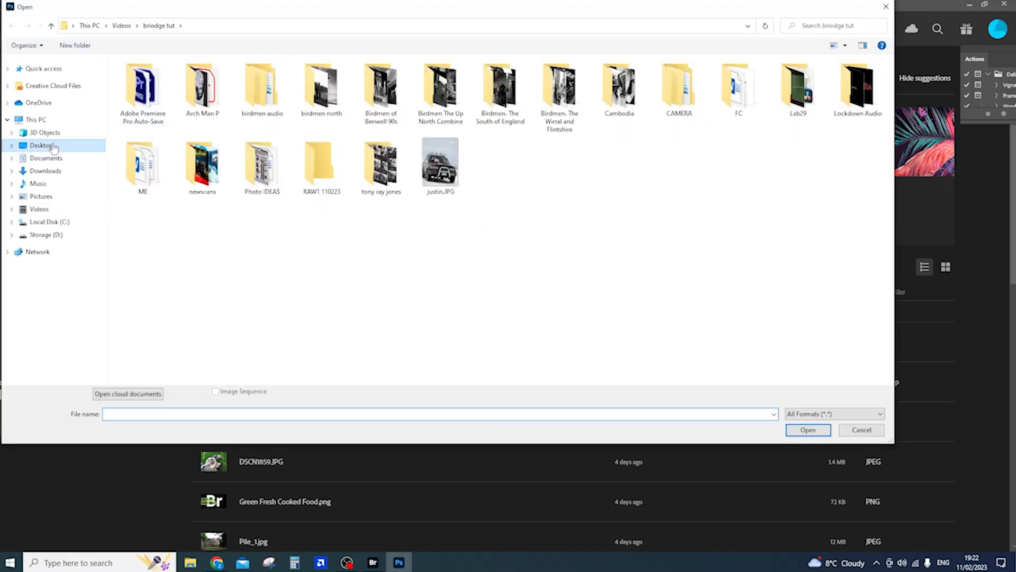
click(41, 146)
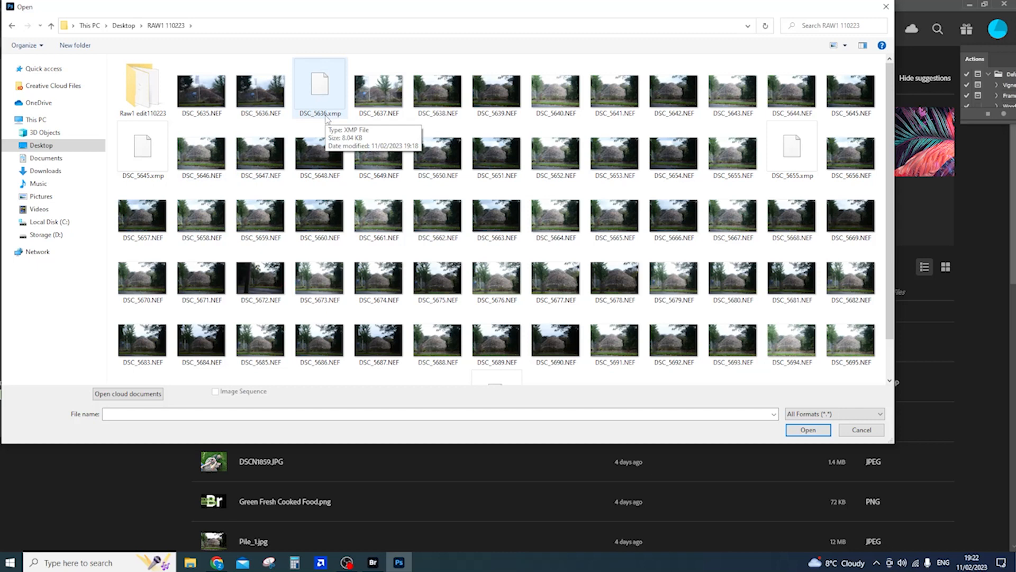
click(260, 88)
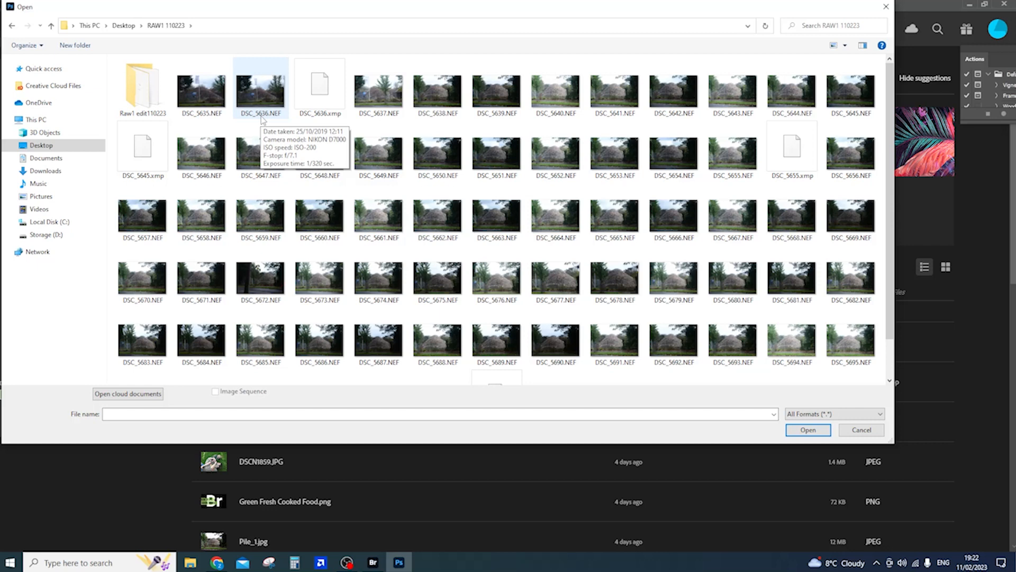
mouse_move(274, 120)
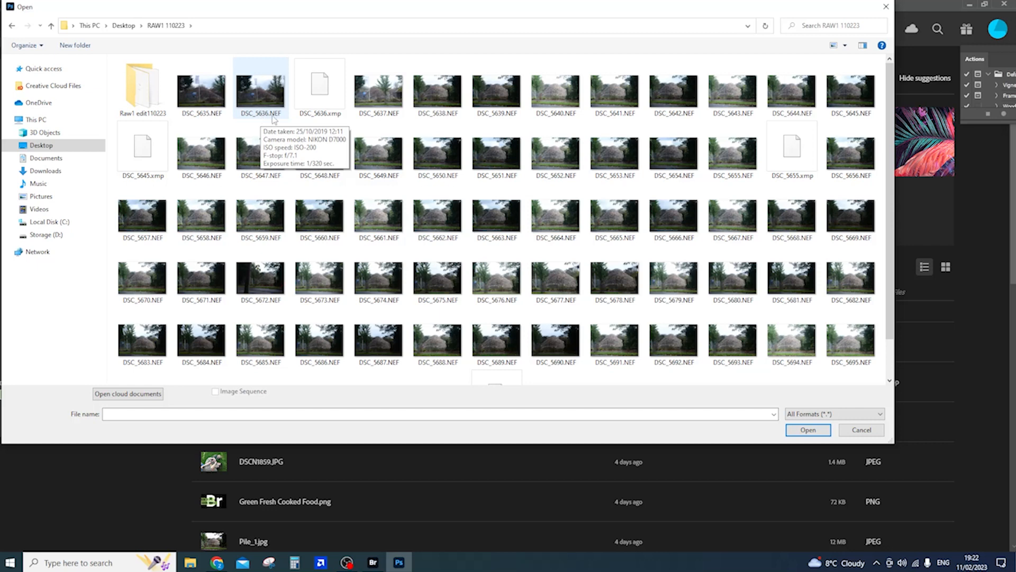
double_click(143, 88)
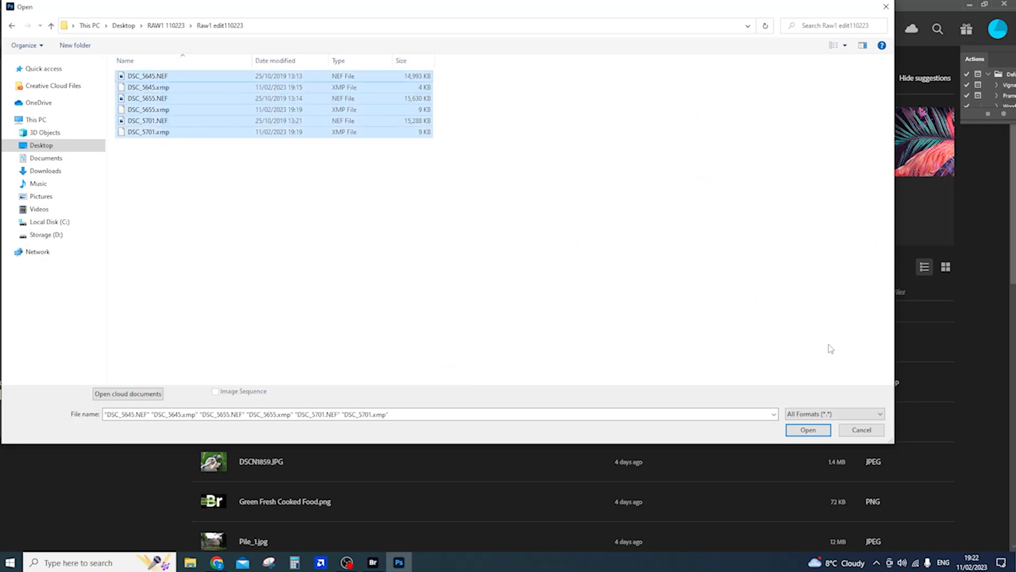
click(860, 429)
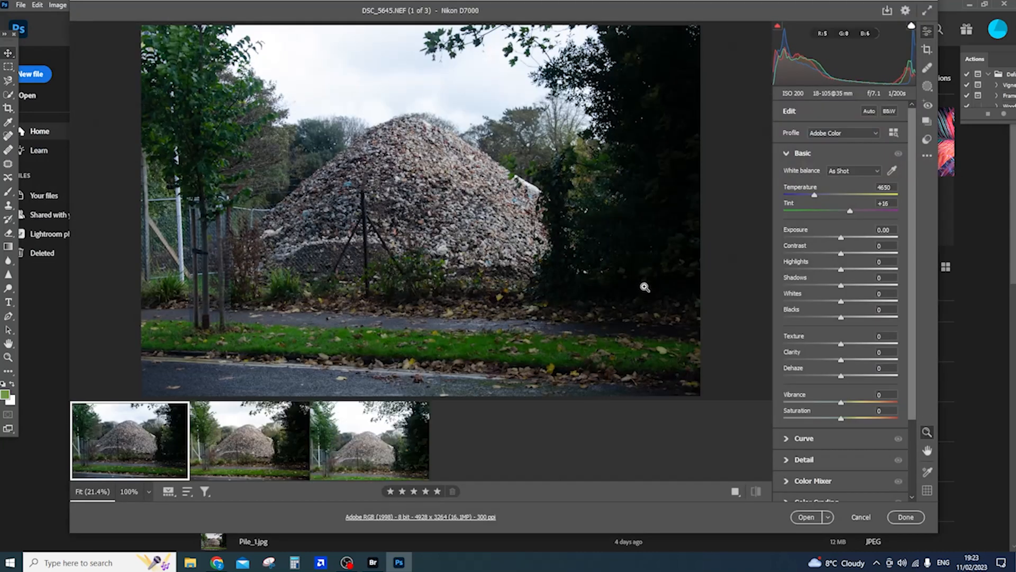
mouse_move(511, 441)
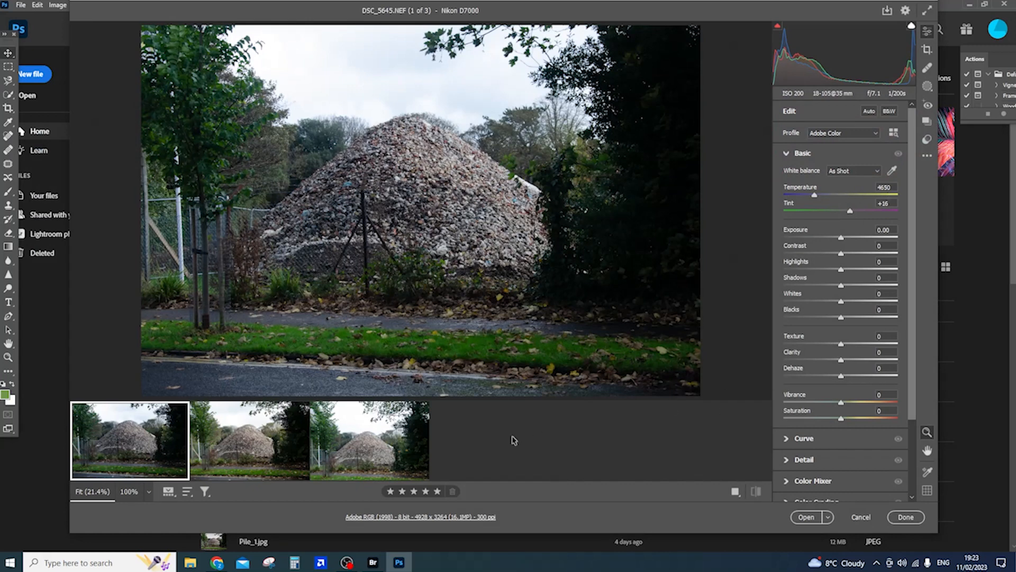
mouse_move(513, 466)
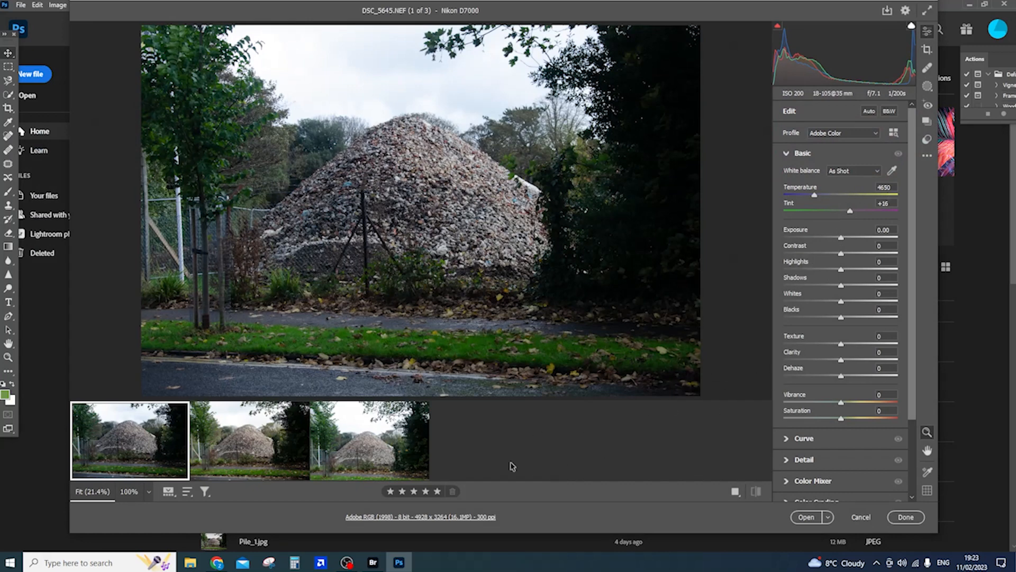
Select all three filmstrip photos and bring up the Convert and Save Images options
click(369, 440)
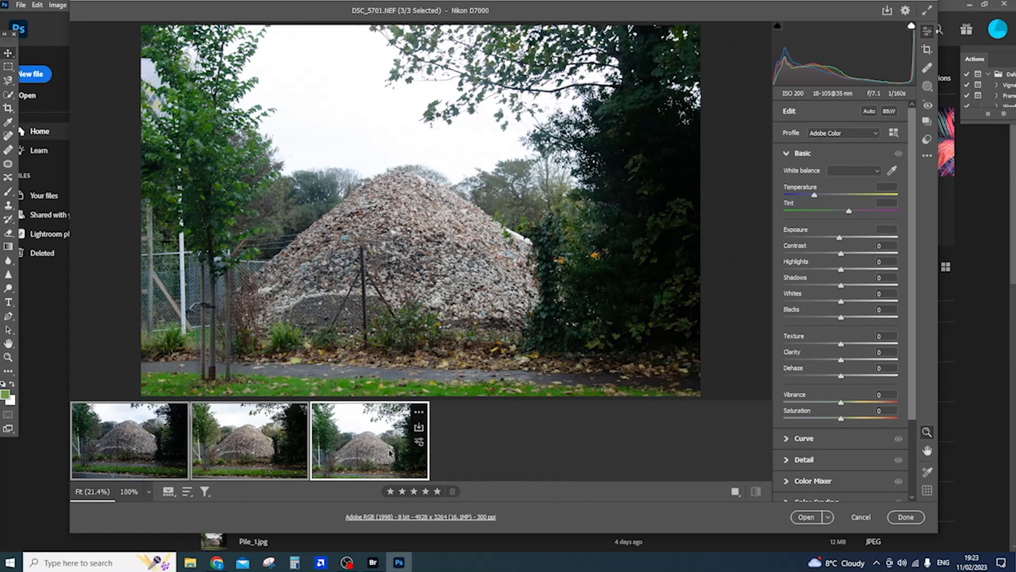
mouse_move(574, 435)
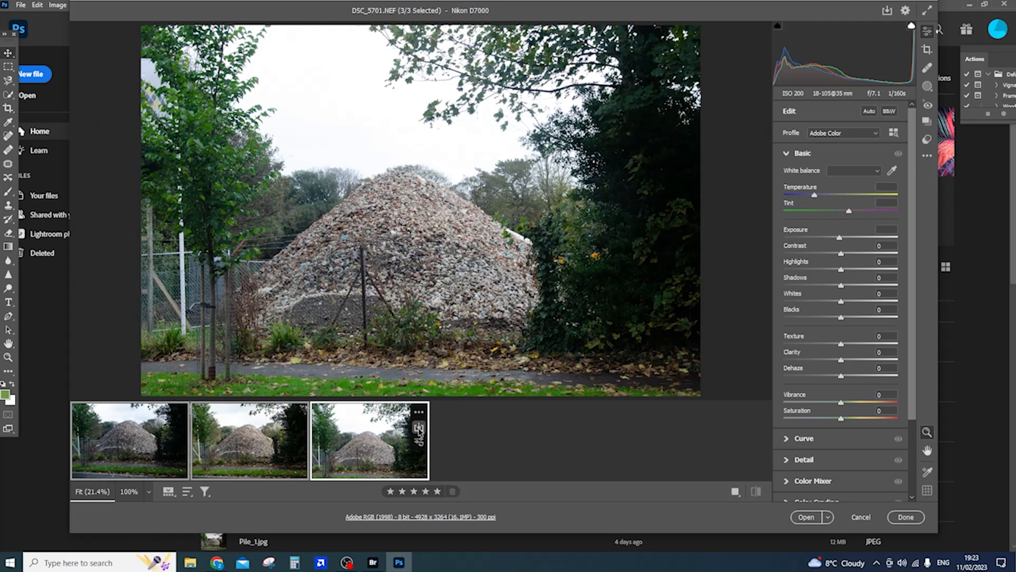
mouse_move(889, 11)
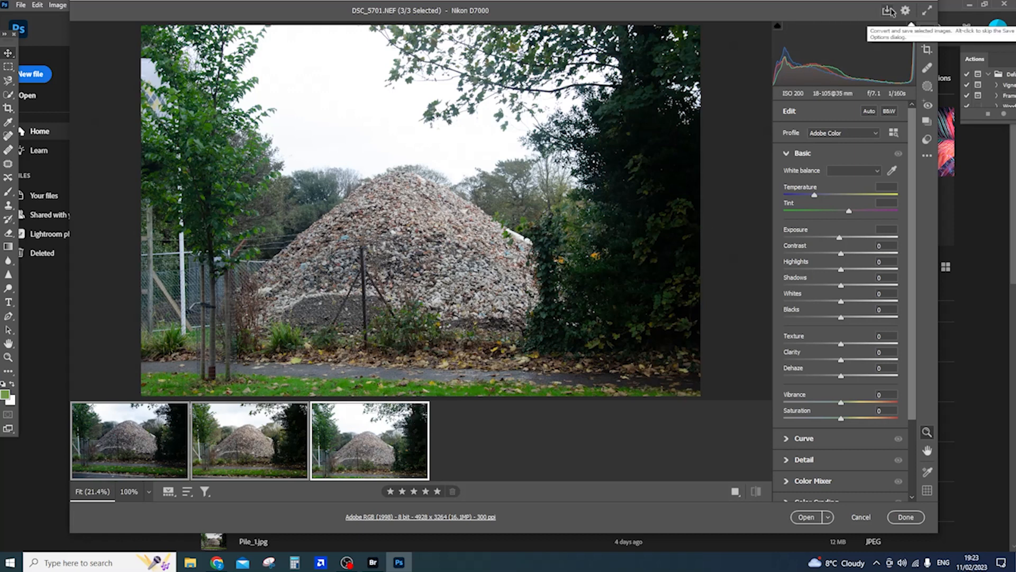
click(890, 11)
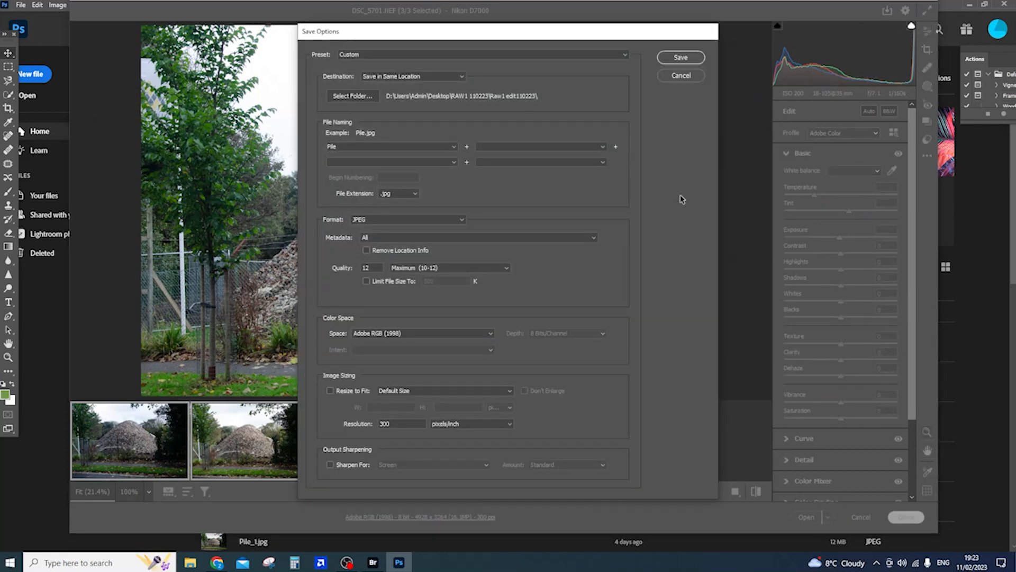
mouse_move(389, 83)
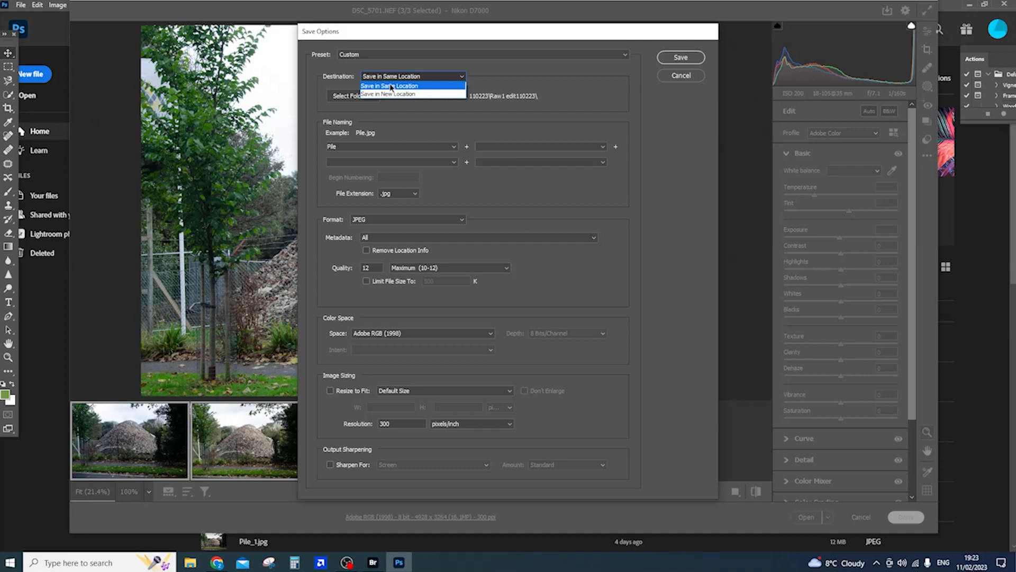
Make a new 'RAw1edit jpgs110223' folder in RAW1 110223 the Camera Raw save location
click(386, 93)
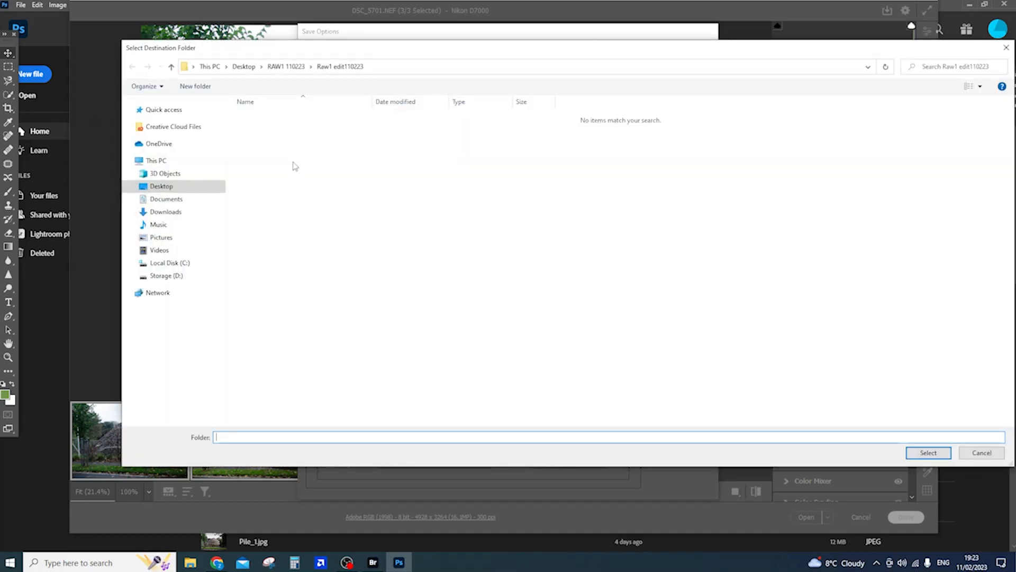
click(286, 67)
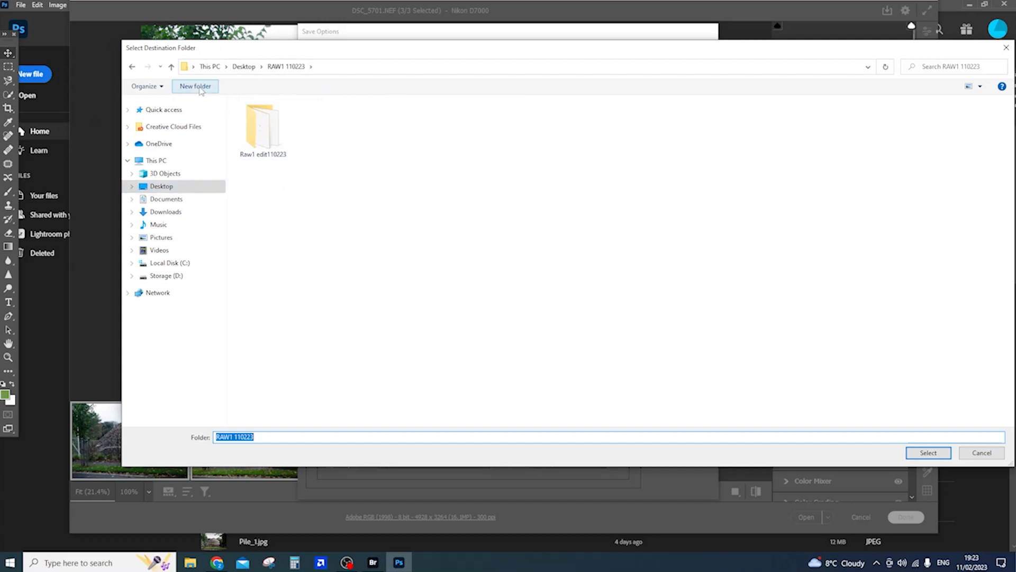
click(195, 86)
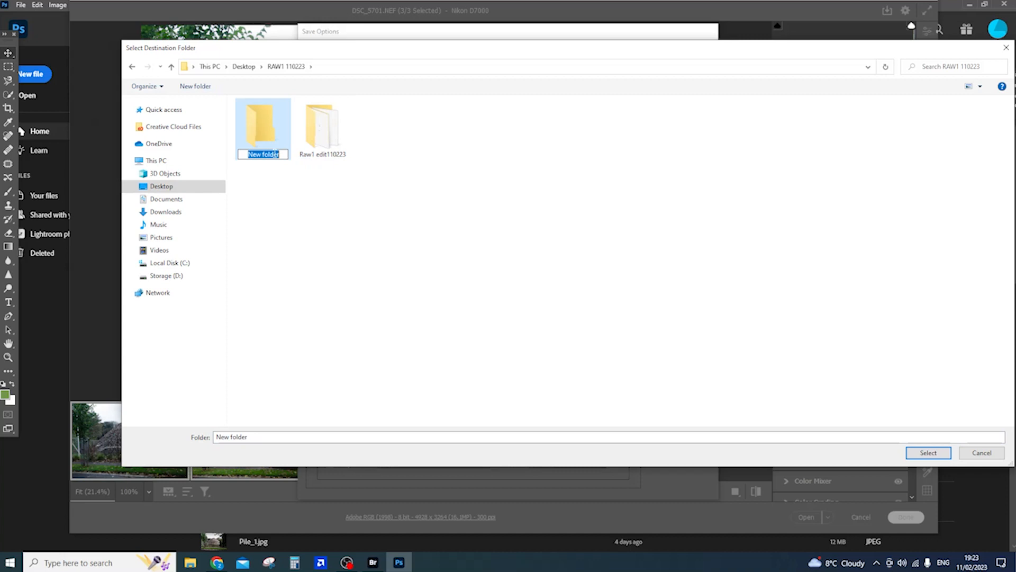
text(RAw1edit jpgs)
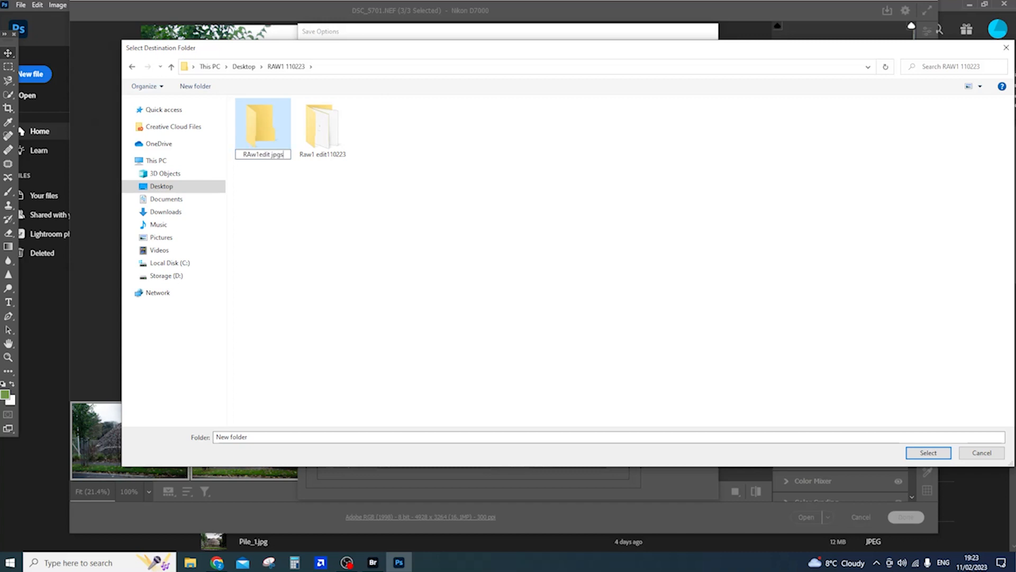
text(110223)
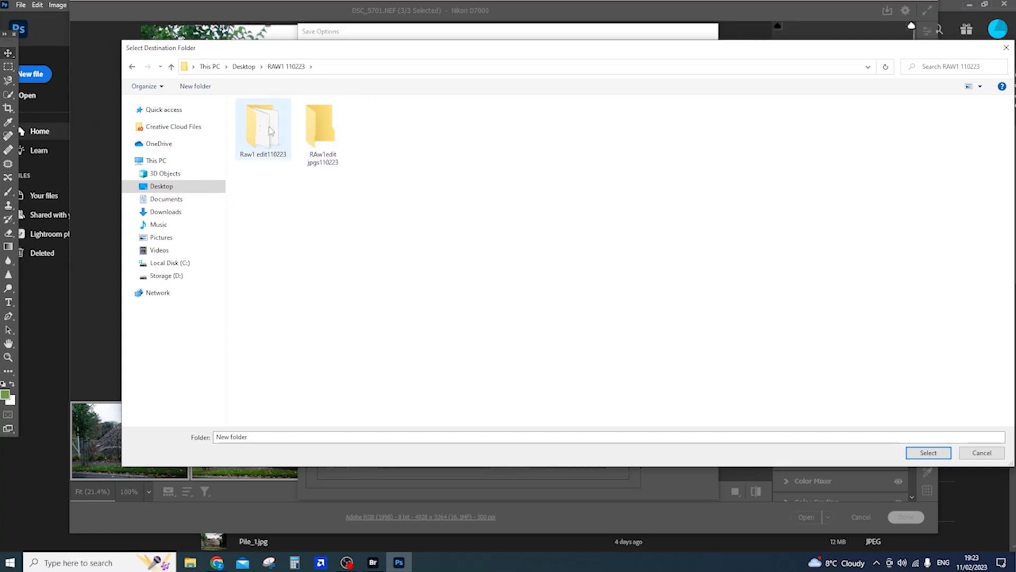
double_click(322, 126)
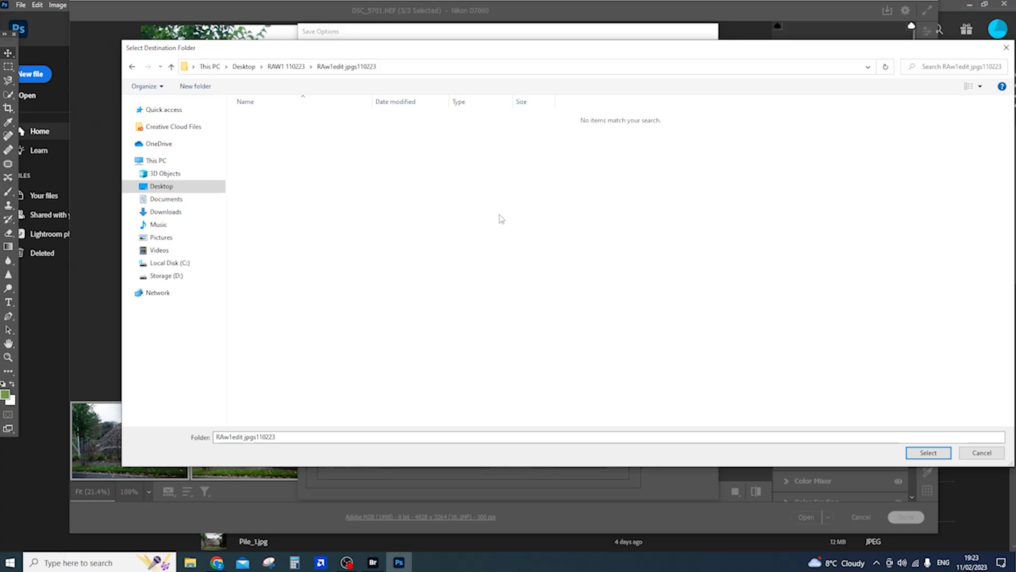
click(927, 453)
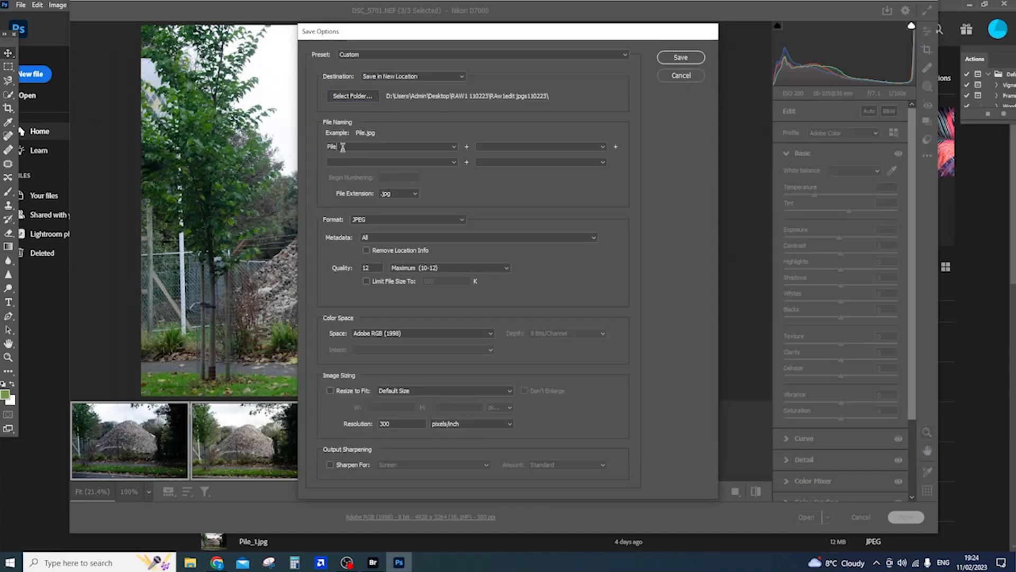
Keep the .jpg extension, review quality 12 and 300 ppi, and save the three JPEGs
double_click(332, 147)
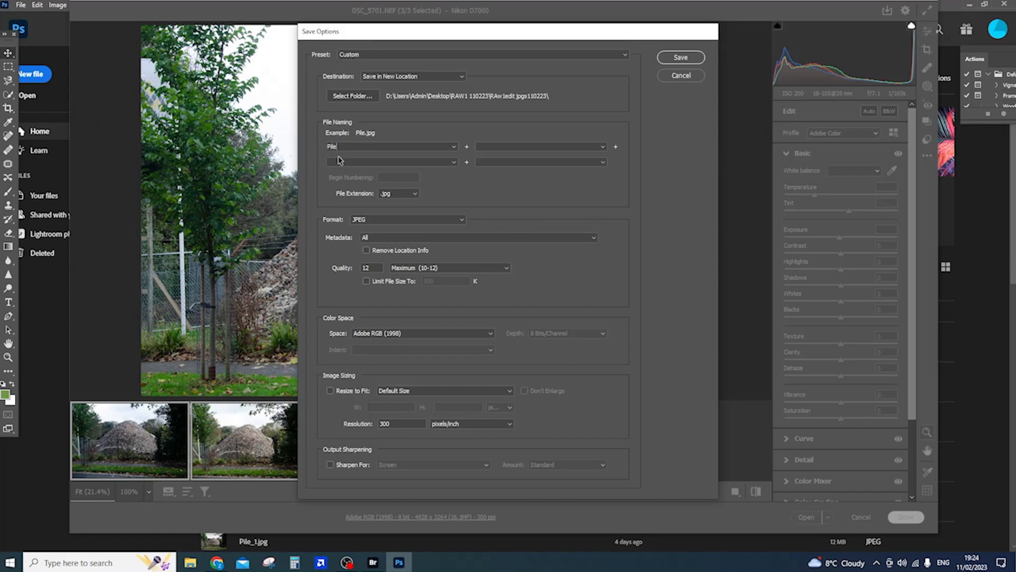
click(398, 193)
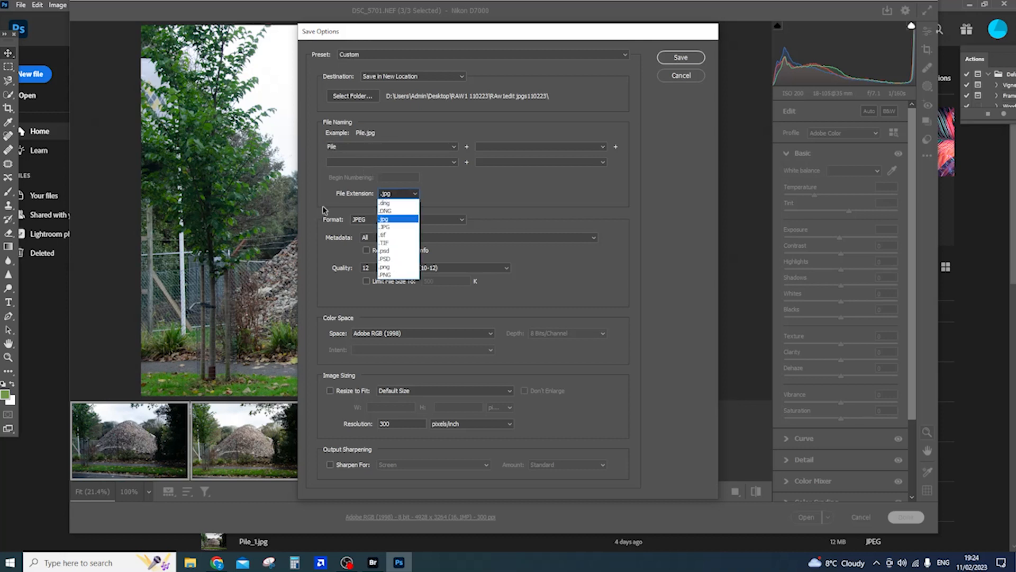
mouse_move(385, 228)
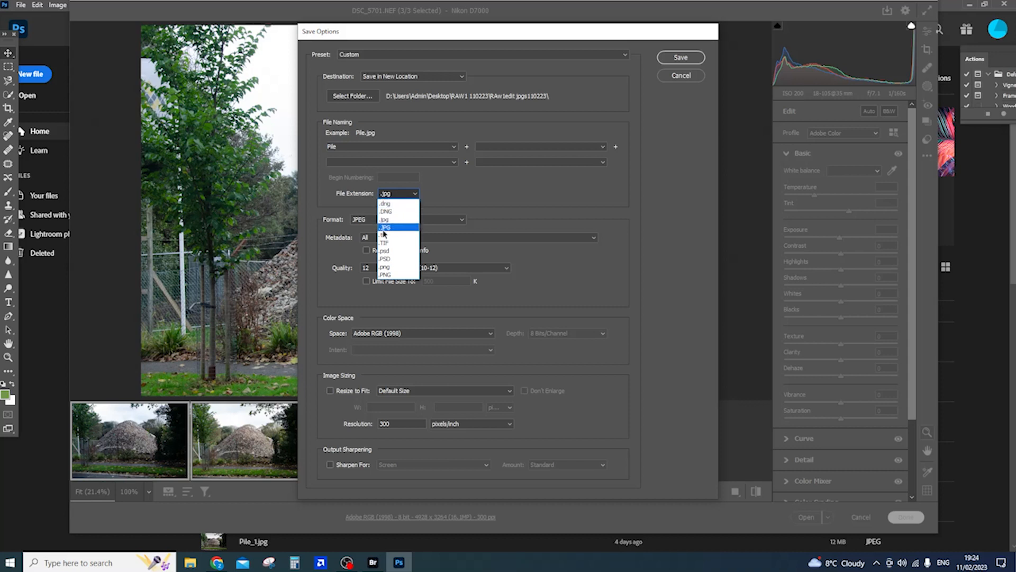
mouse_move(389, 243)
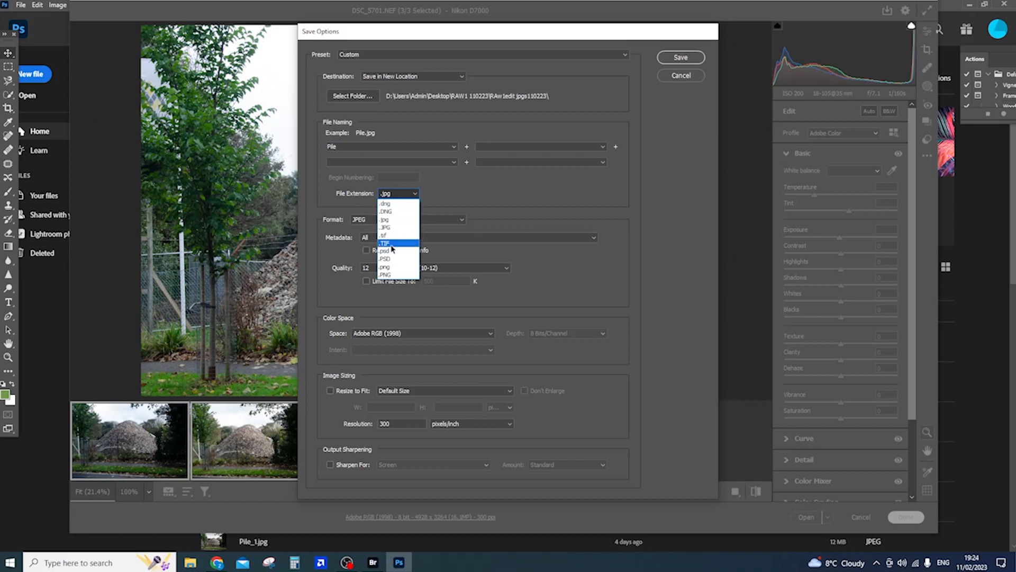
mouse_move(397, 259)
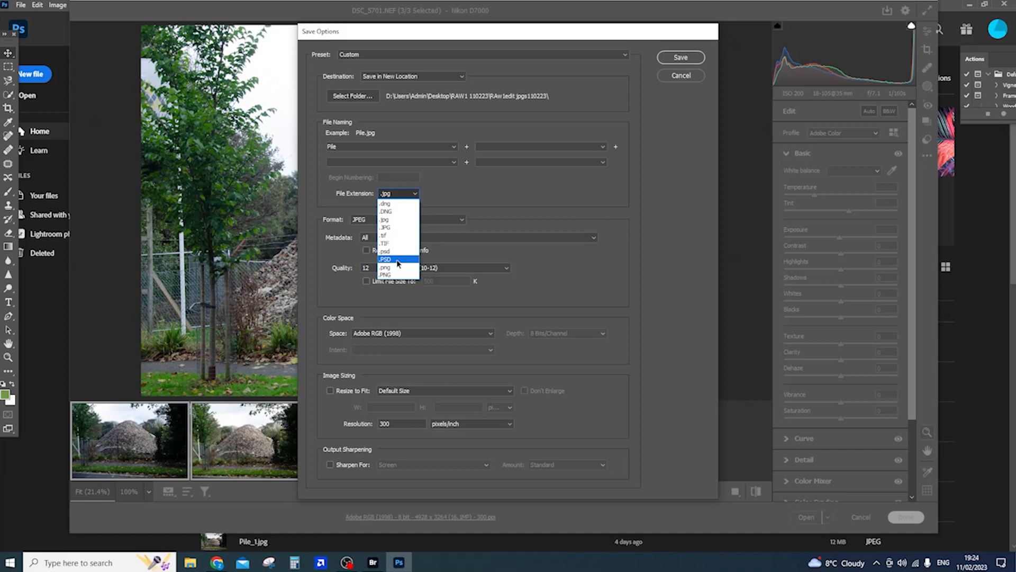
mouse_move(395, 228)
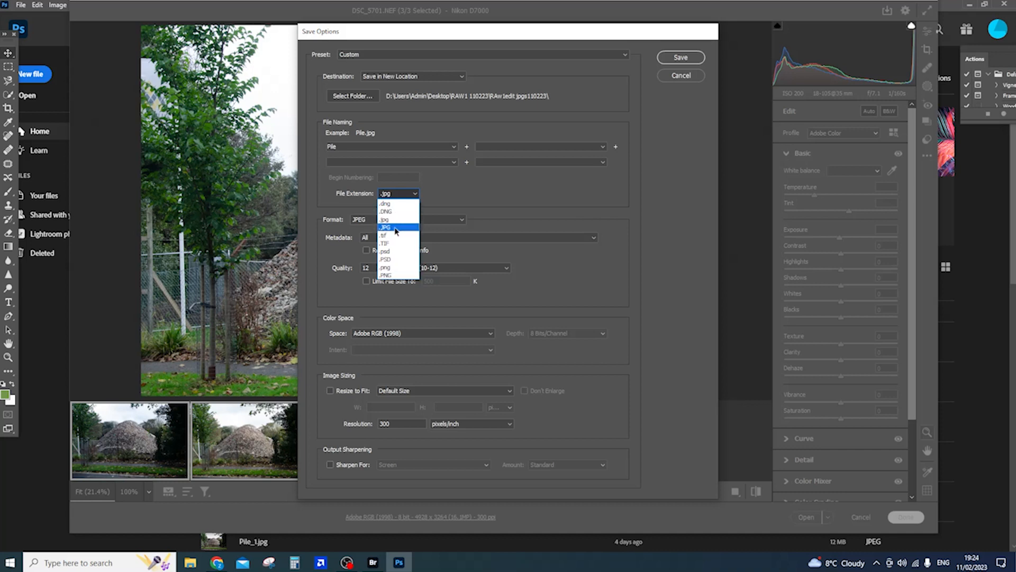
click(385, 227)
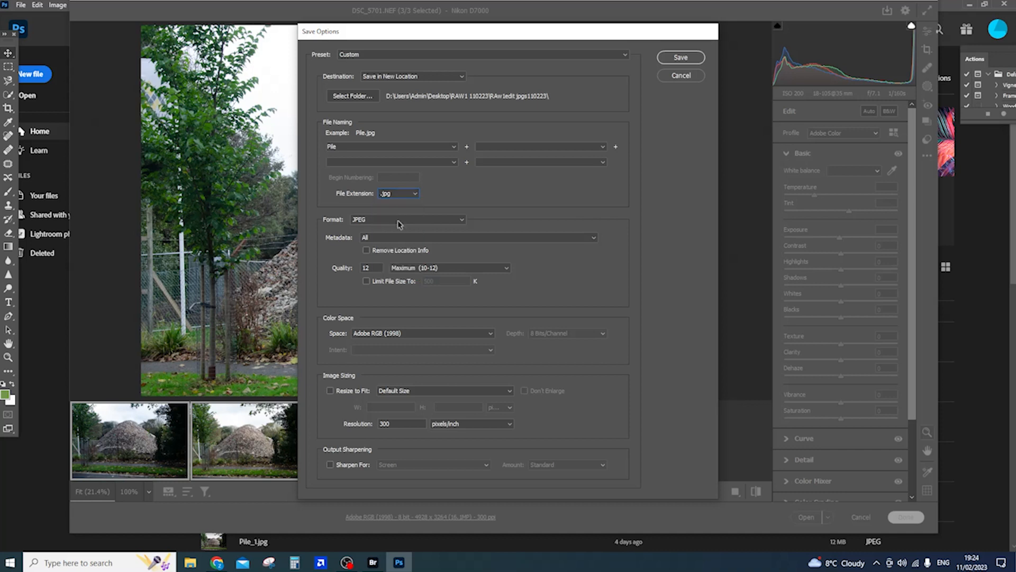
click(399, 193)
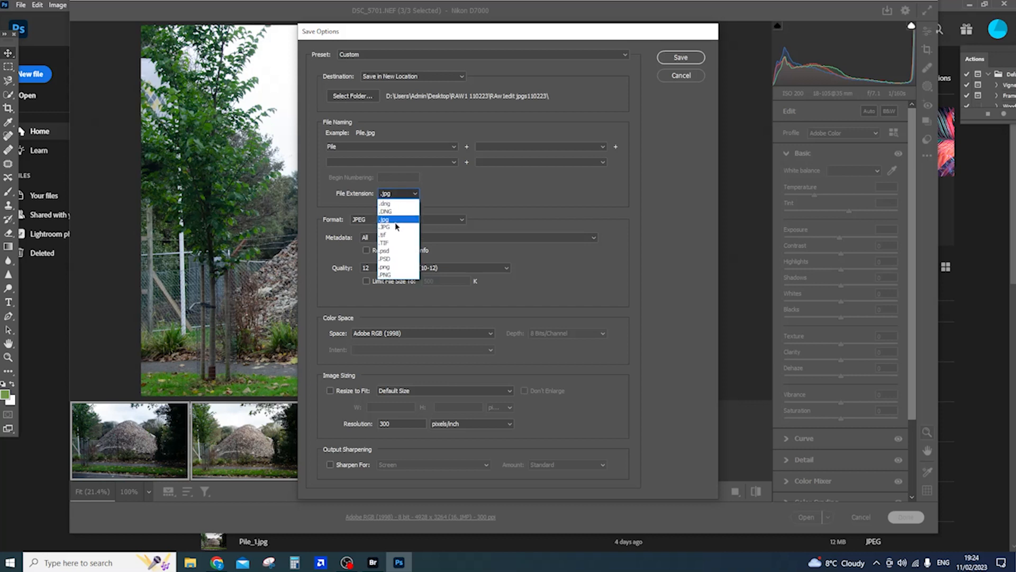
click(396, 219)
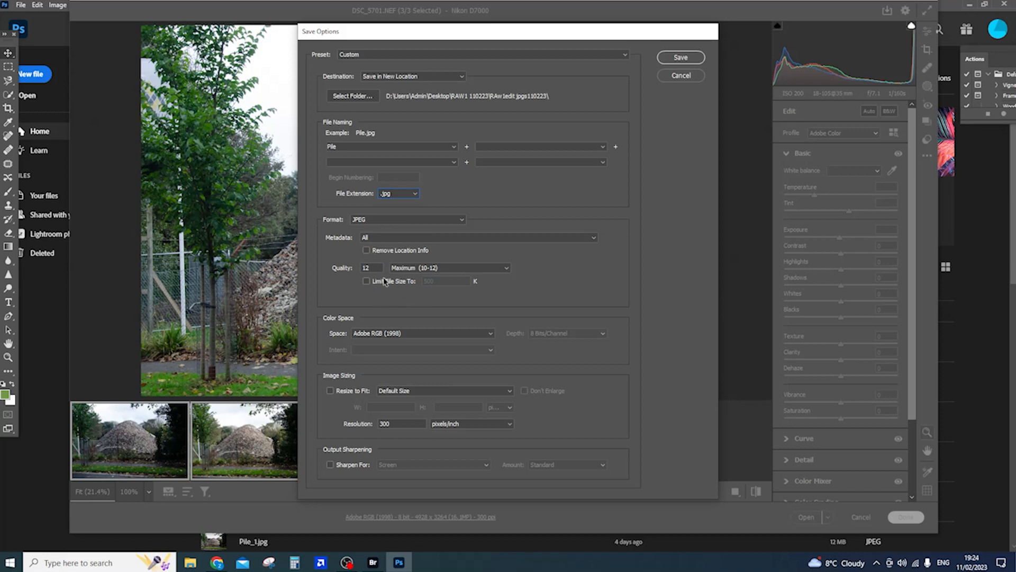
click(370, 268)
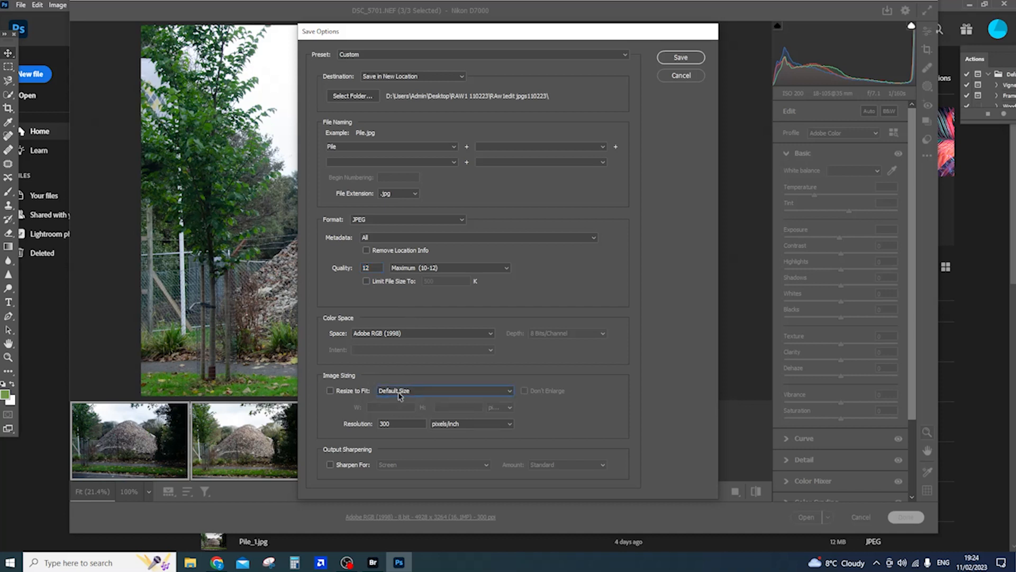
click(401, 424)
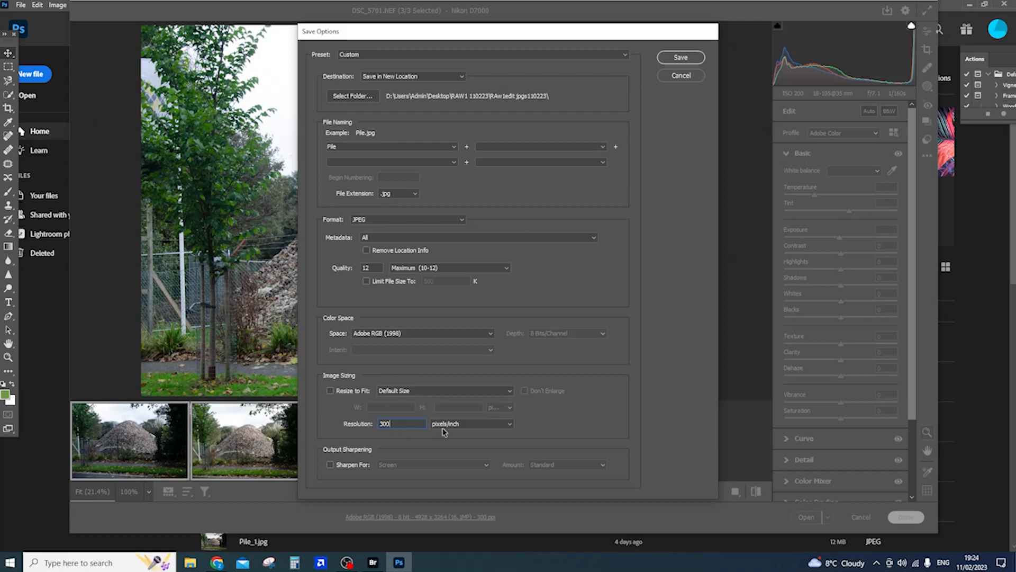
mouse_move(488, 144)
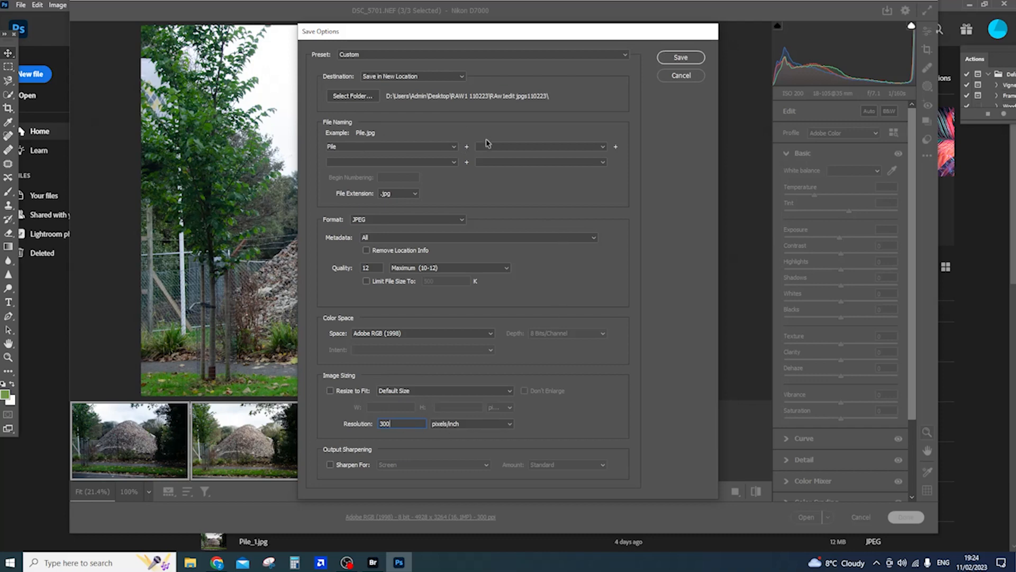
click(680, 57)
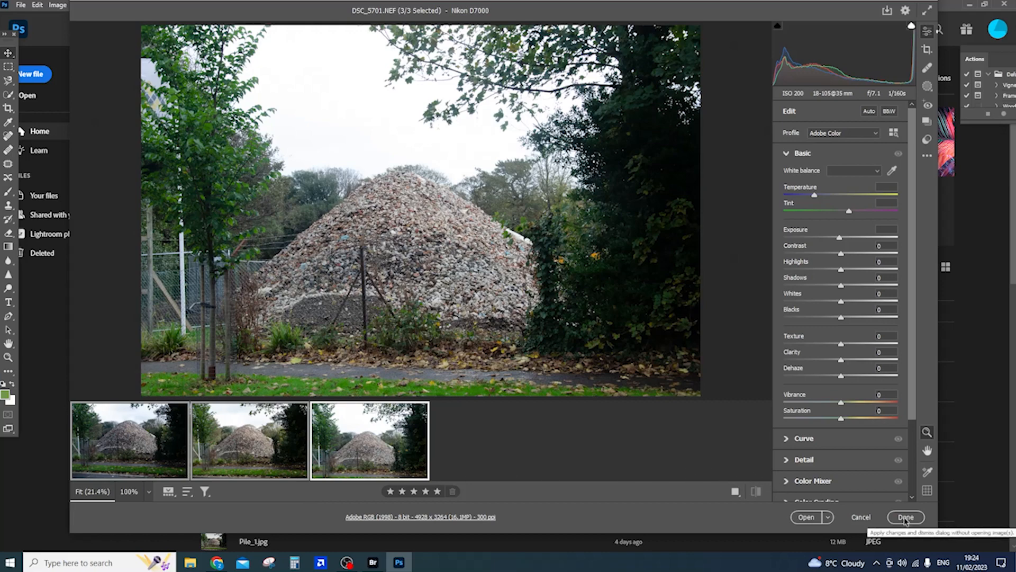
Close Camera Raw and open Pile_1.jpg from the RAw1edit jpgs110223 folder
click(904, 517)
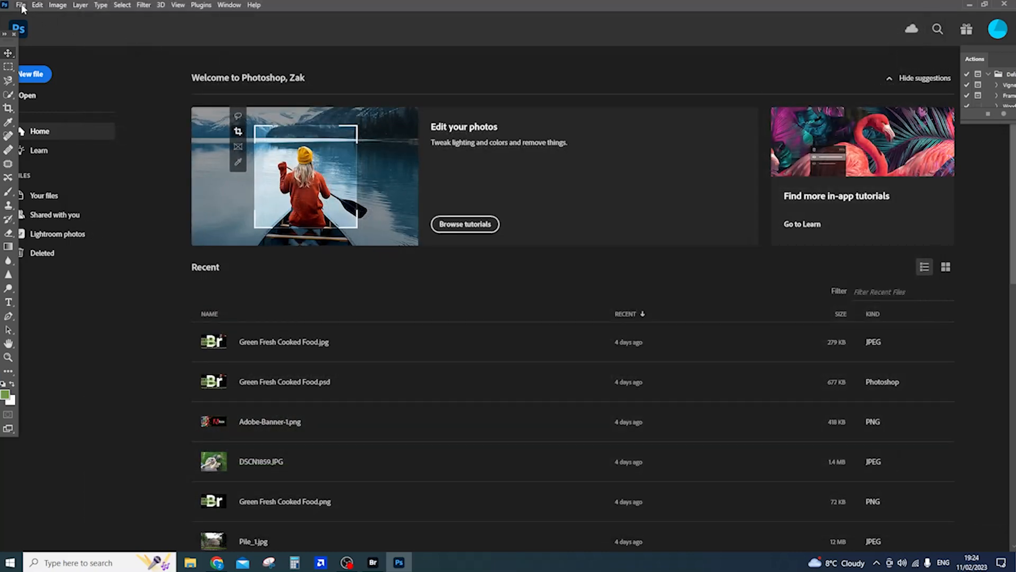
click(27, 94)
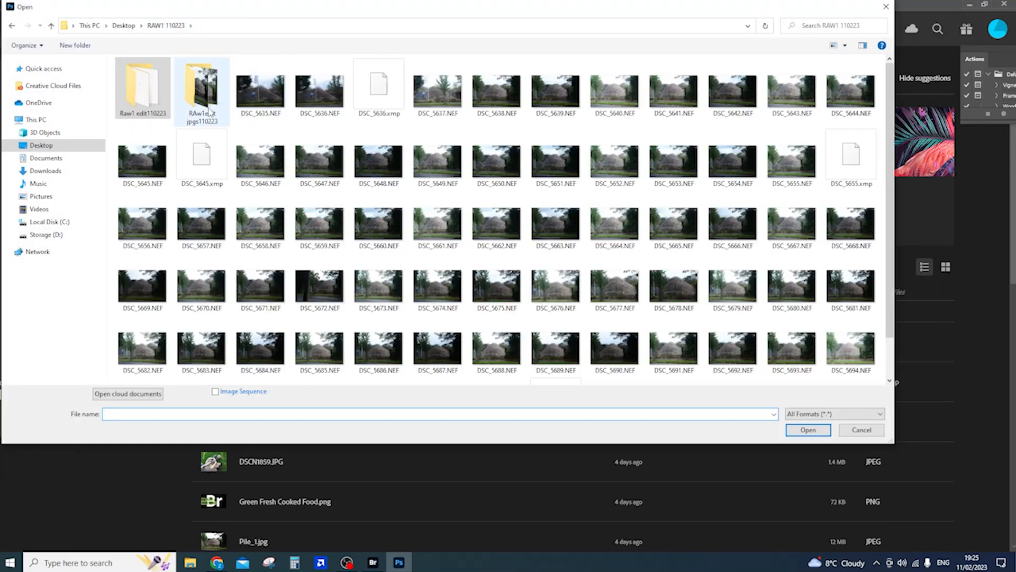
double_click(201, 88)
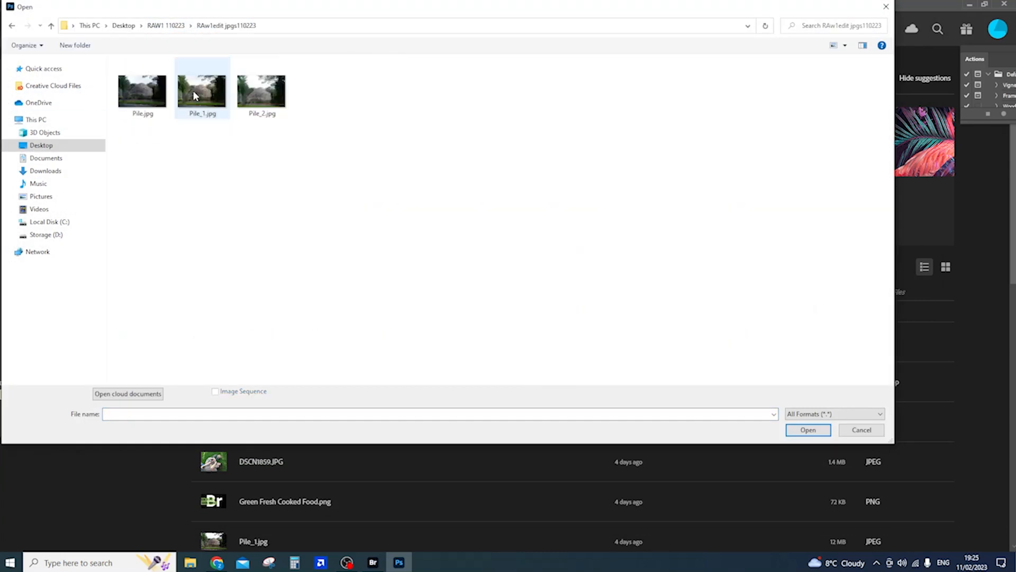
click(861, 430)
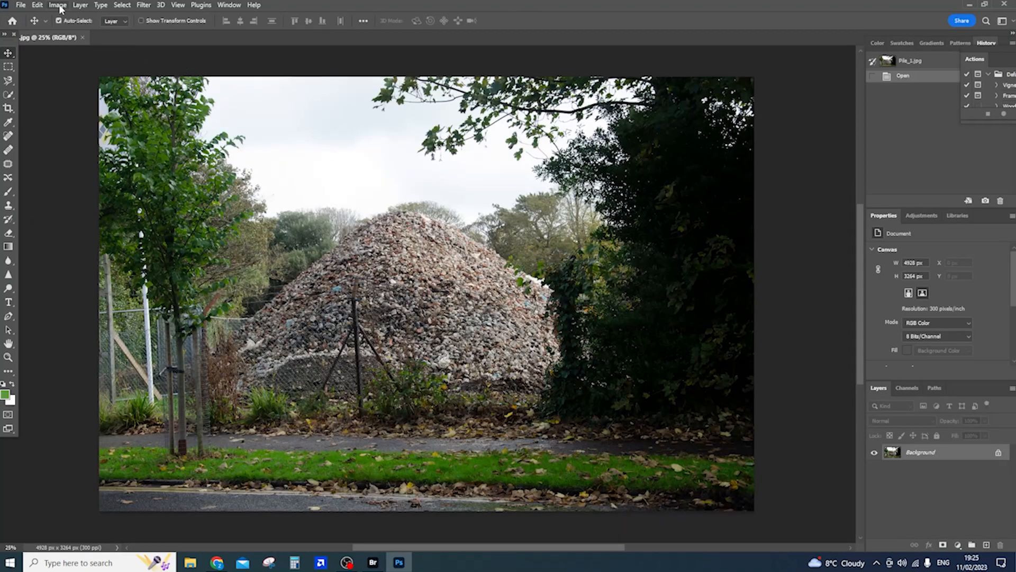
Apply Brightness/Contrast to Pile_1.jpg (contrast 24, brightness 6), then return to Bridge
click(57, 5)
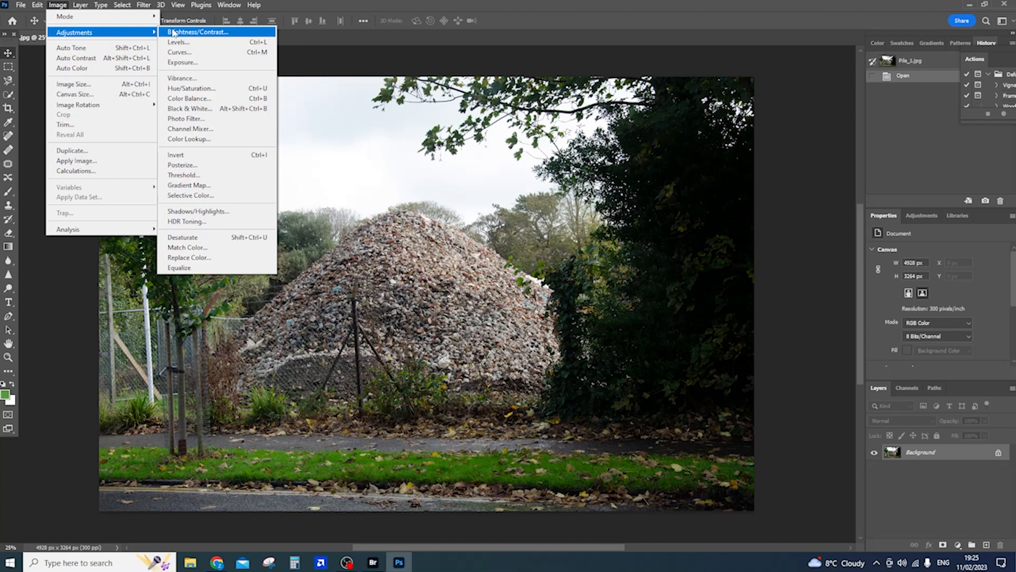
click(198, 32)
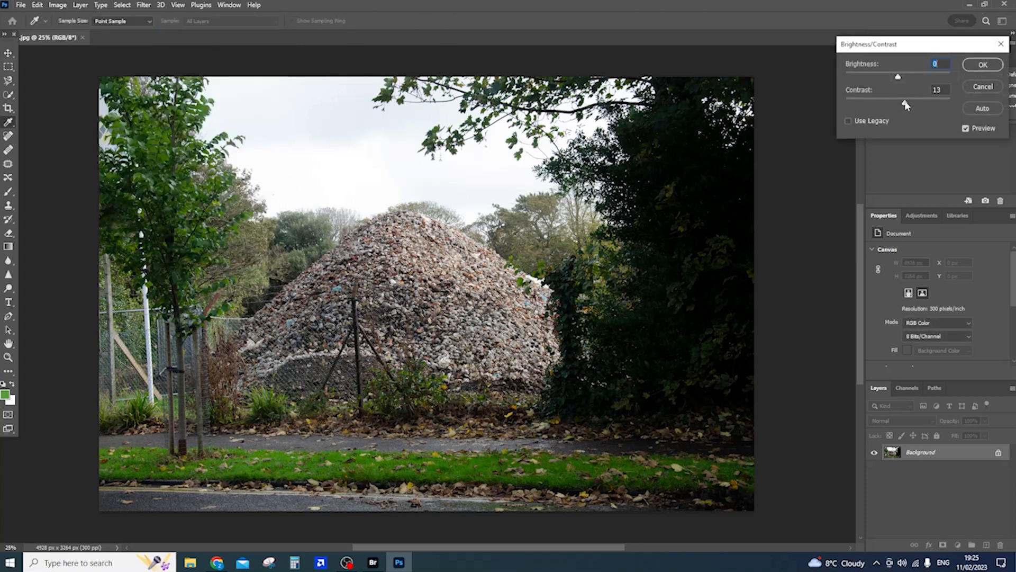
drag(899, 102, 912, 102)
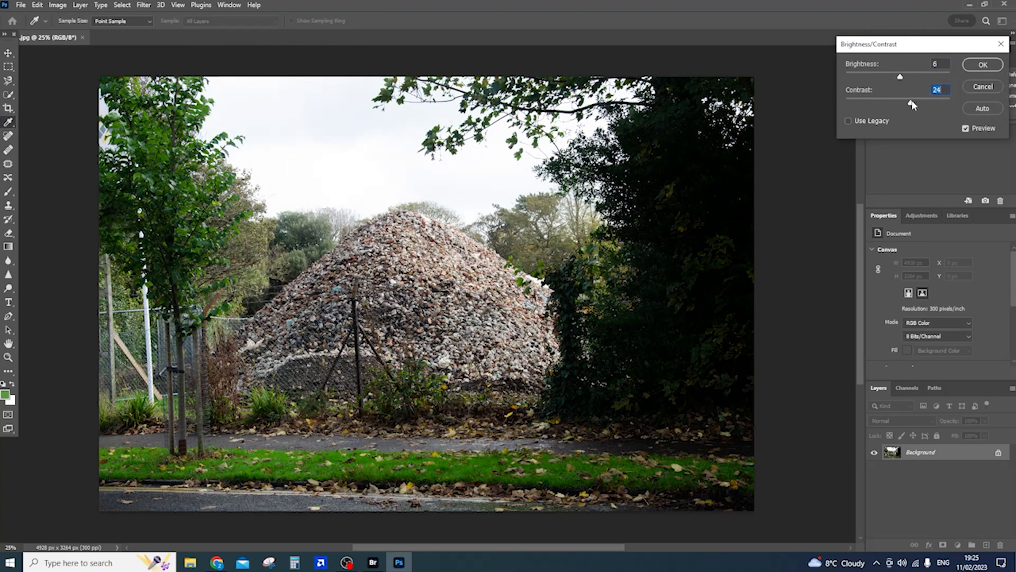
click(982, 64)
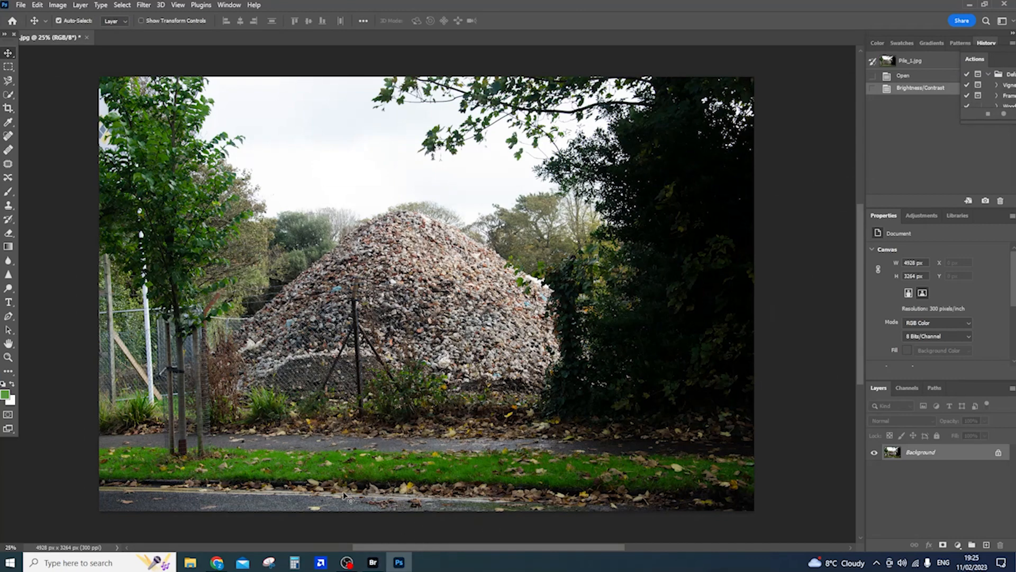
click(373, 563)
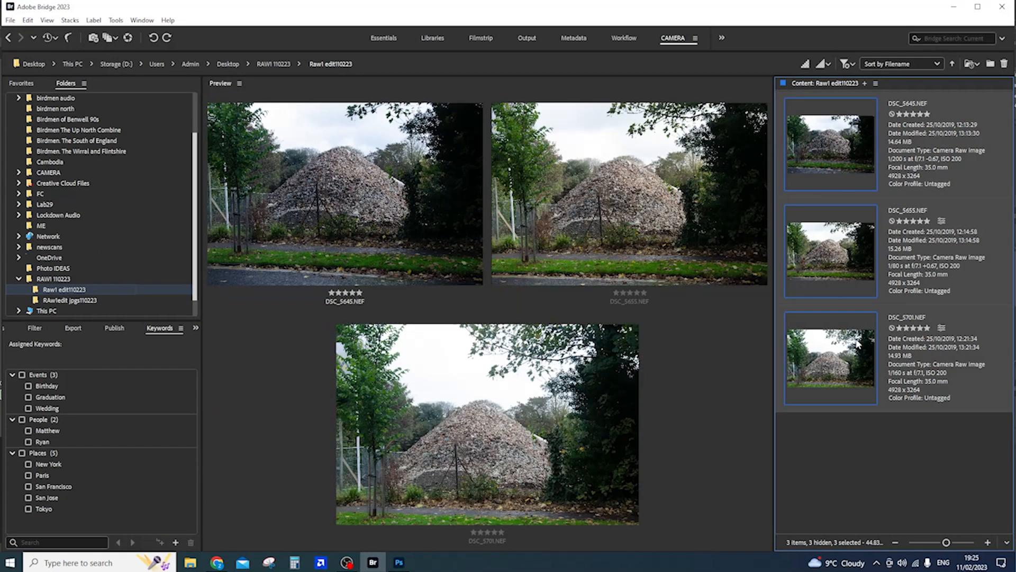
mouse_move(835, 175)
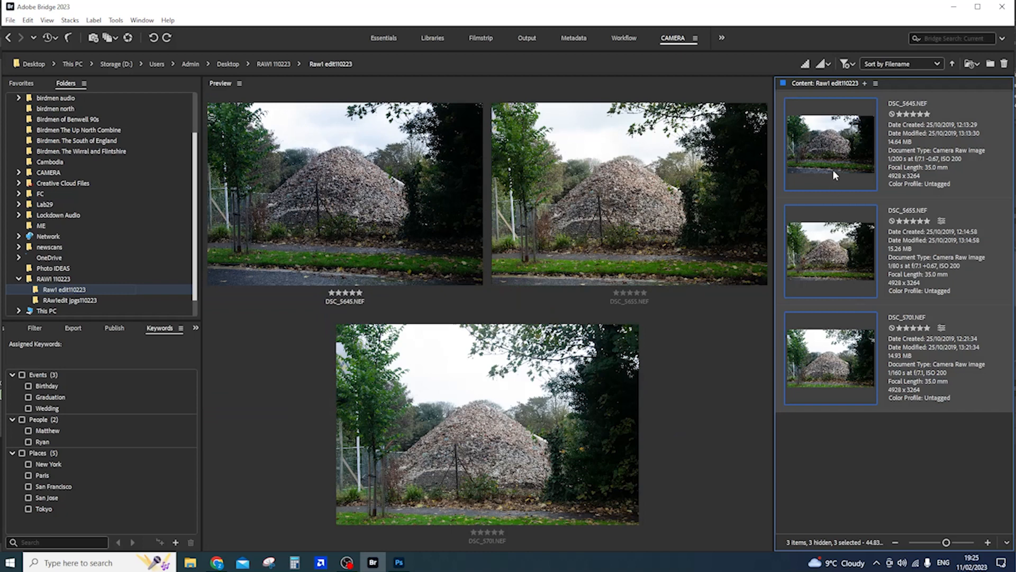
Open File Info for the three NEFs and set Copyright Status to Copyrighted
right_click(831, 143)
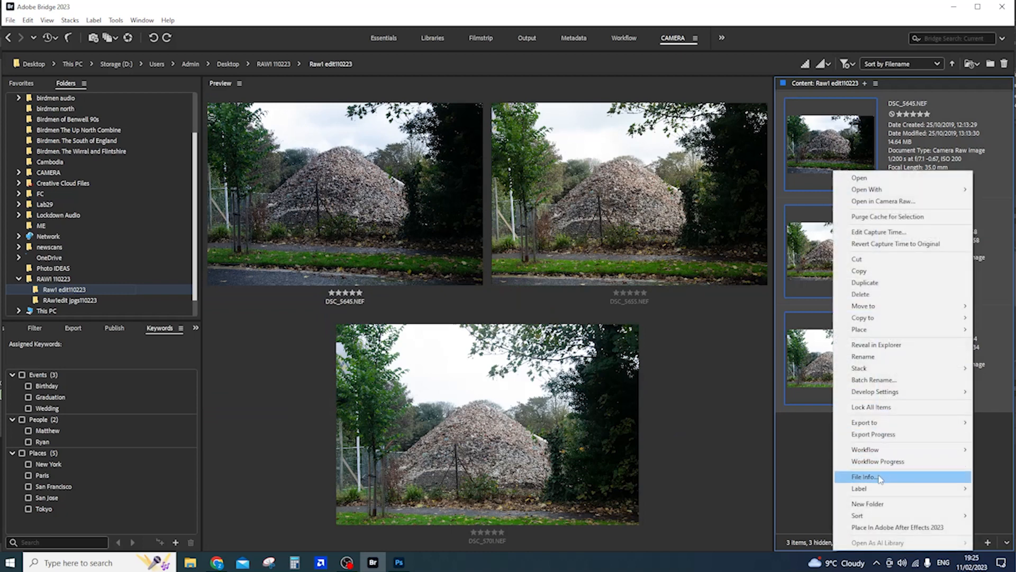
click(863, 476)
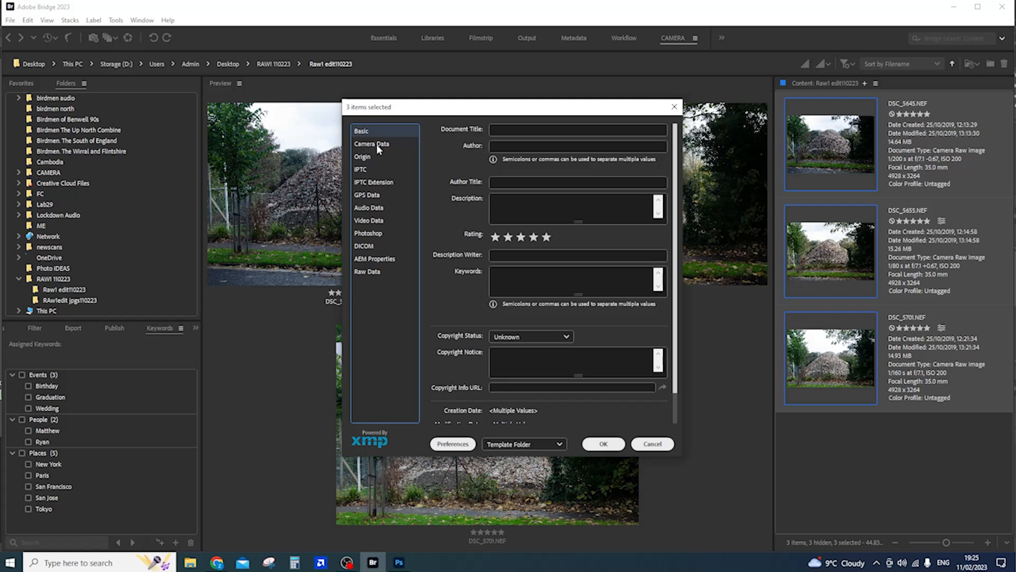
mouse_move(386, 245)
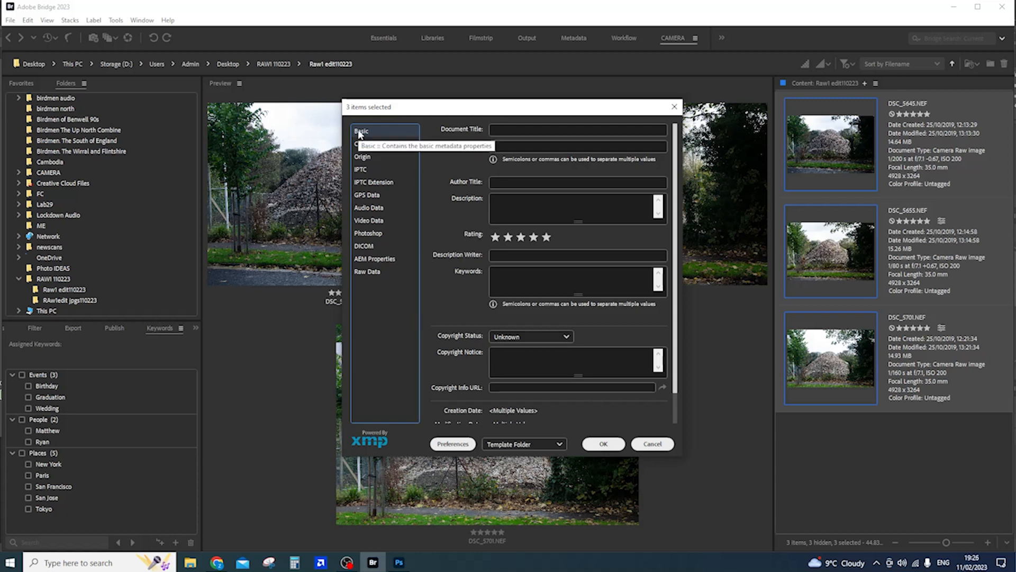
click(575, 208)
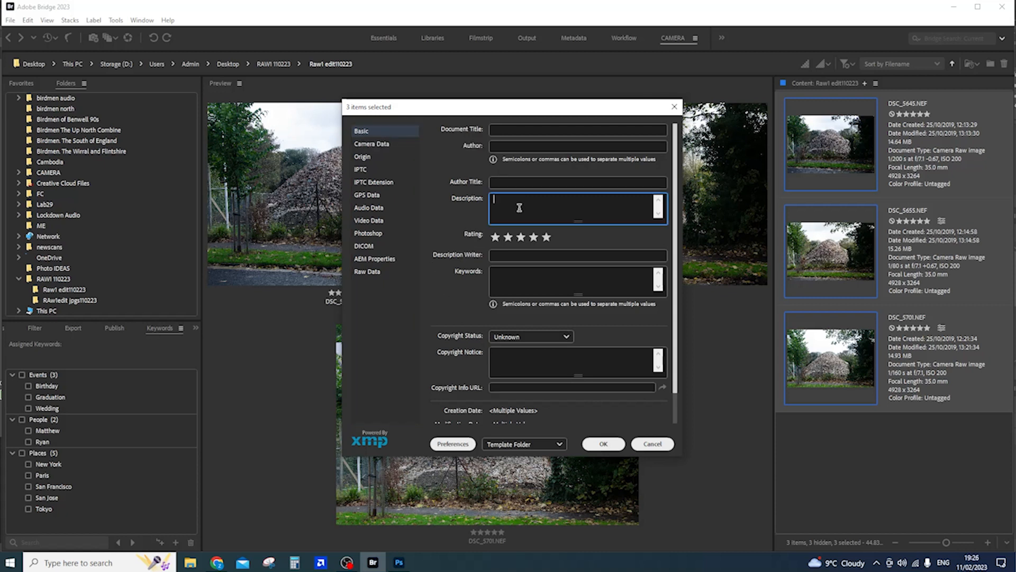
click(577, 129)
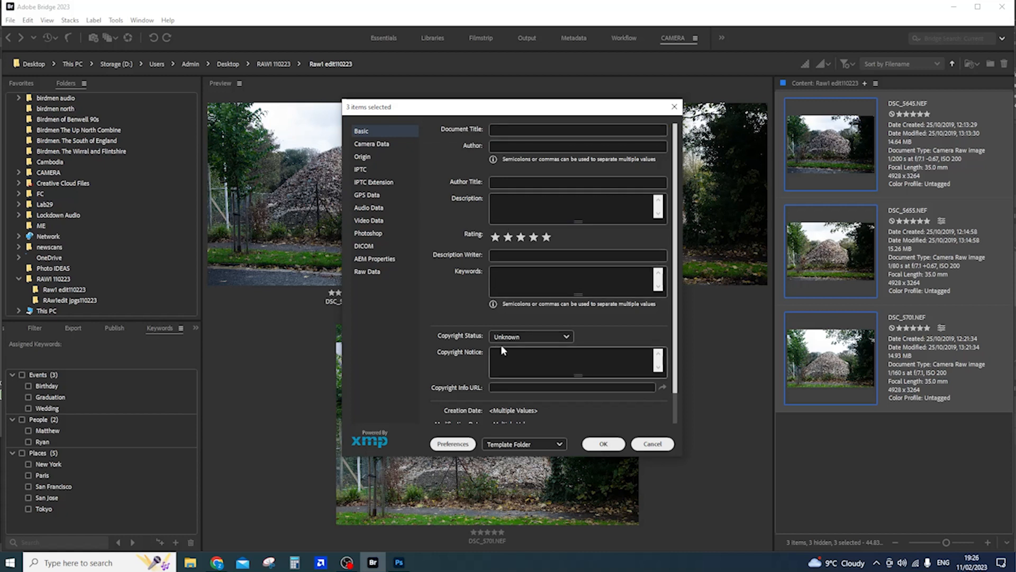
click(529, 336)
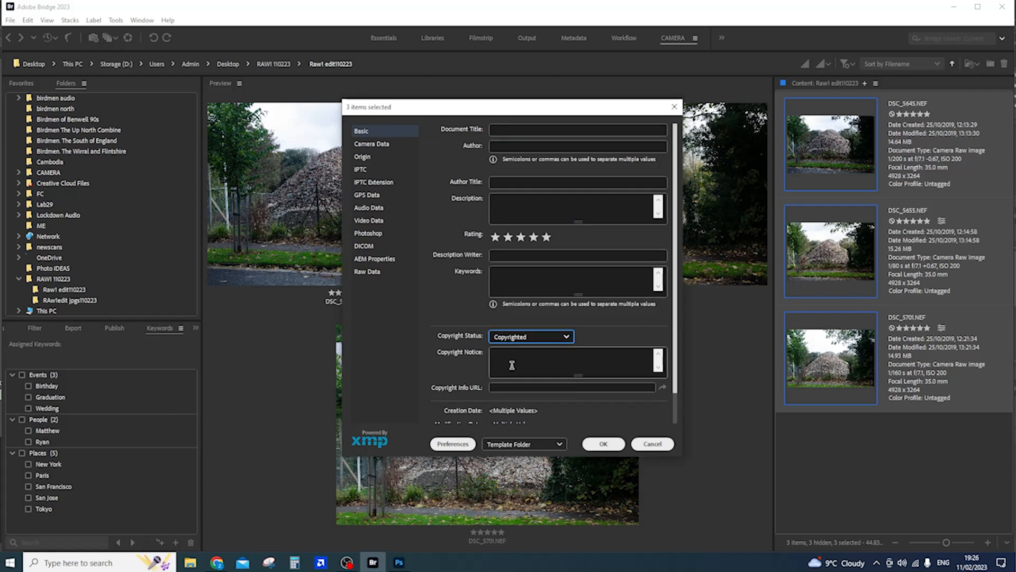
click(576, 362)
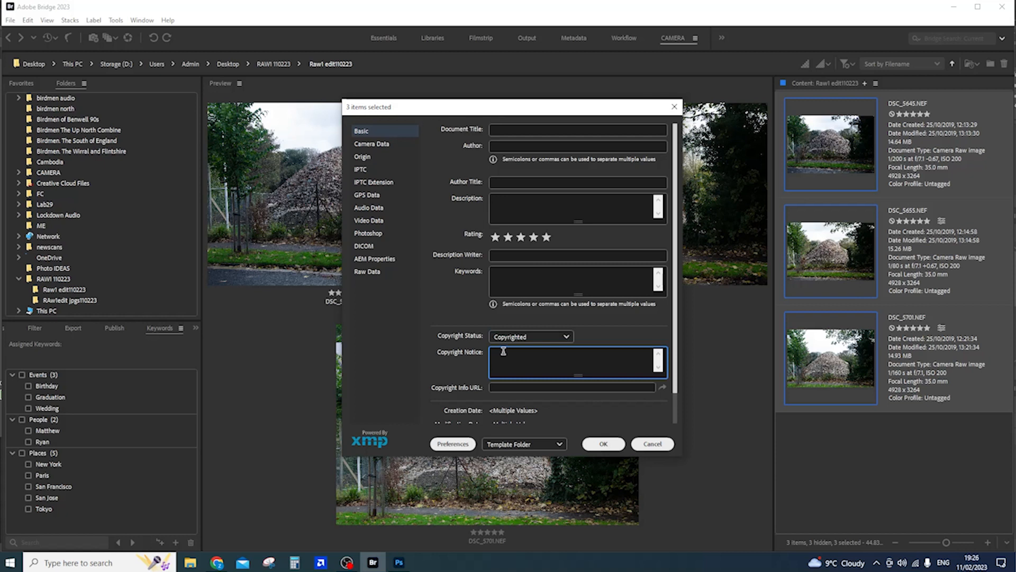
click(499, 360)
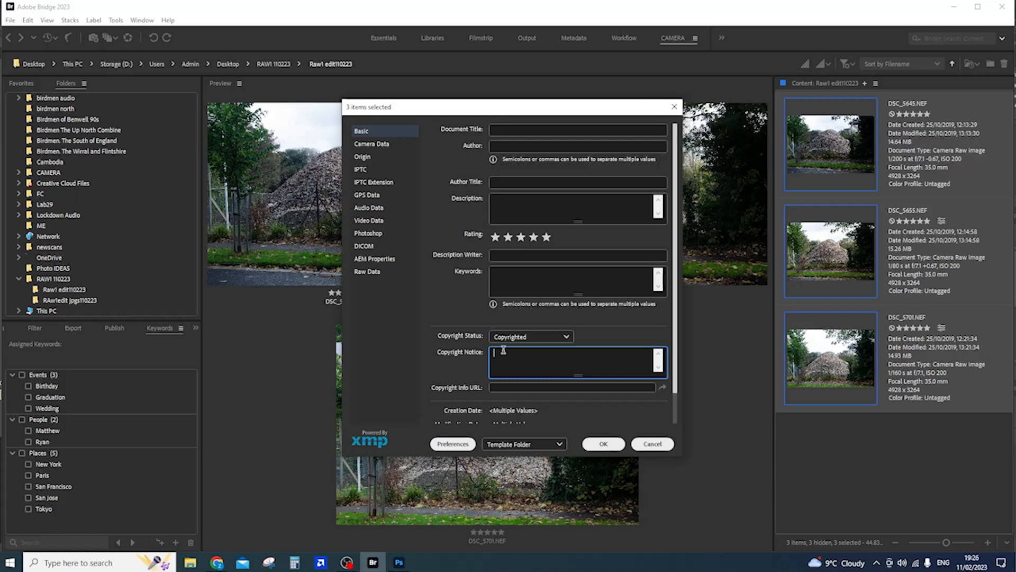
click(572, 387)
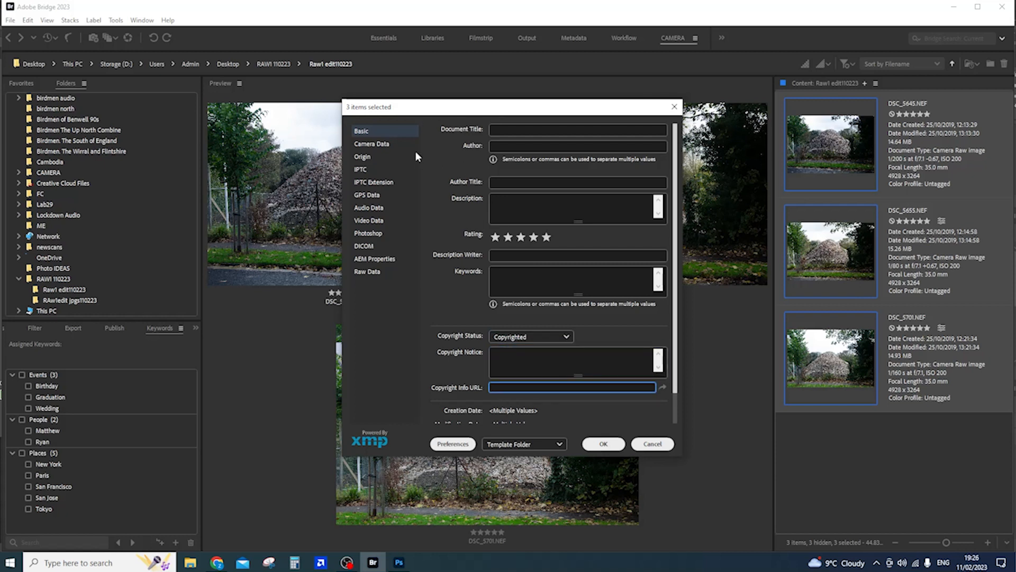
Browse the Origin and IPTC metadata sections, then confirm the changes with OK
click(362, 156)
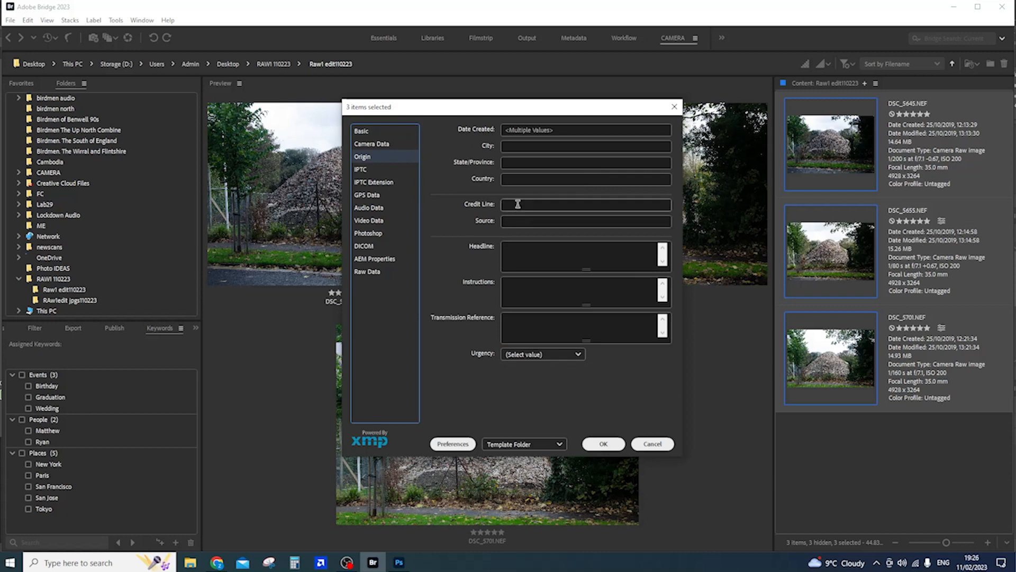
click(583, 205)
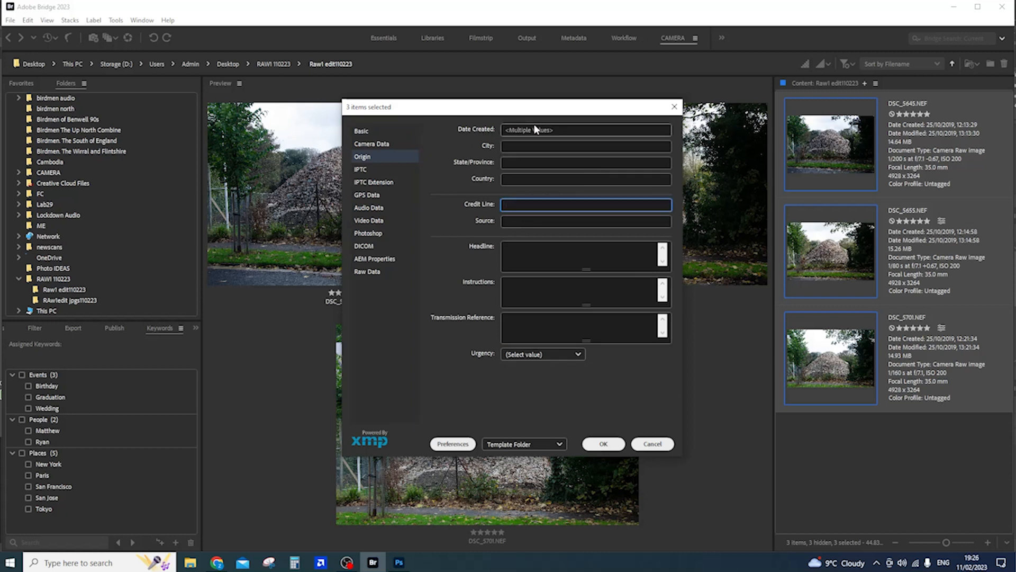
mouse_move(580, 154)
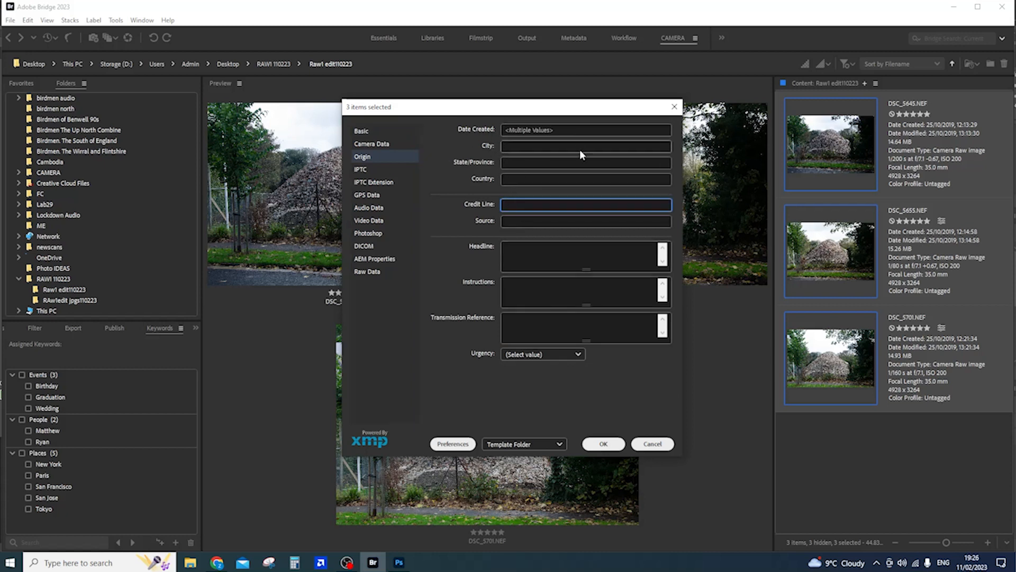
click(360, 169)
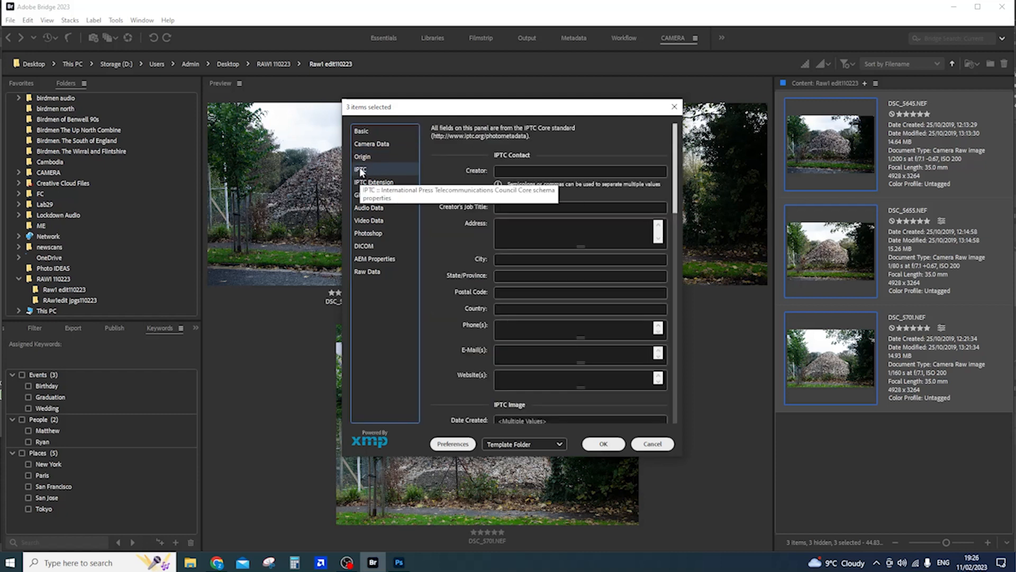
mouse_move(545, 289)
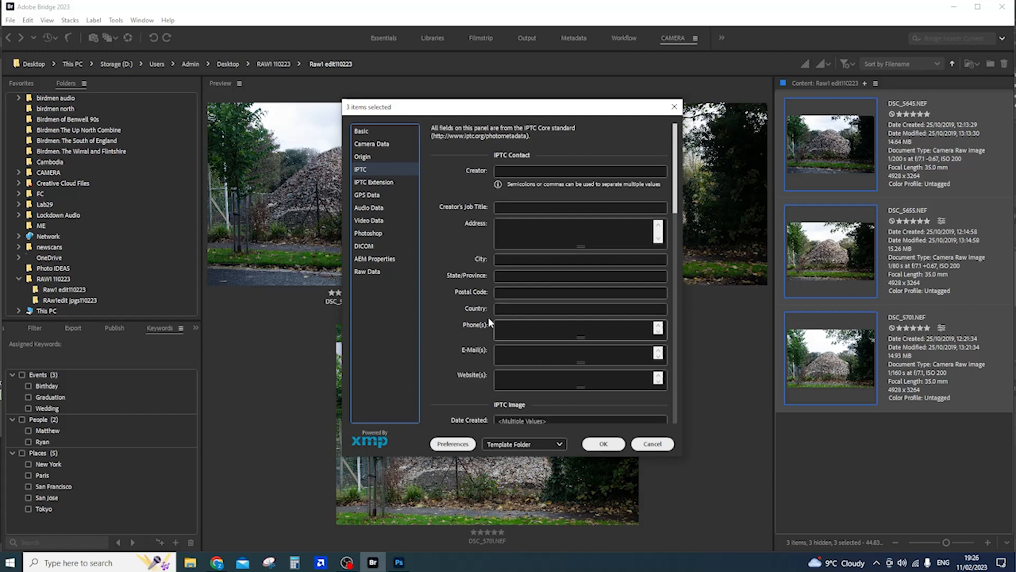
click(602, 444)
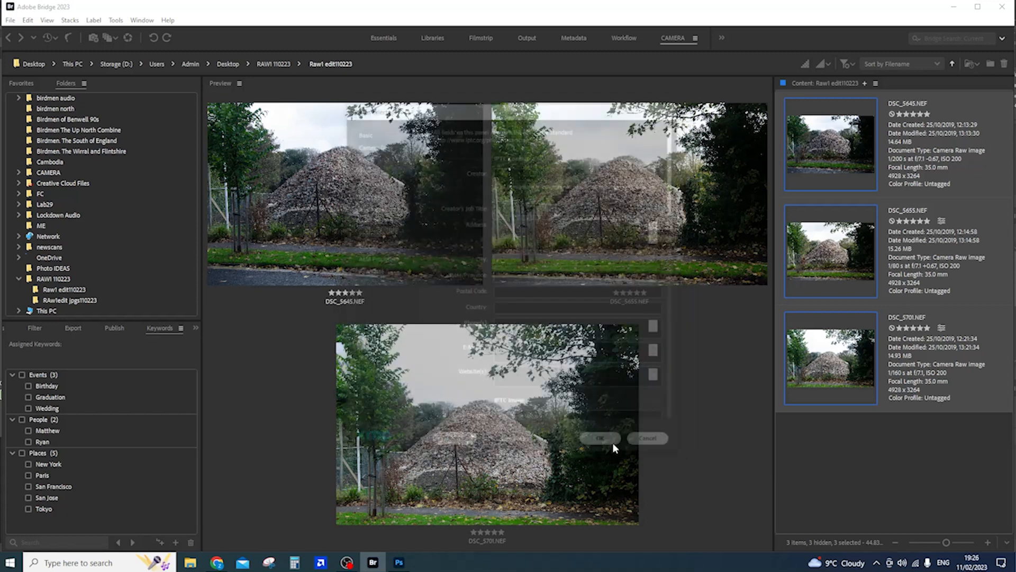
click(600, 439)
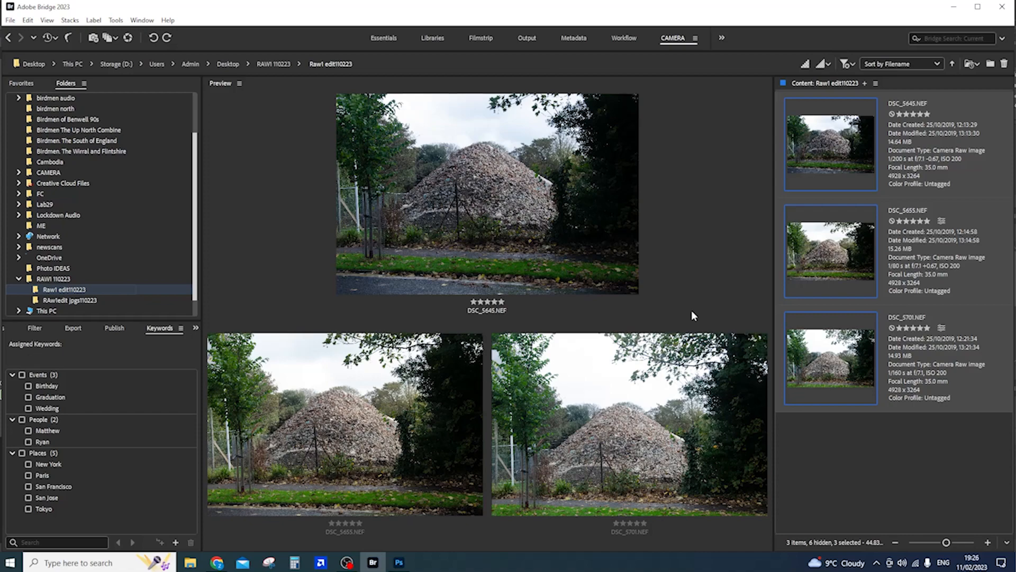
mouse_move(608, 320)
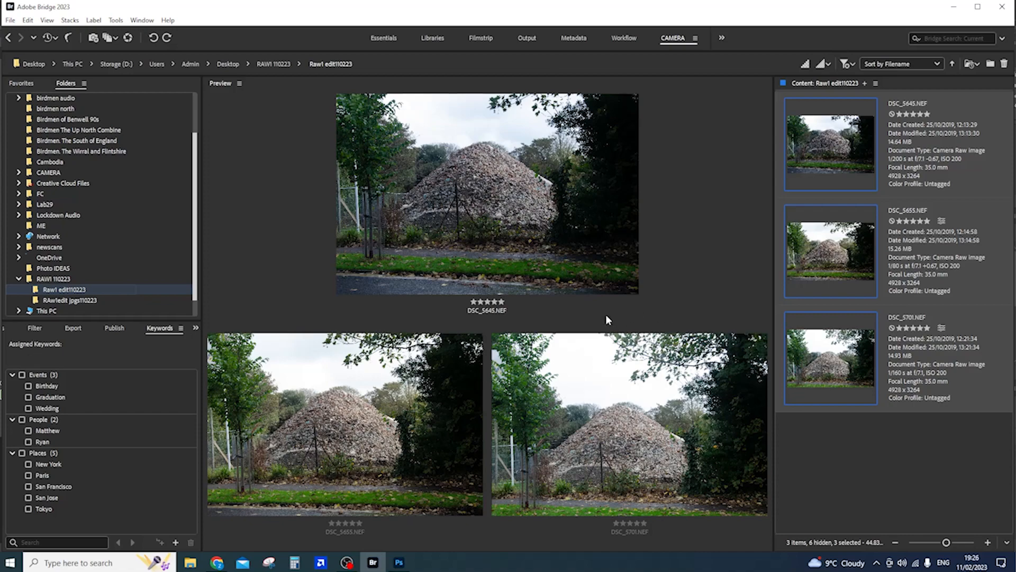
Back in Photoshop, view Pile_1.jpg's Basic File Info with its five-star rating
click(398, 562)
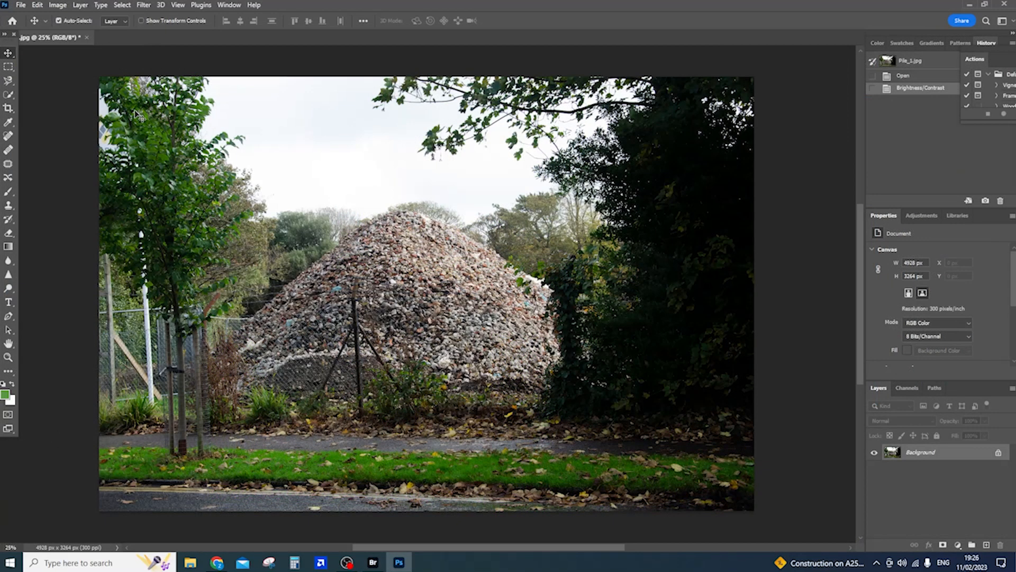
click(20, 5)
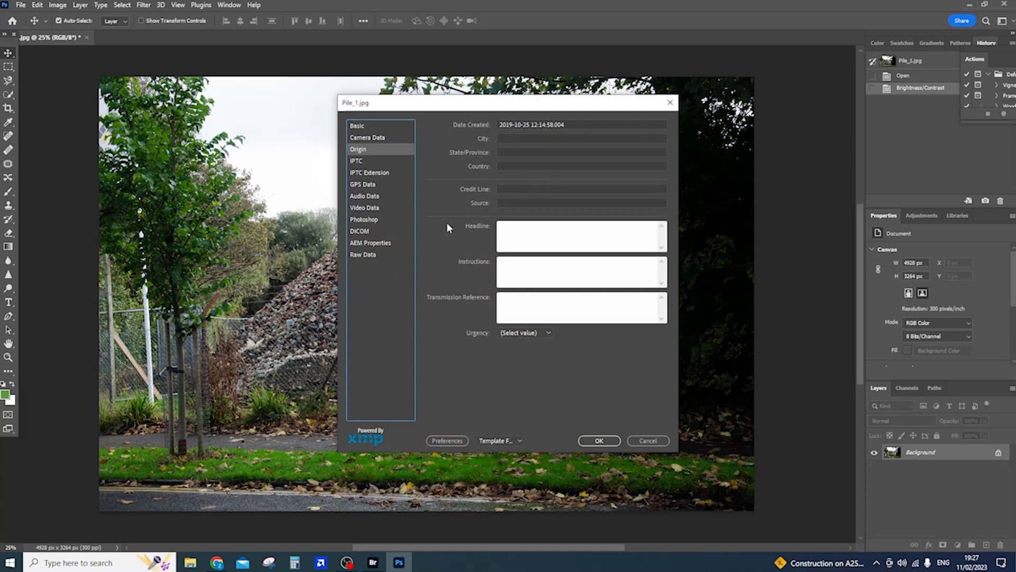
mouse_move(398, 168)
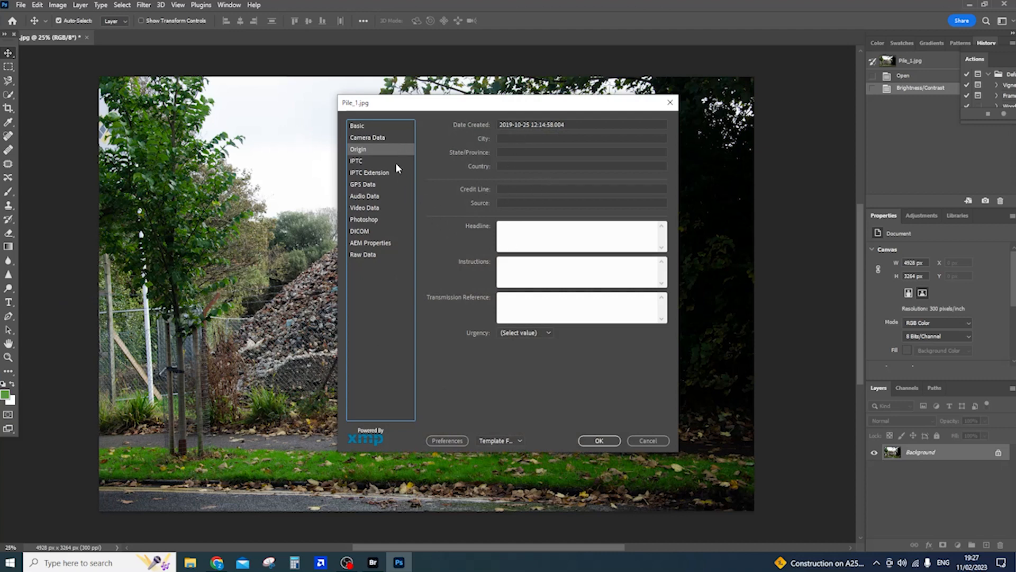
click(358, 125)
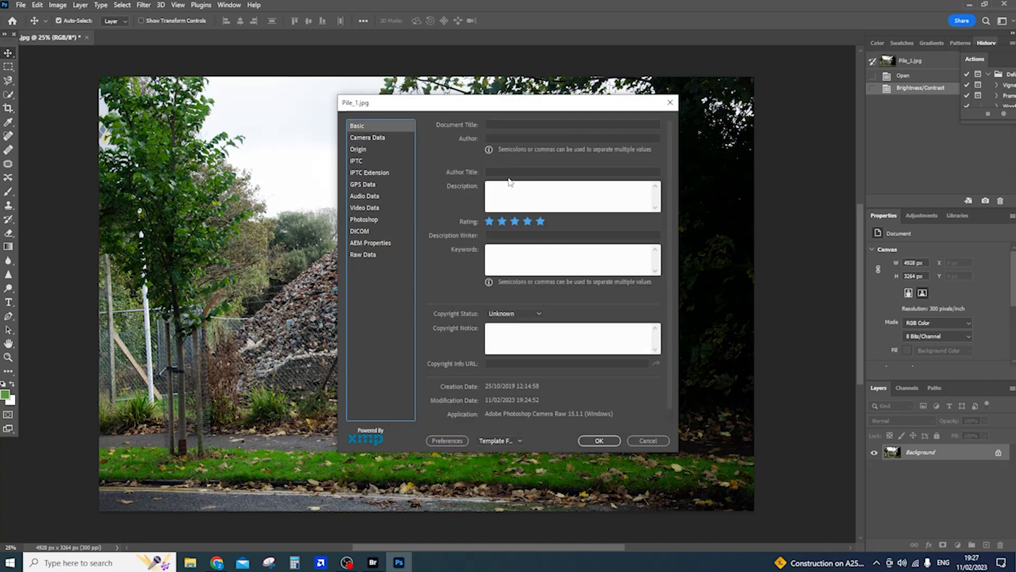